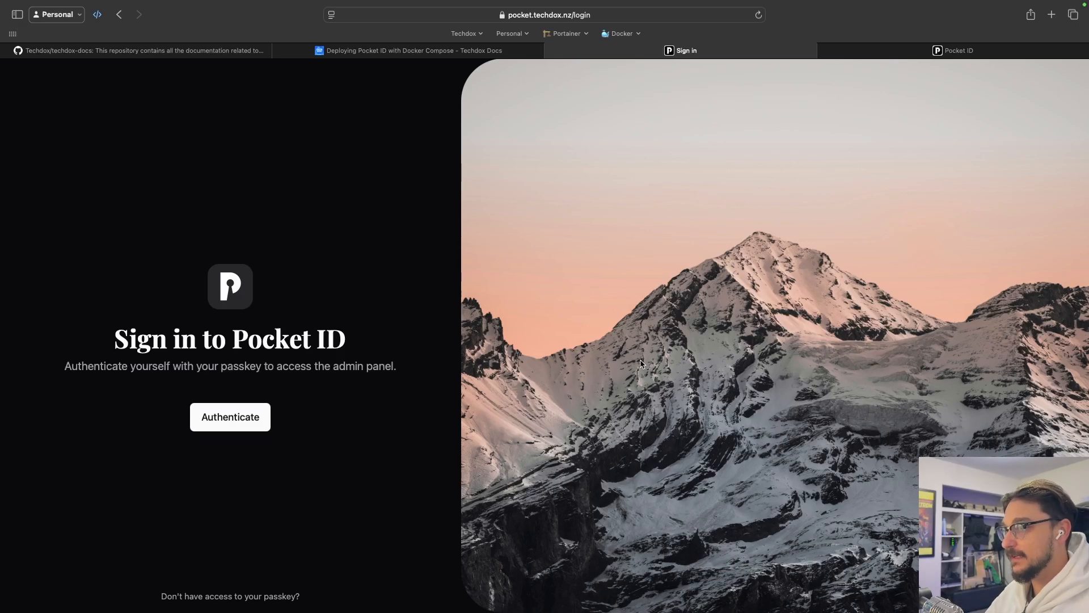
mouse_move(622, 308)
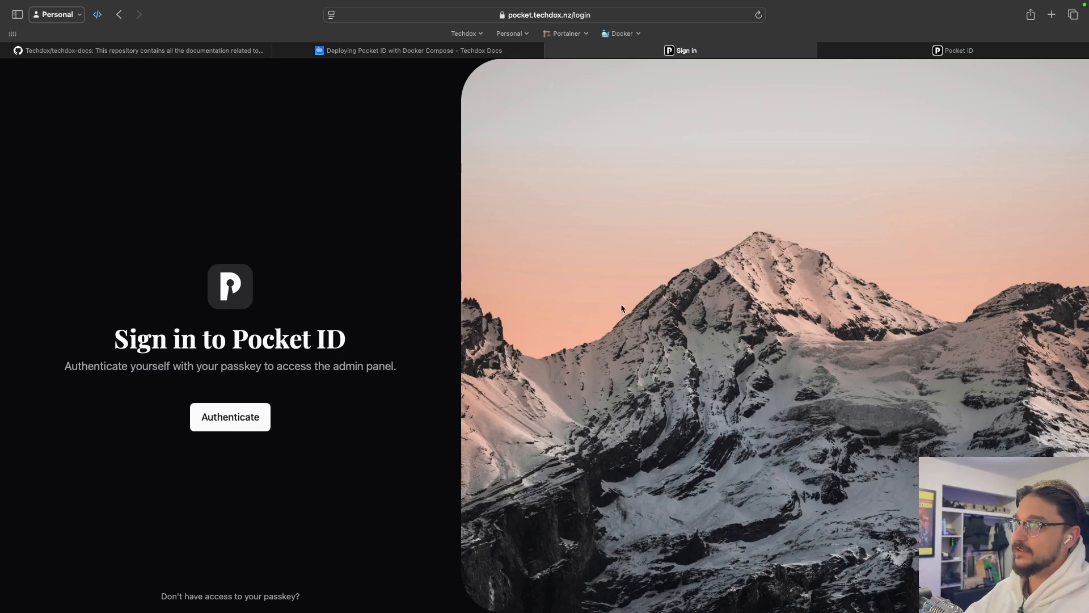
Skim the Pocket ID deployment guide in the documentation tab.
left_click(413, 50)
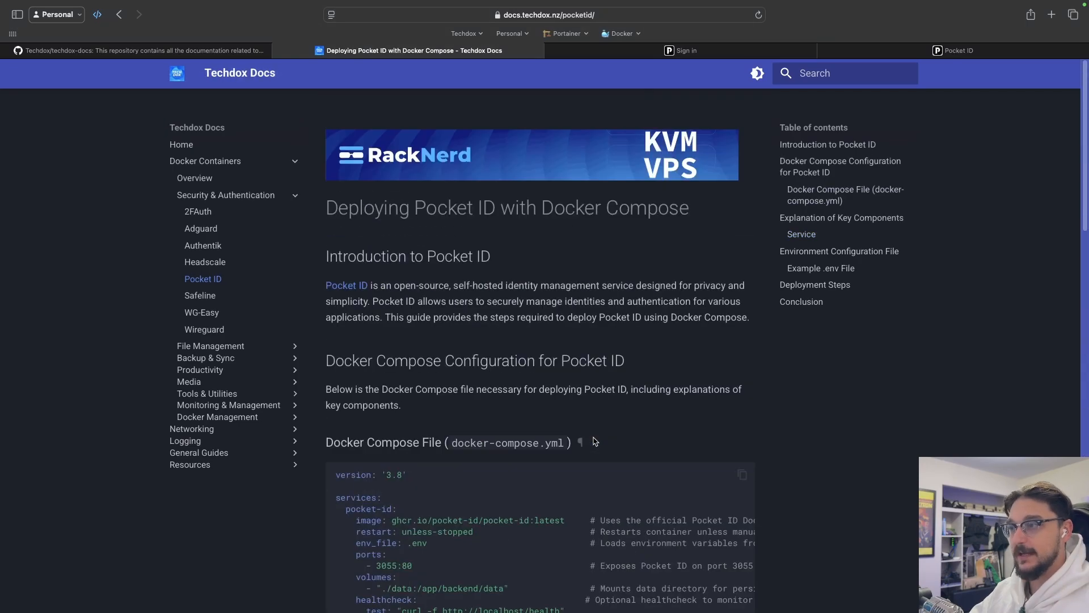
scroll("down", 3)
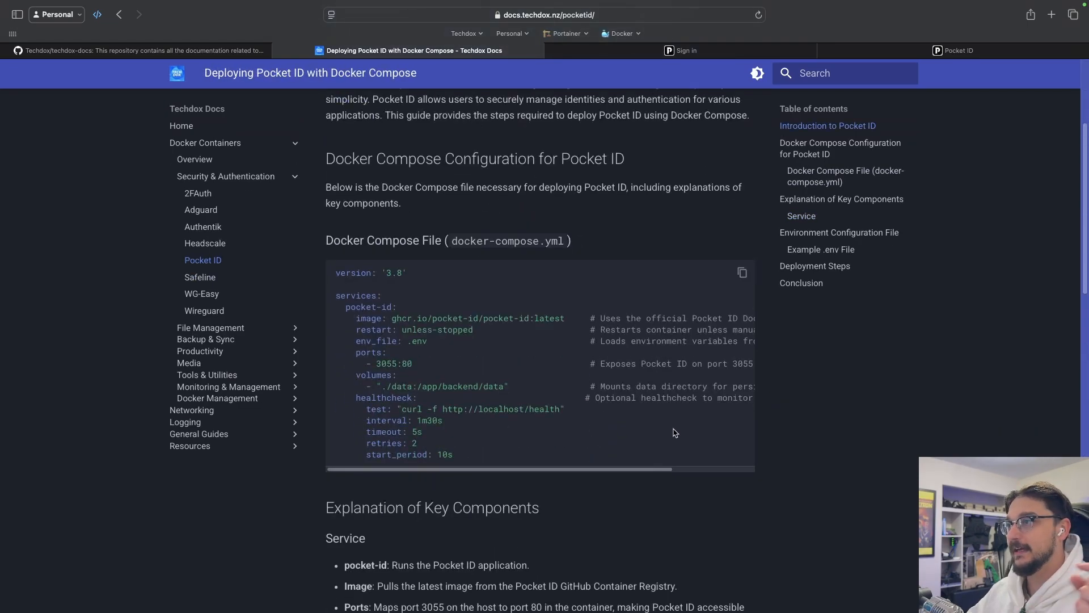
scroll("up", 3)
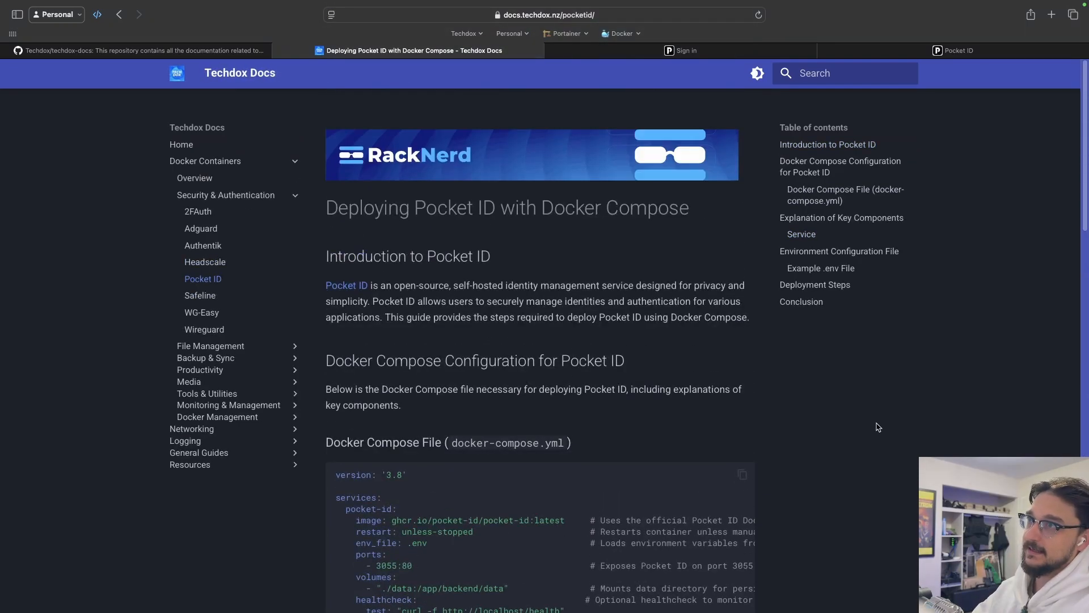
mouse_move(522, 418)
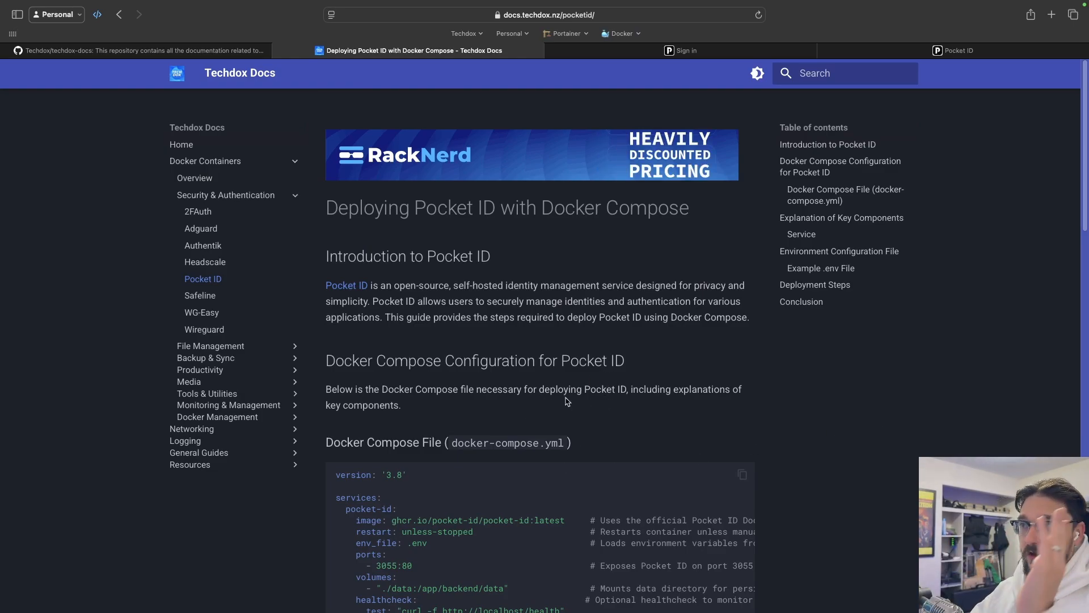
scroll("down", 3)
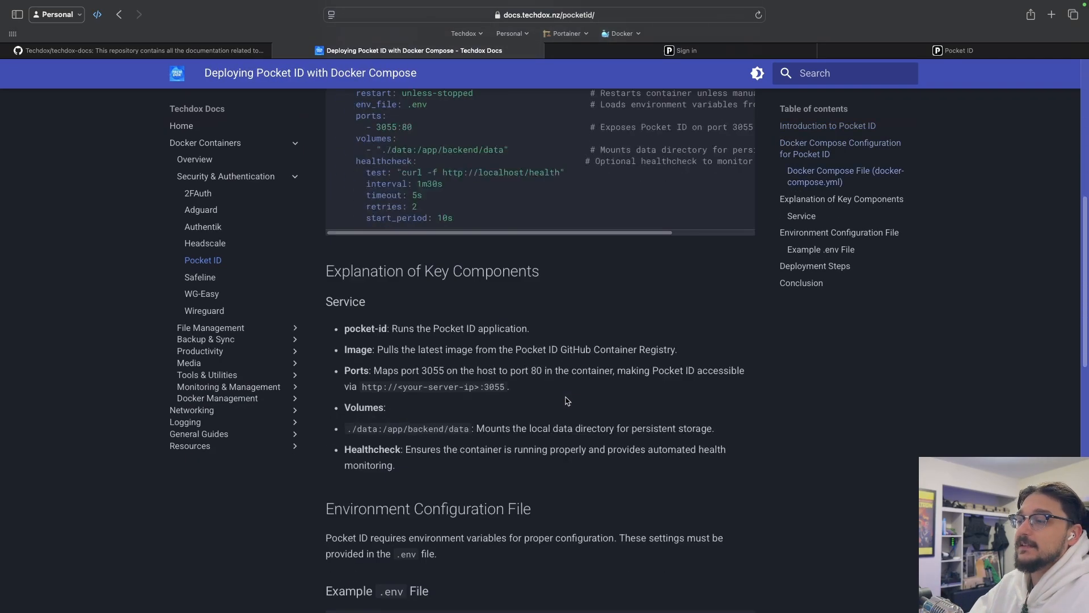
scroll("up", 3)
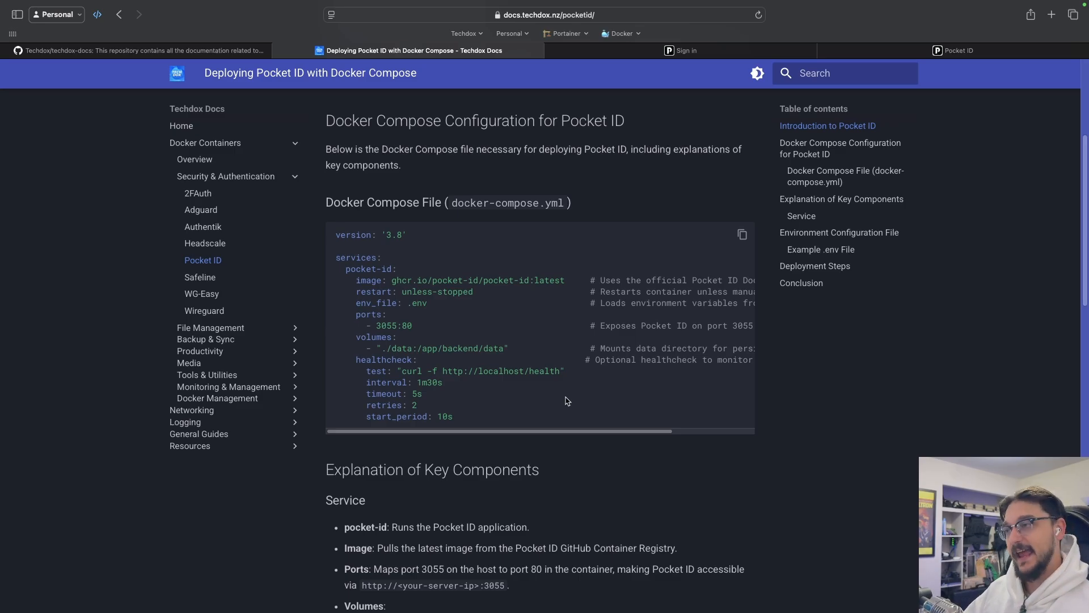
mouse_move(618, 163)
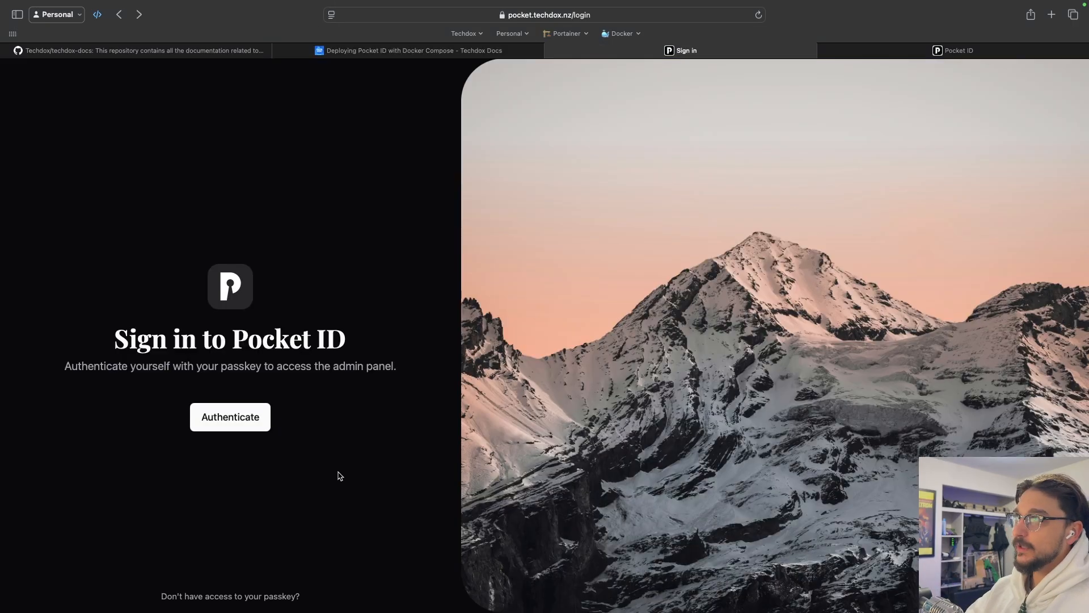
mouse_move(579, 295)
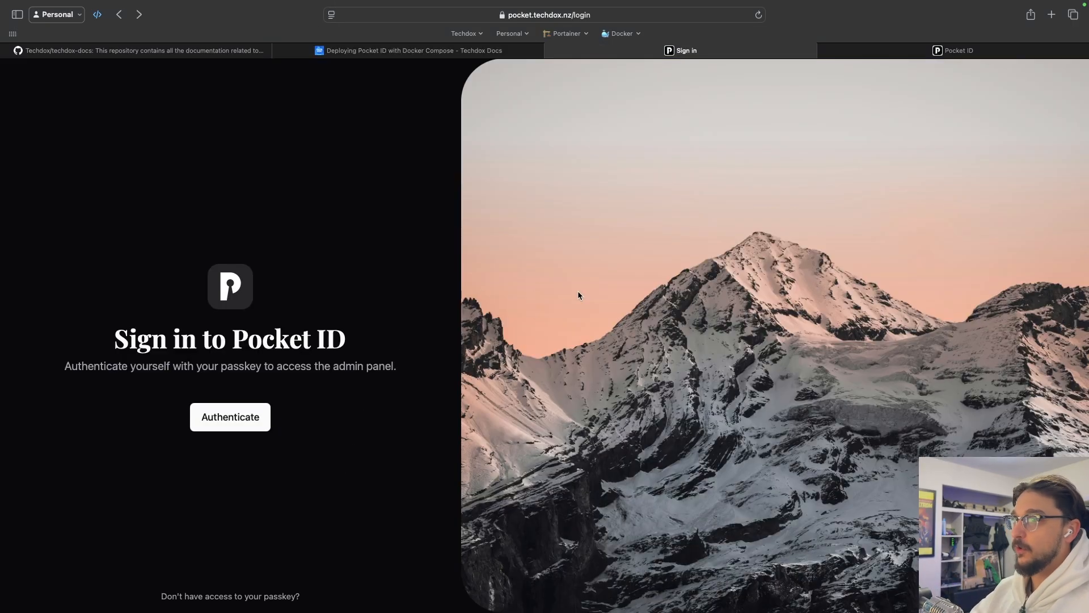
mouse_move(552, 320)
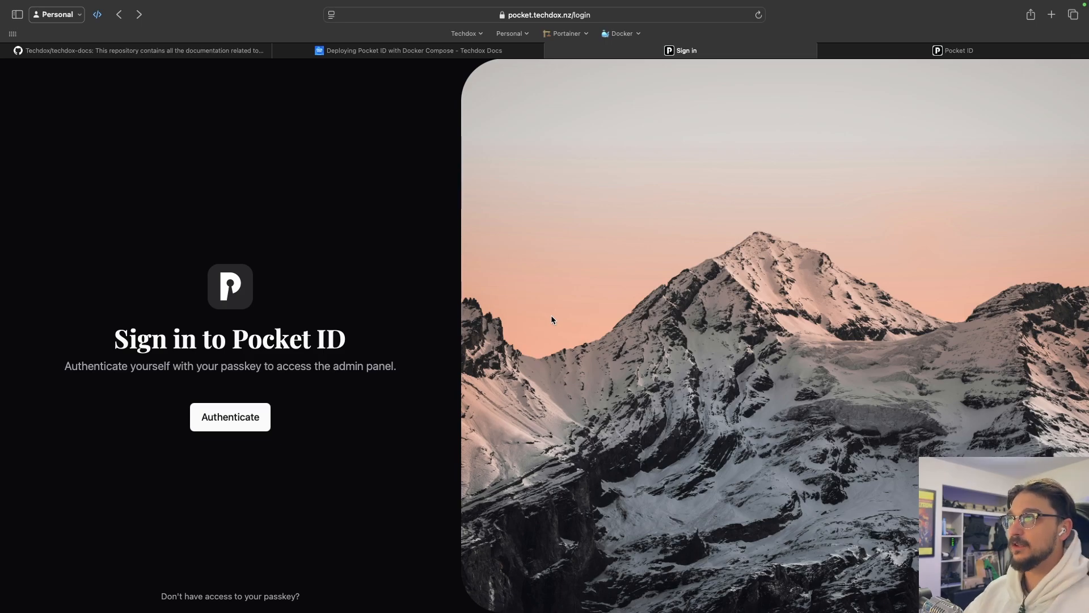
mouse_move(374, 379)
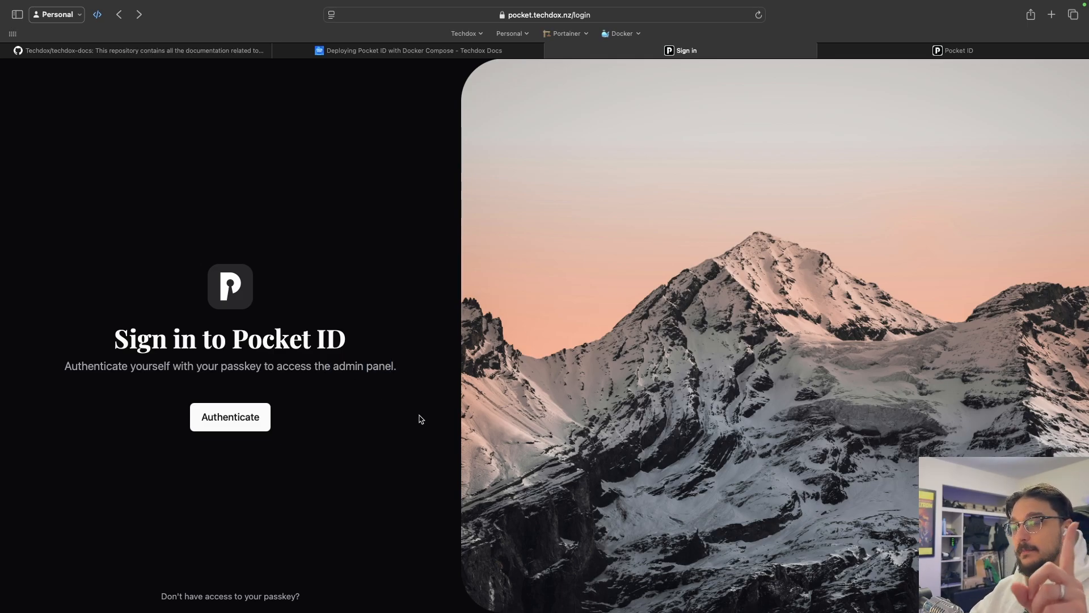
mouse_move(301, 424)
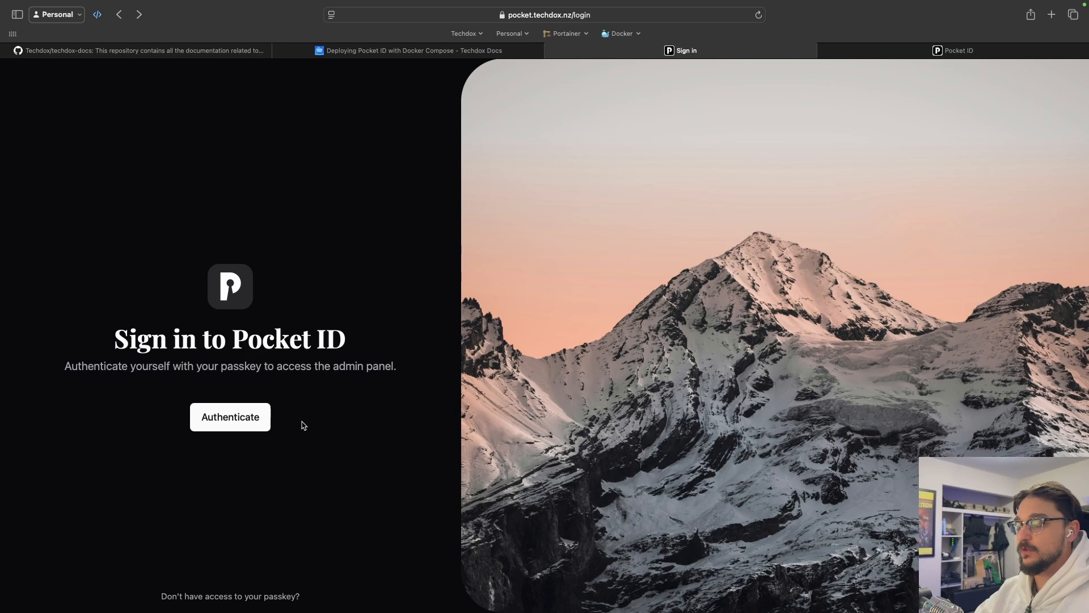
Authenticate to Pocket ID with the saved passkey, confirming via Touch ID.
left_click(230, 417)
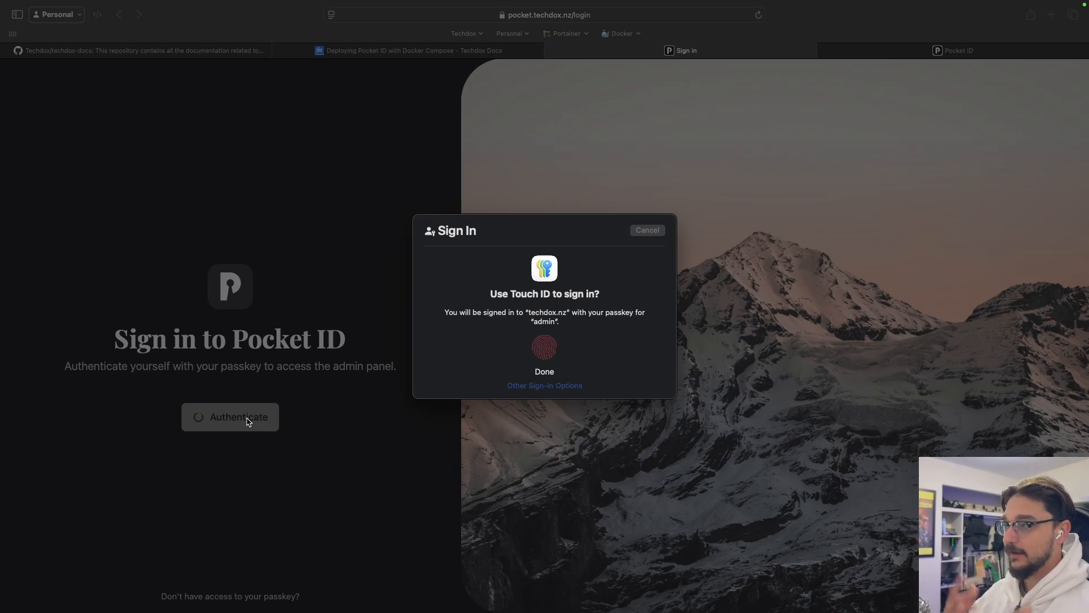
left_click(646, 230)
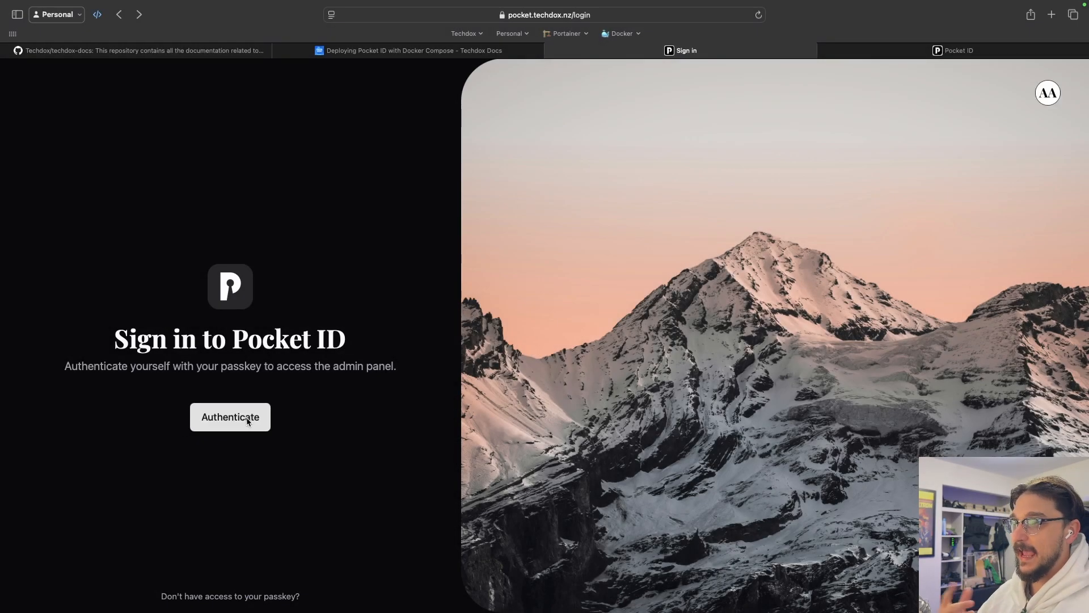
left_click(230, 417)
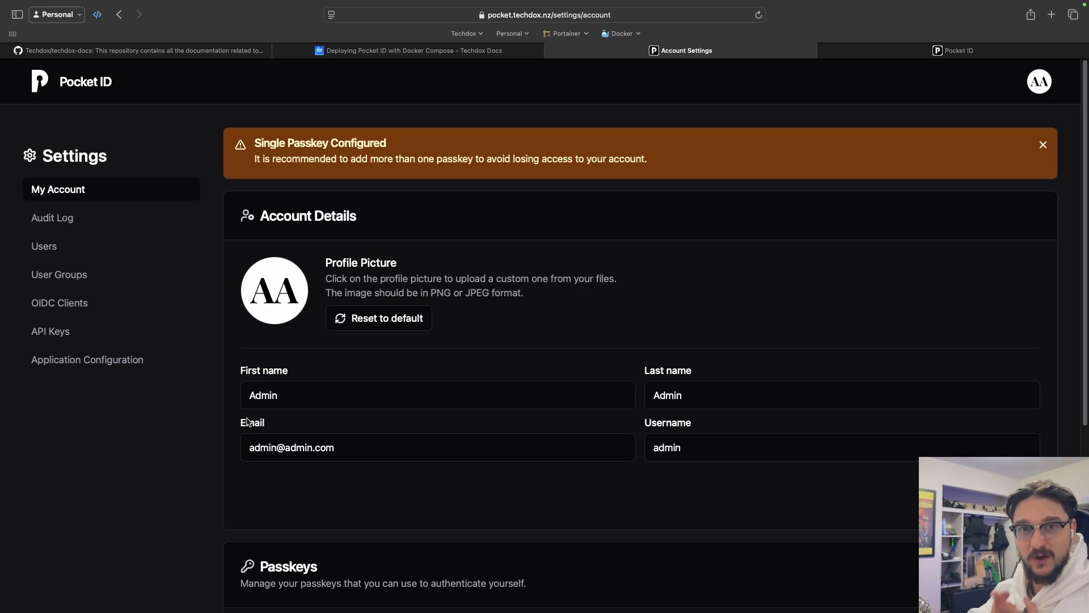
mouse_move(245, 414)
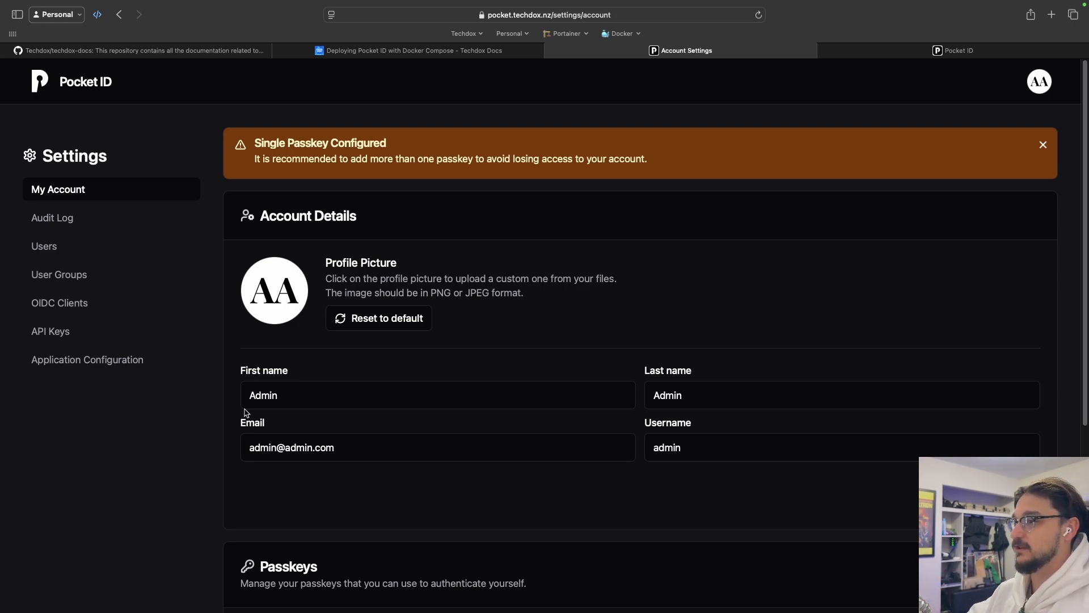
mouse_move(381, 192)
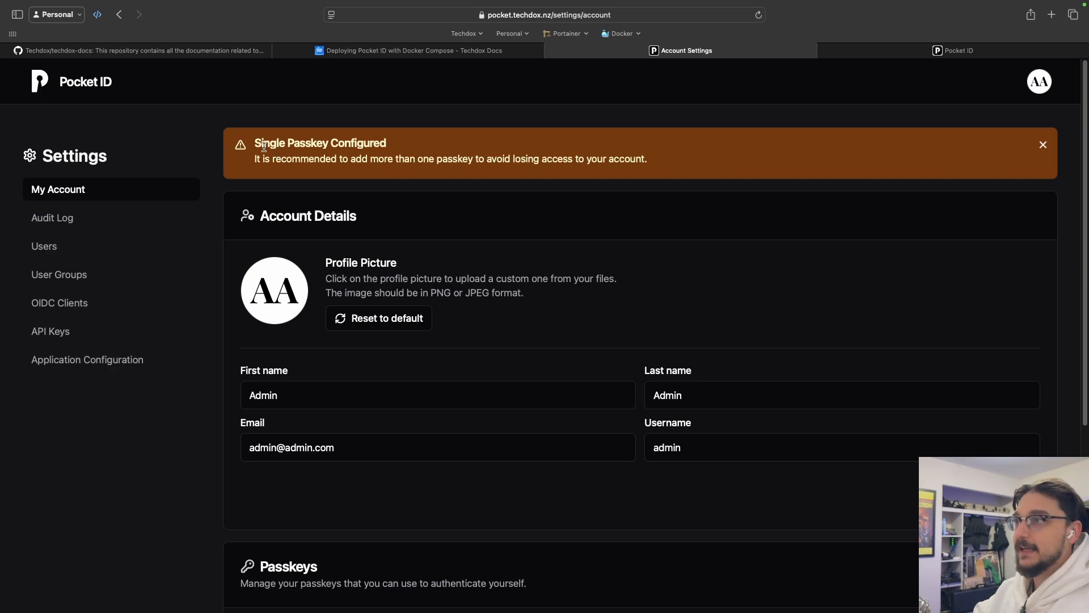
mouse_move(401, 146)
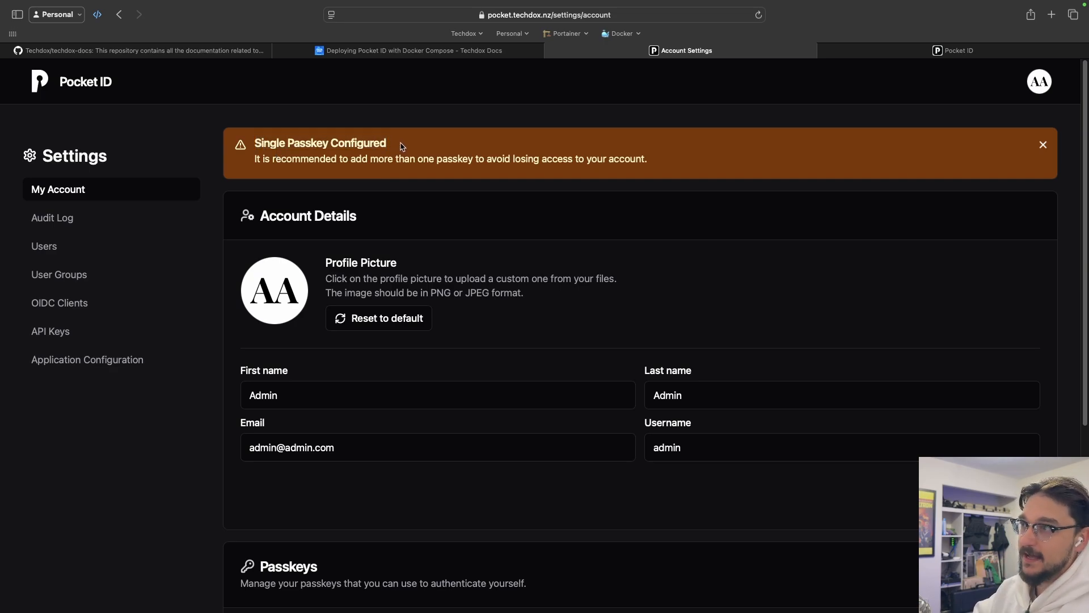
mouse_move(294, 163)
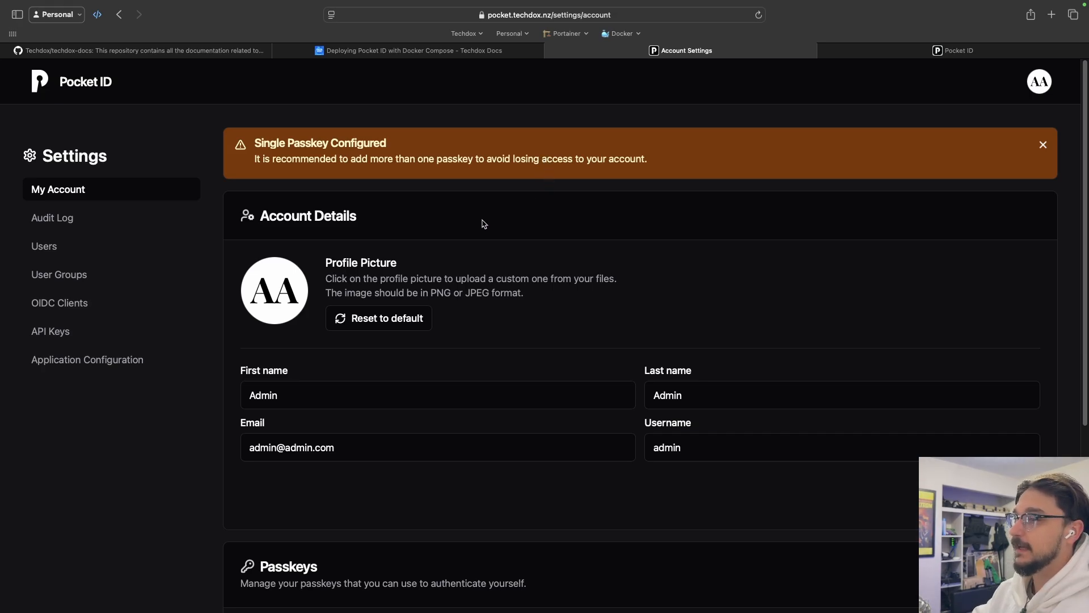
mouse_move(555, 299)
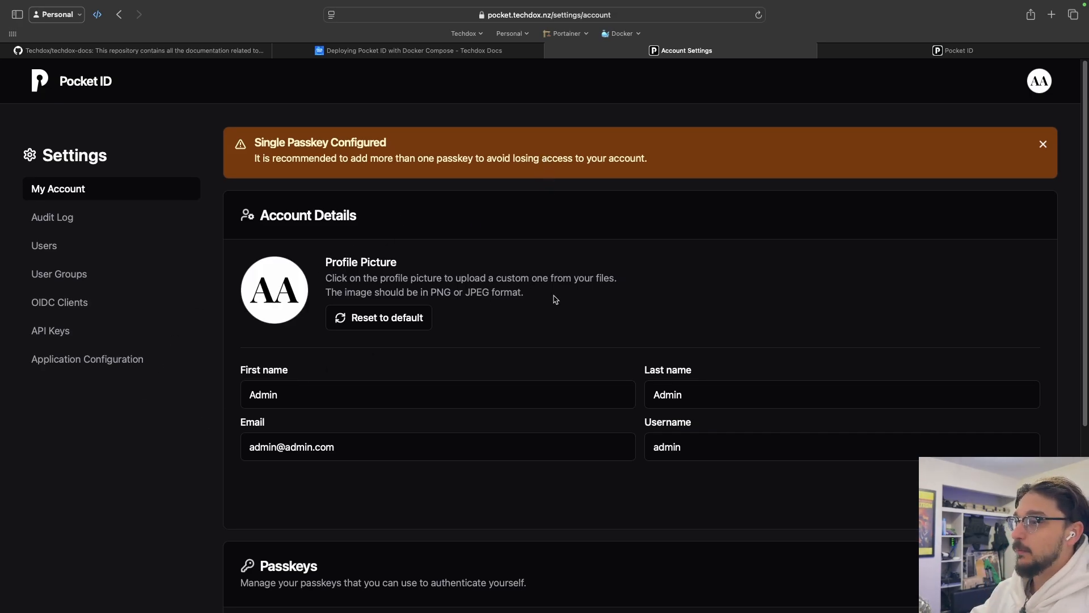
scroll("down", 3)
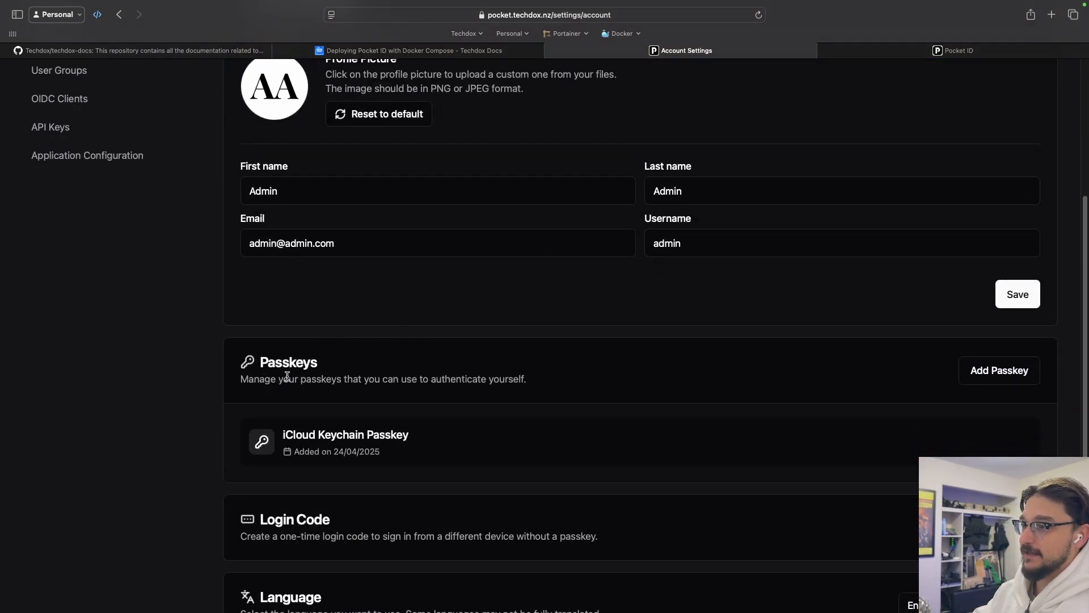
mouse_move(434, 441)
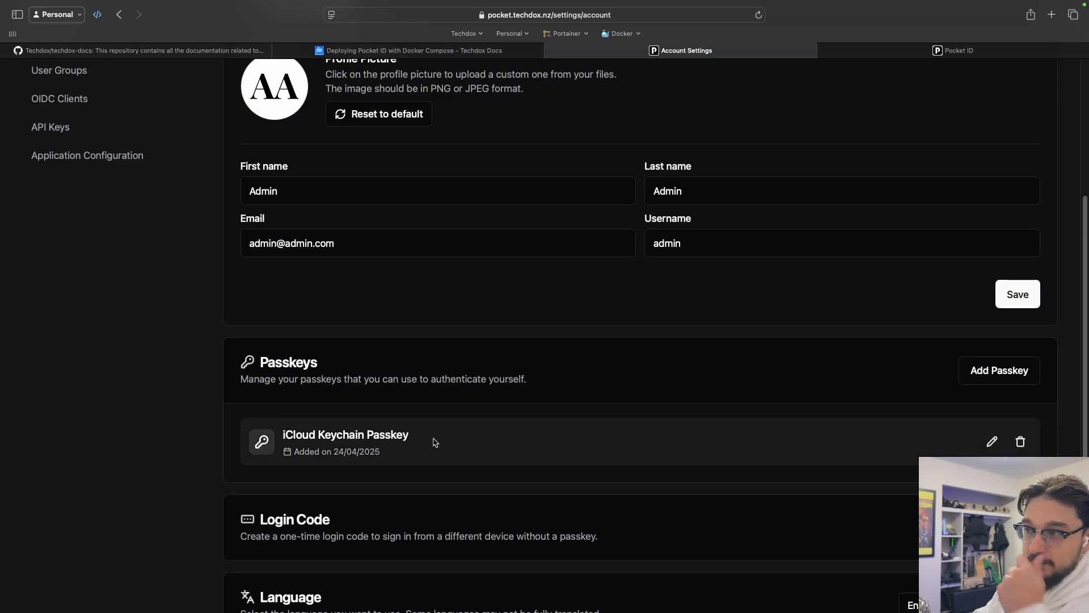
mouse_move(477, 383)
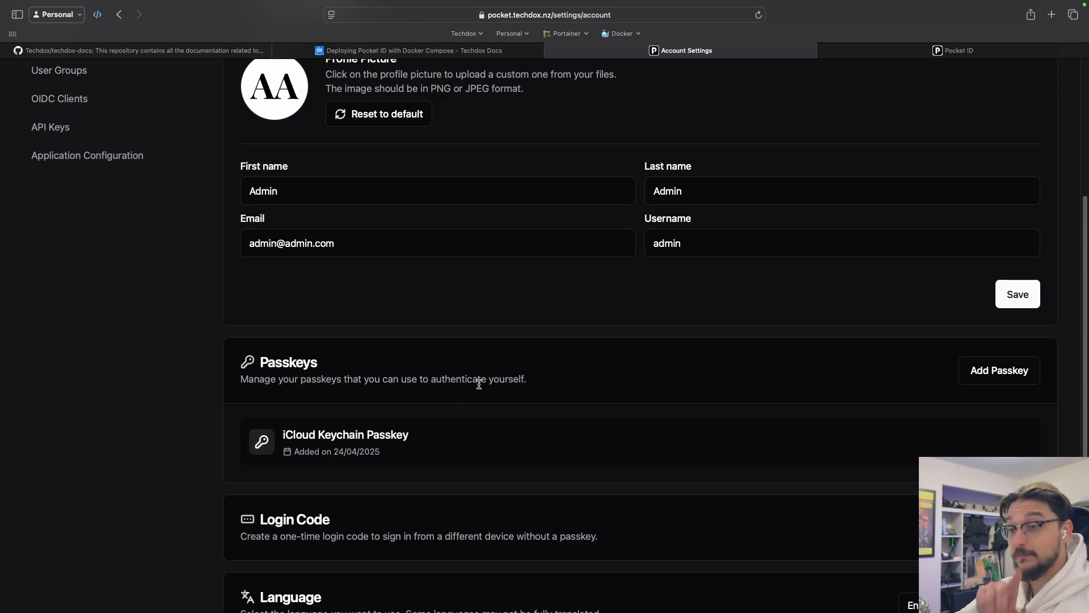
mouse_move(961, 350)
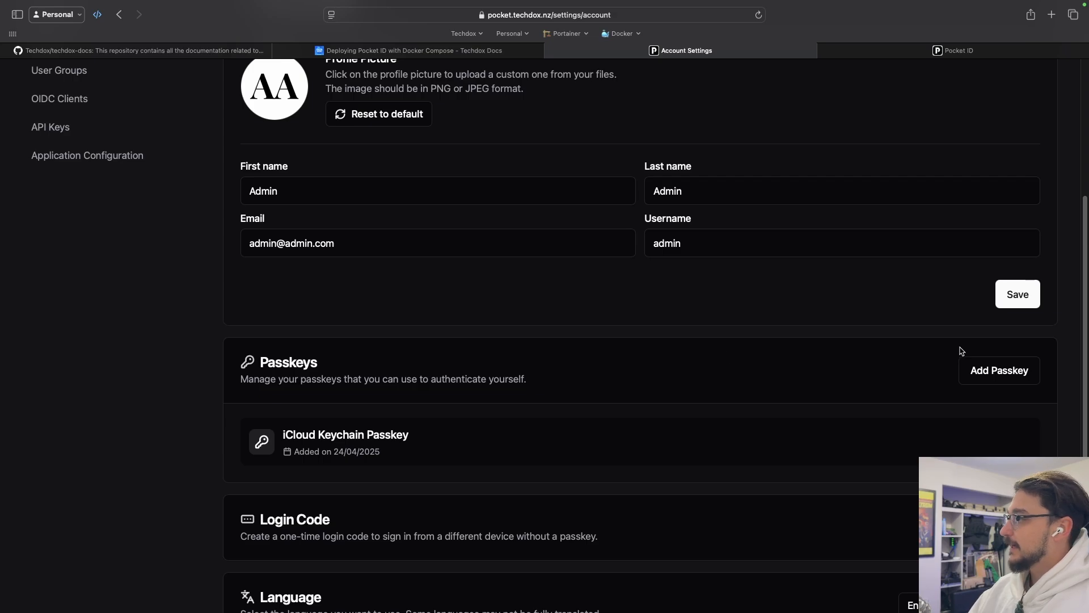
Register an additional passkey stored on a USB security key, unlocking it with its PIN.
left_click(999, 370)
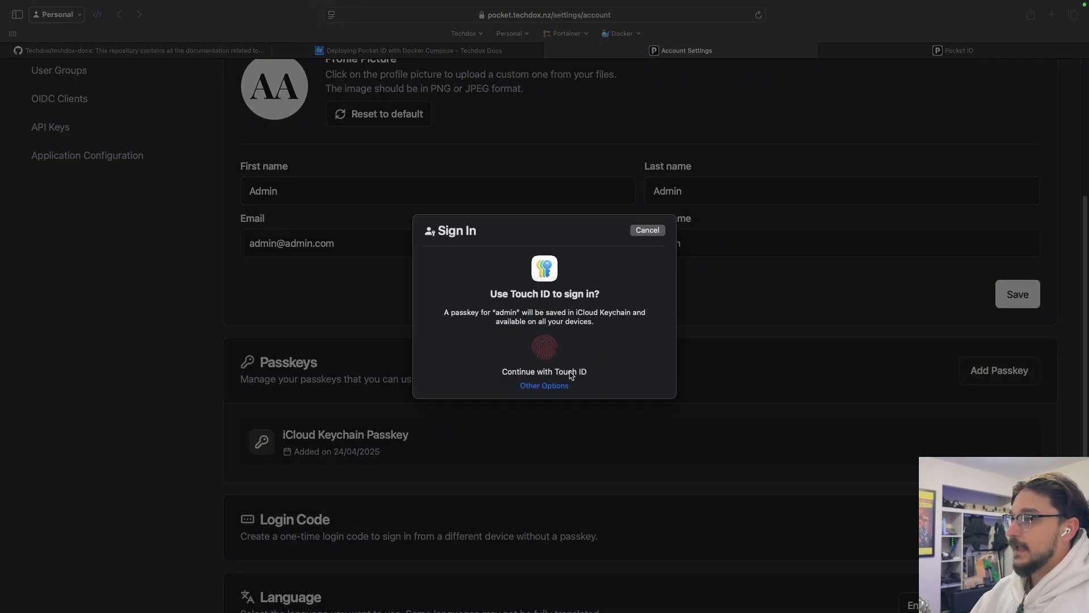
mouse_move(549, 390)
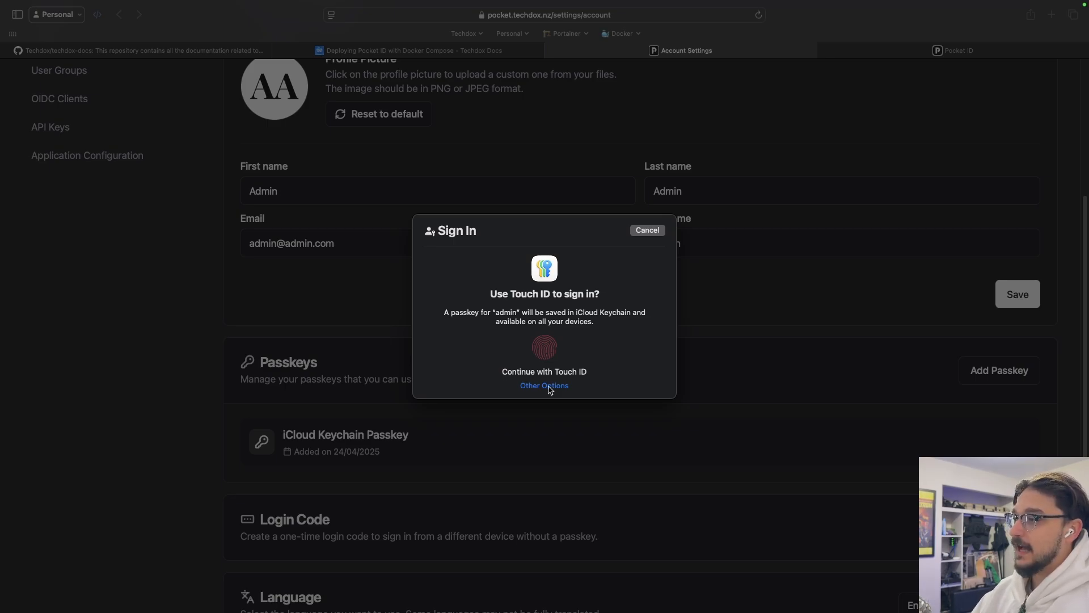
left_click(544, 386)
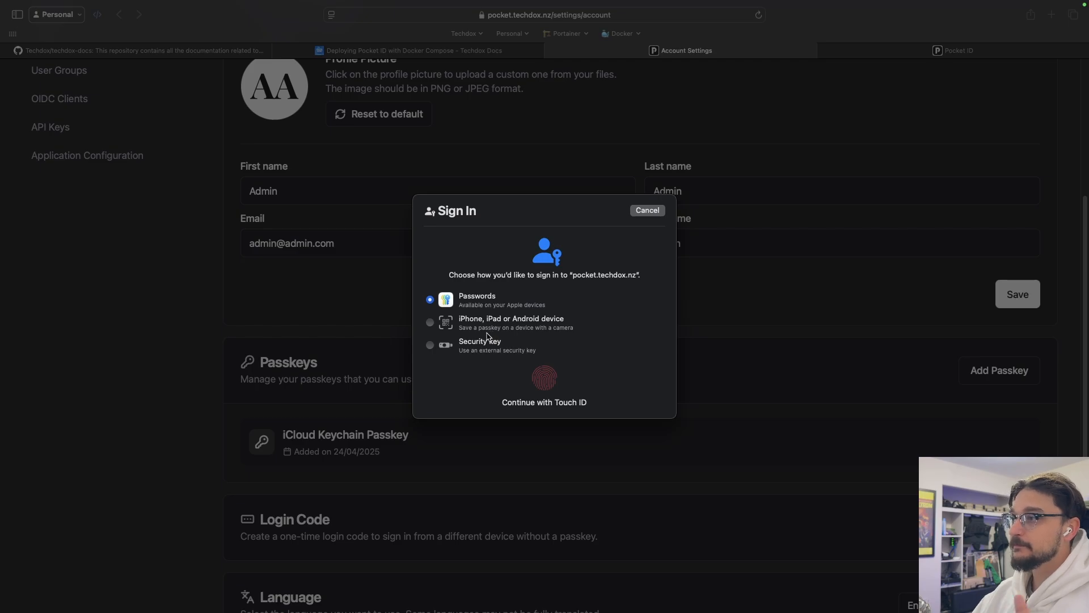
left_click(430, 346)
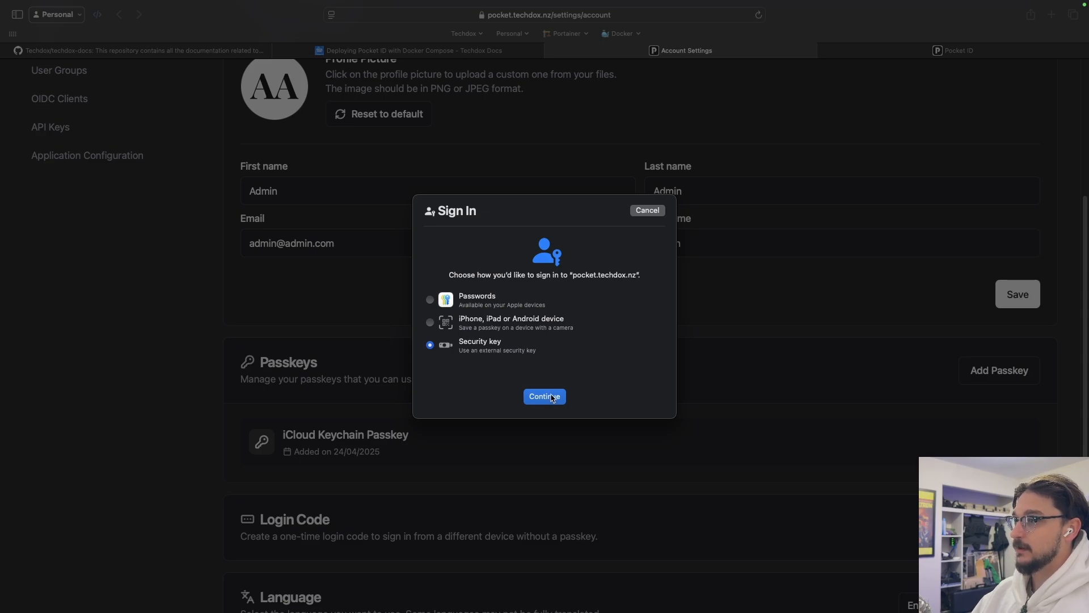
left_click(543, 396)
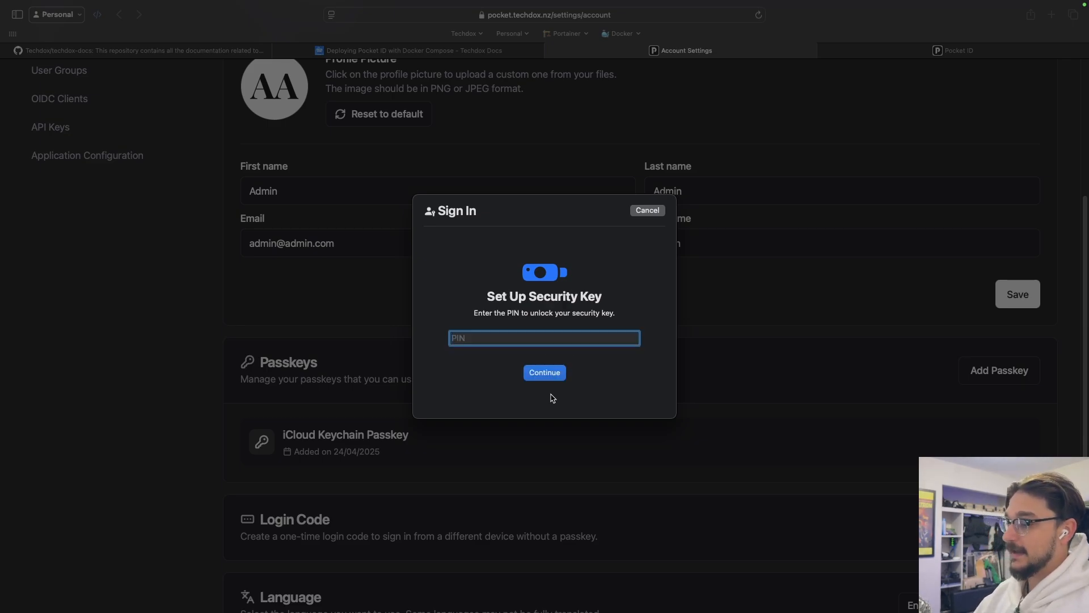
type("1")
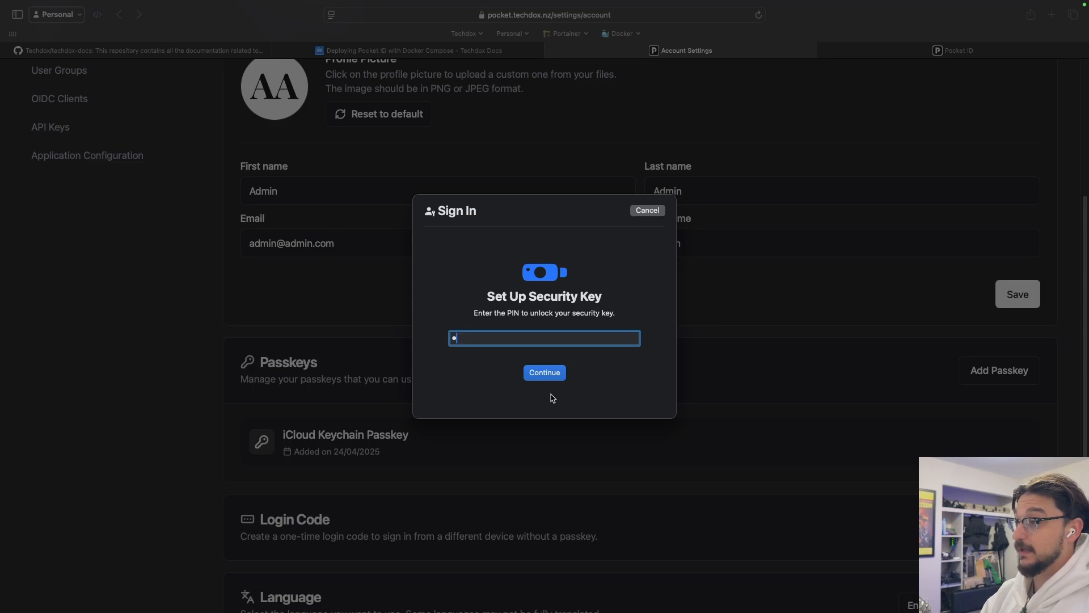
left_click(544, 372)
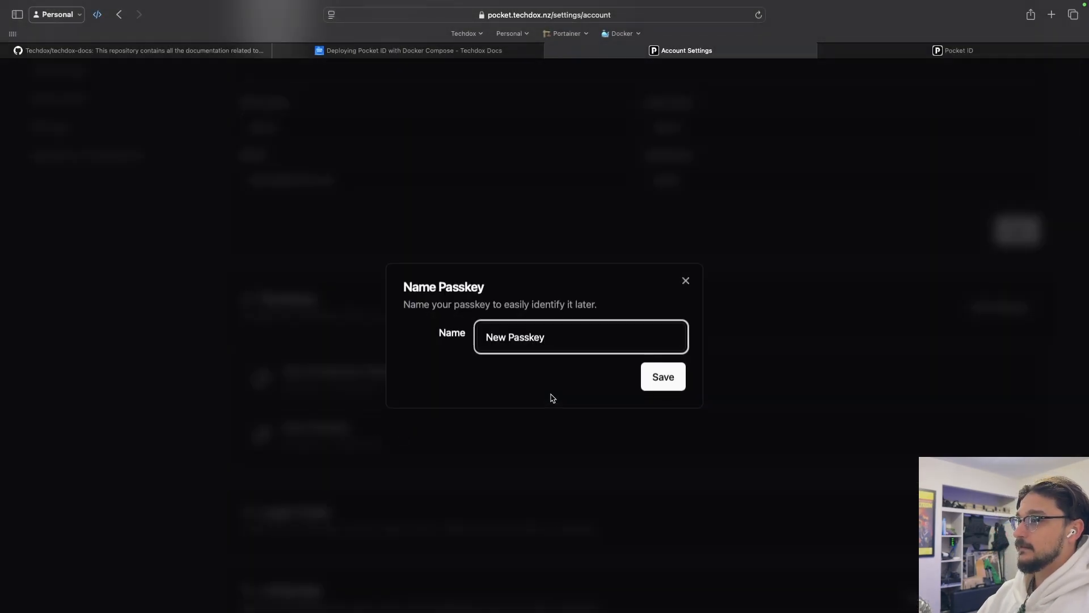
Name the new passkey 'YubiKey USB' and save it.
type("YubiKey")
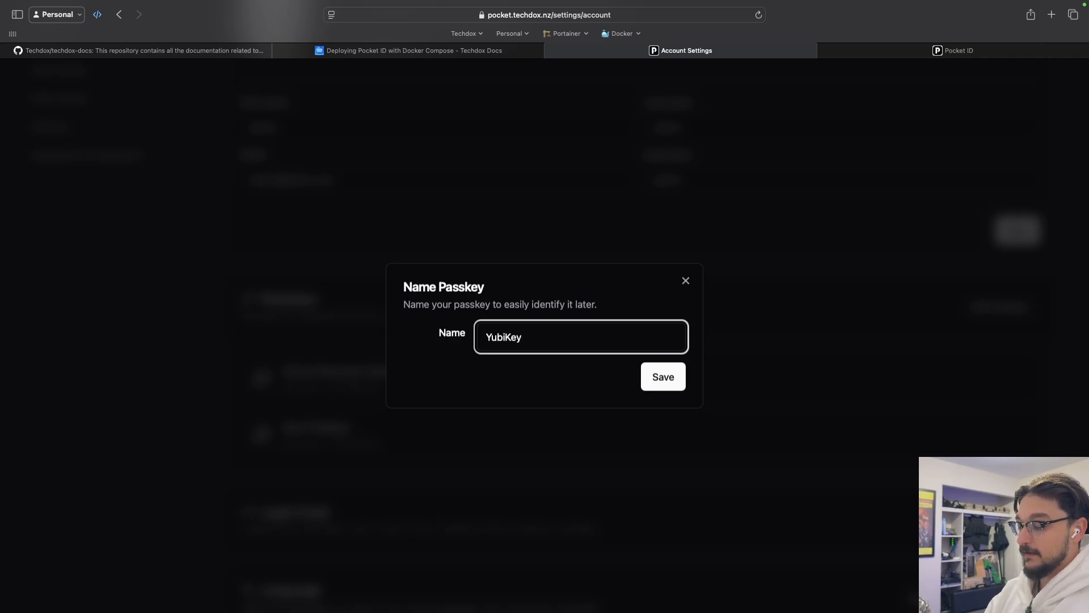
type("USB")
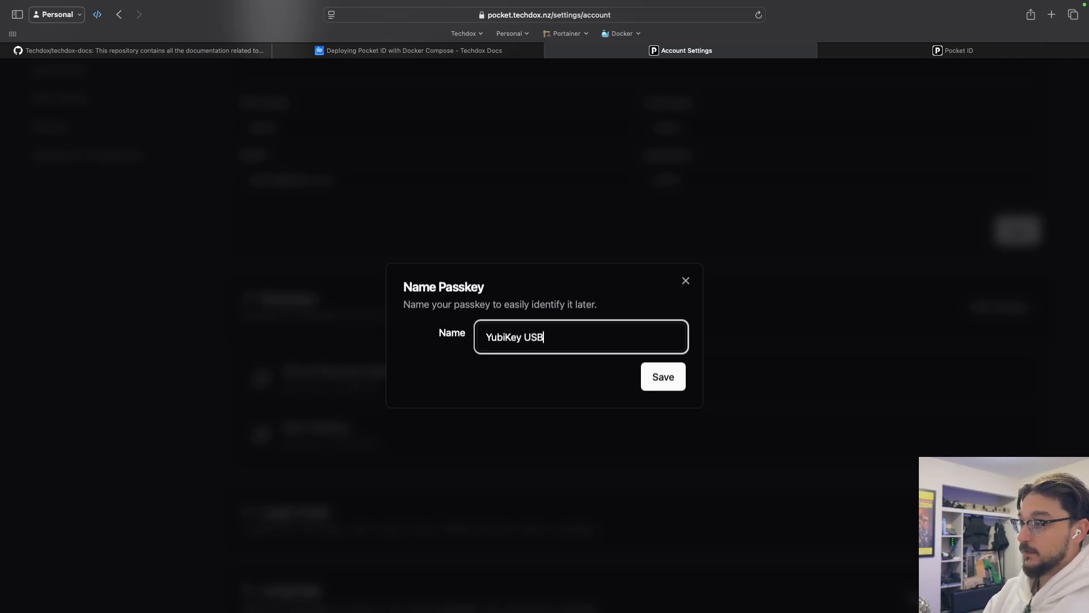
left_click(661, 376)
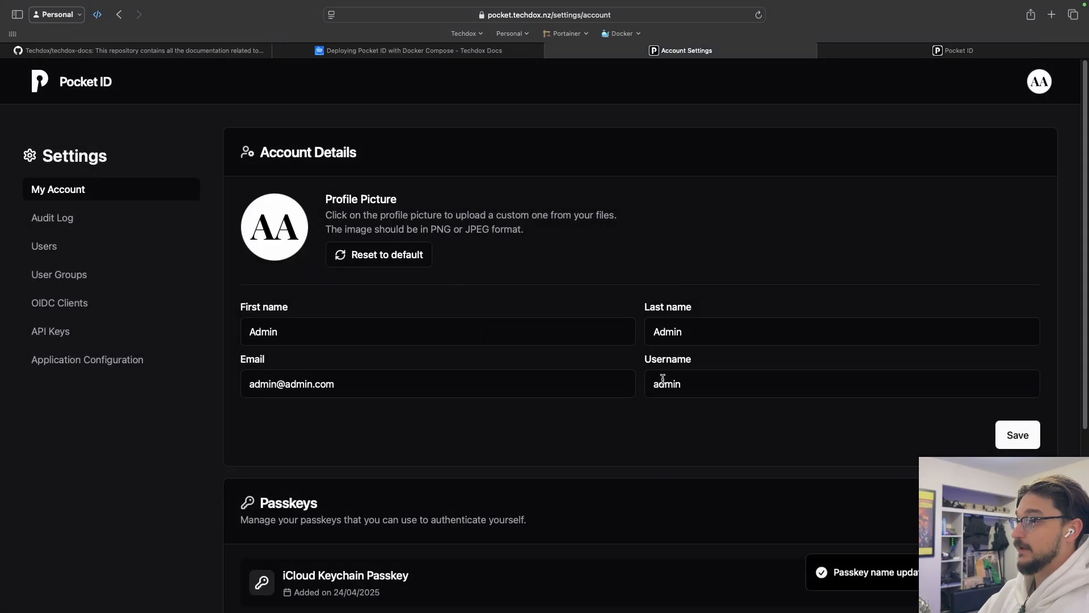
mouse_move(848, 200)
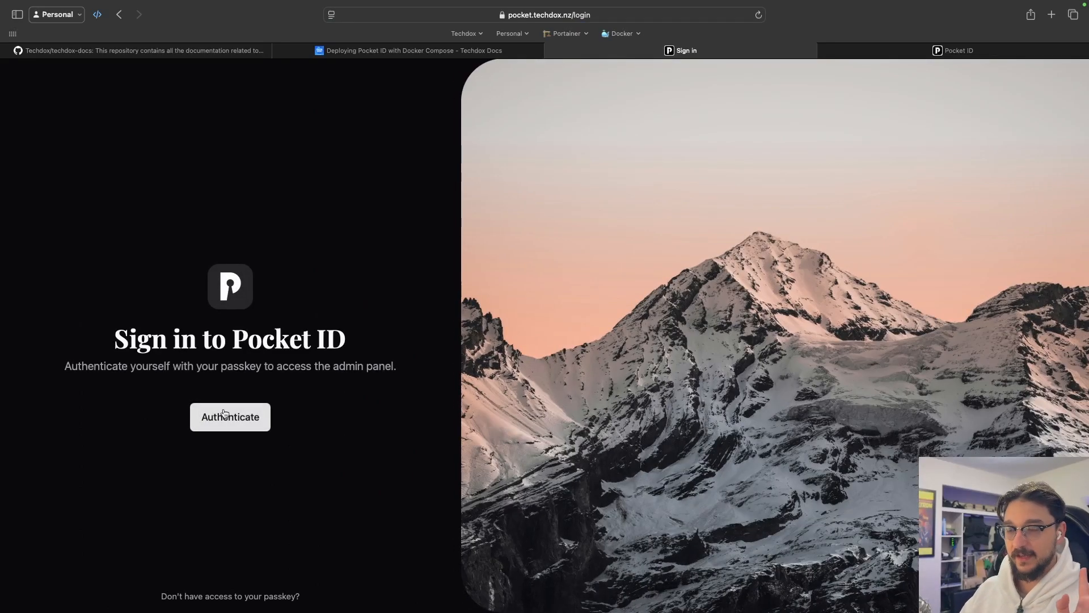
Sign back in using the security-key passkey with its PIN and view the audit log.
left_click(229, 415)
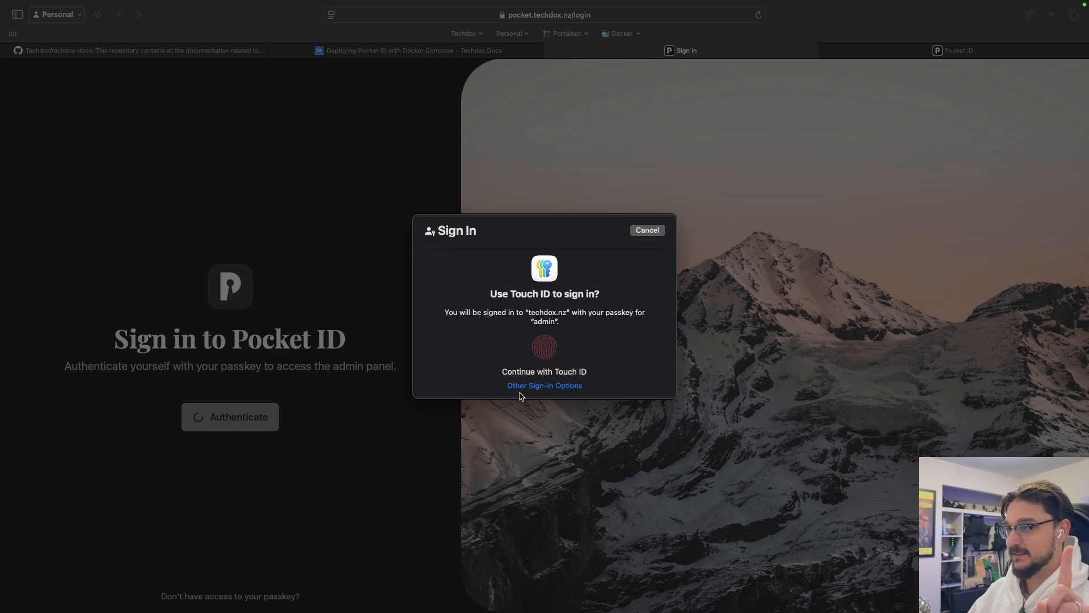
mouse_move(534, 389)
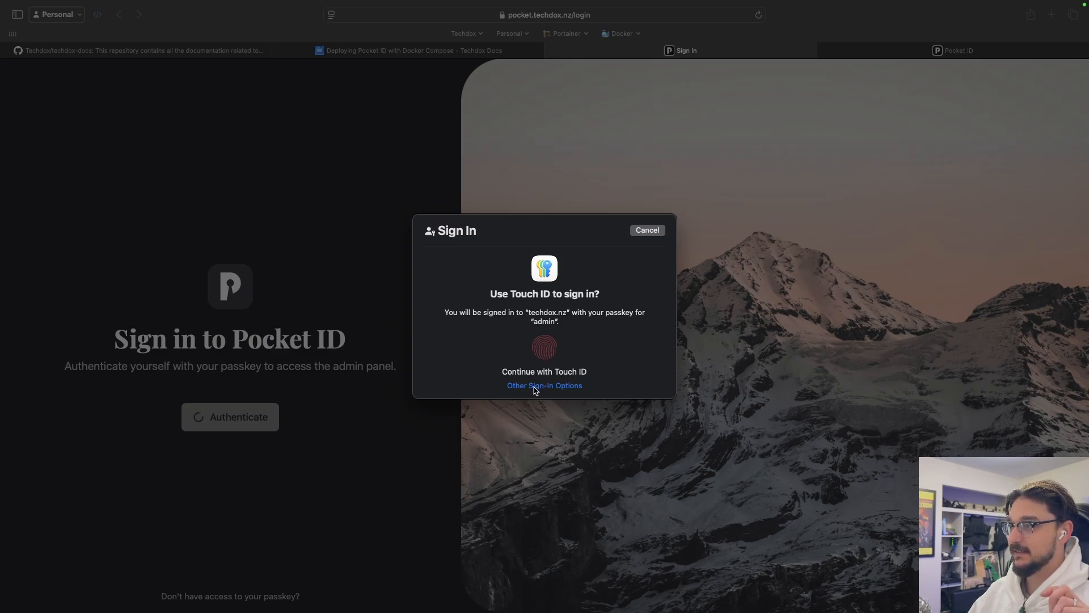
left_click(544, 386)
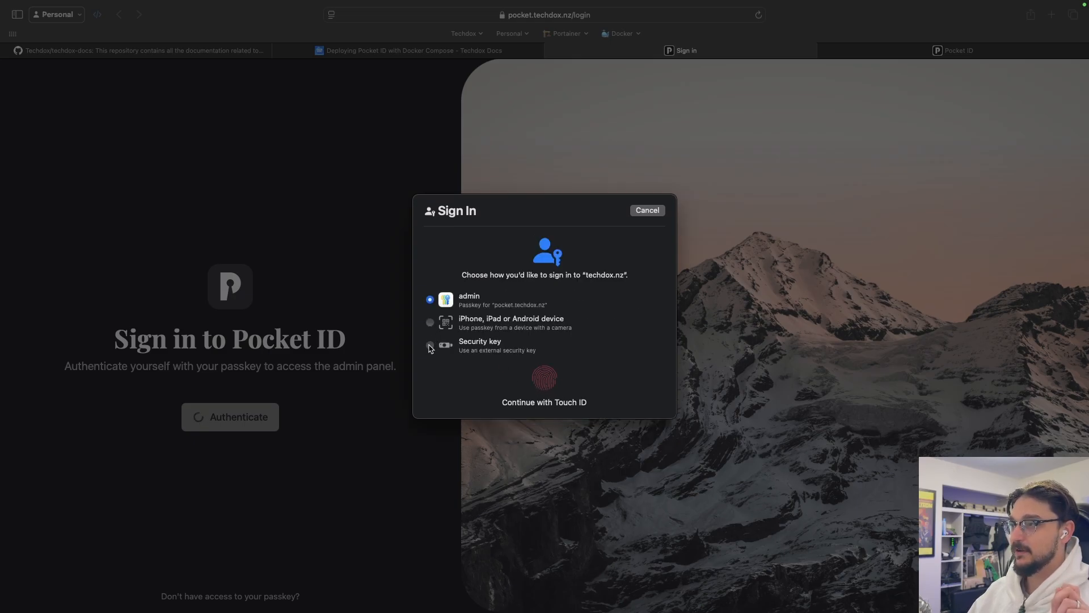
left_click(430, 346)
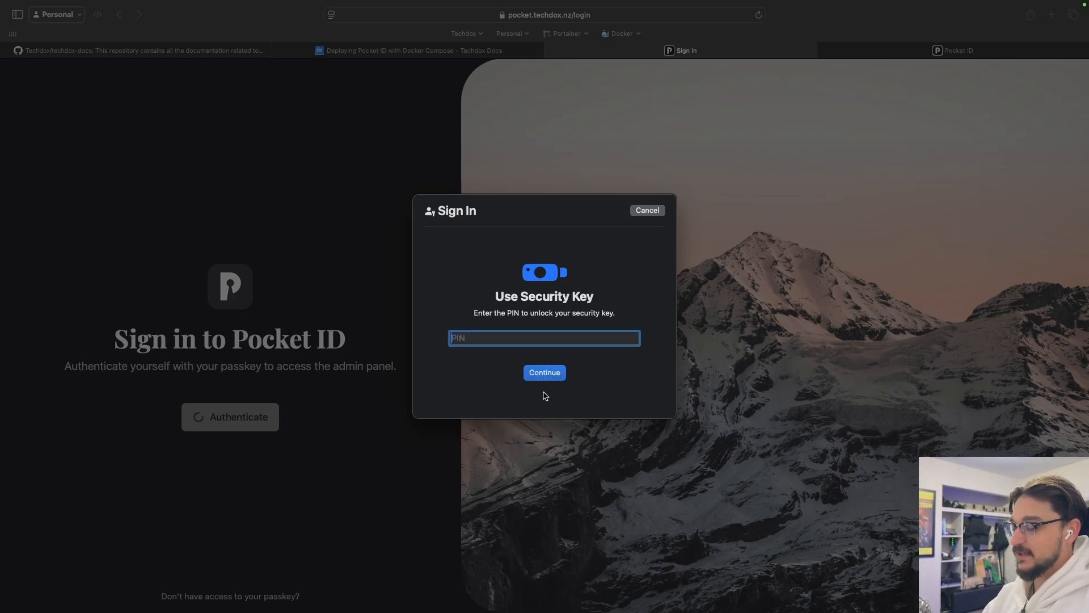
left_click(544, 372)
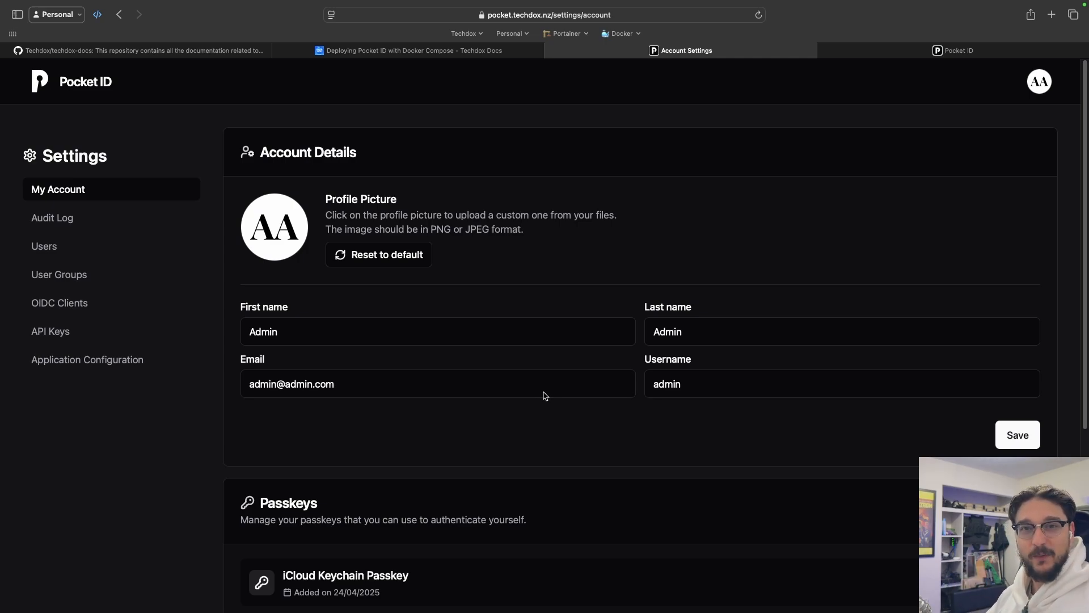
mouse_move(378, 200)
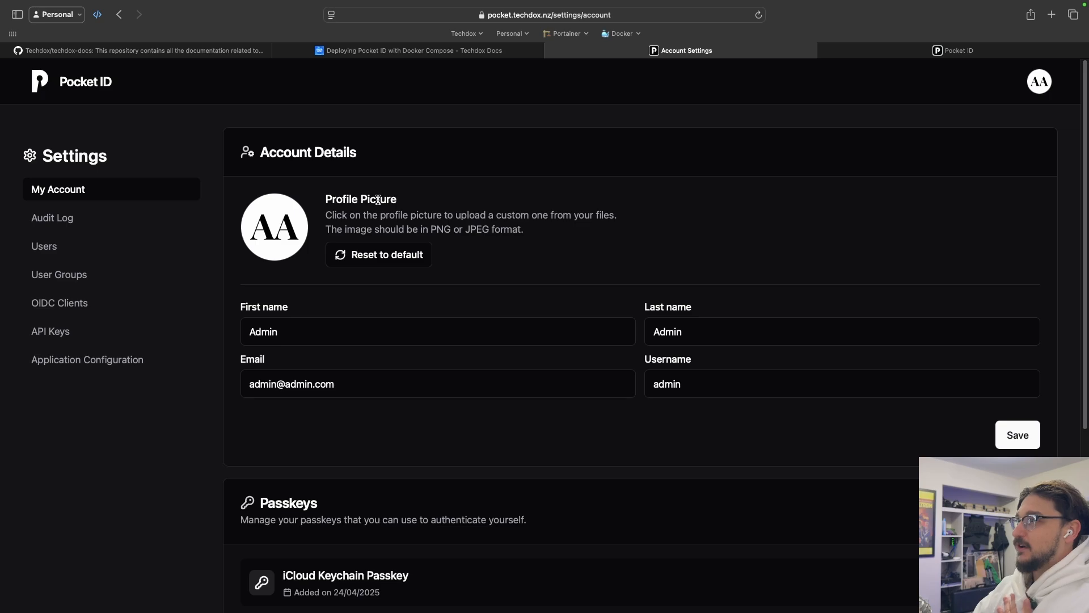
mouse_move(101, 221)
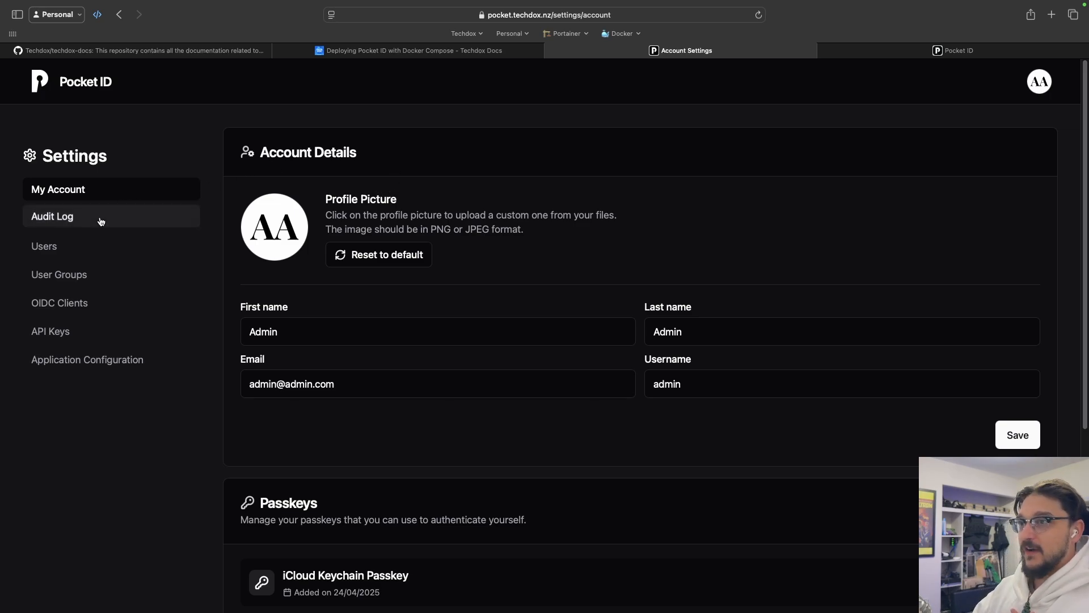
left_click(52, 216)
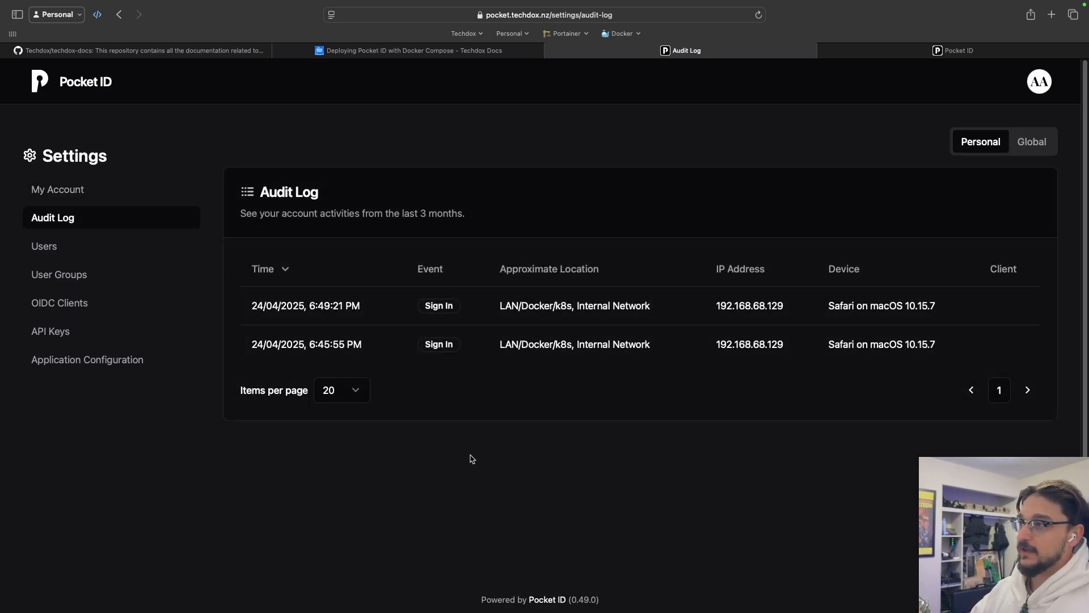
mouse_move(527, 427)
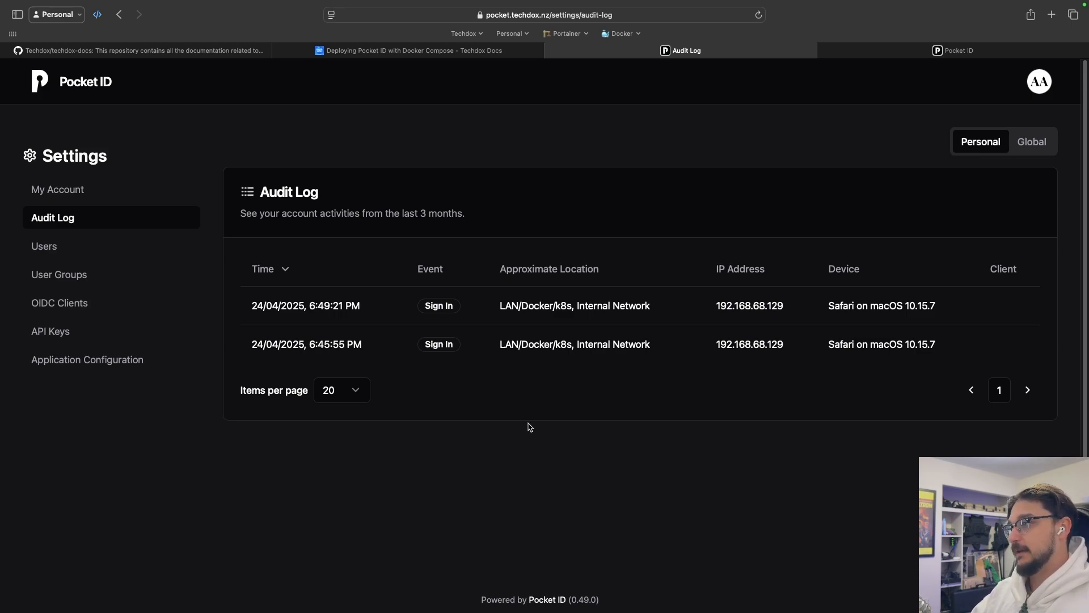
mouse_move(599, 392)
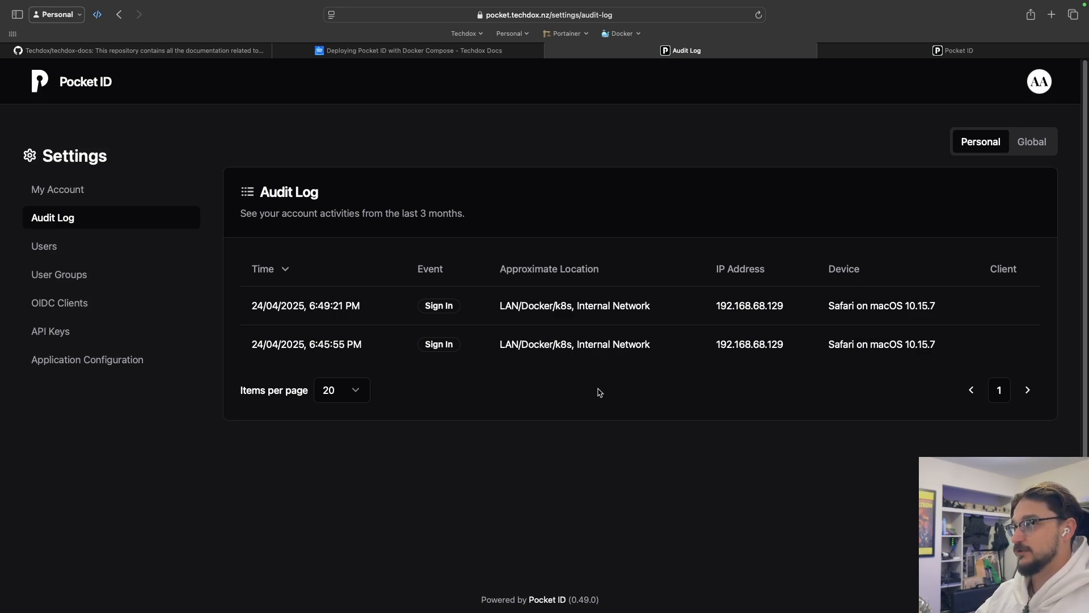
mouse_move(698, 358)
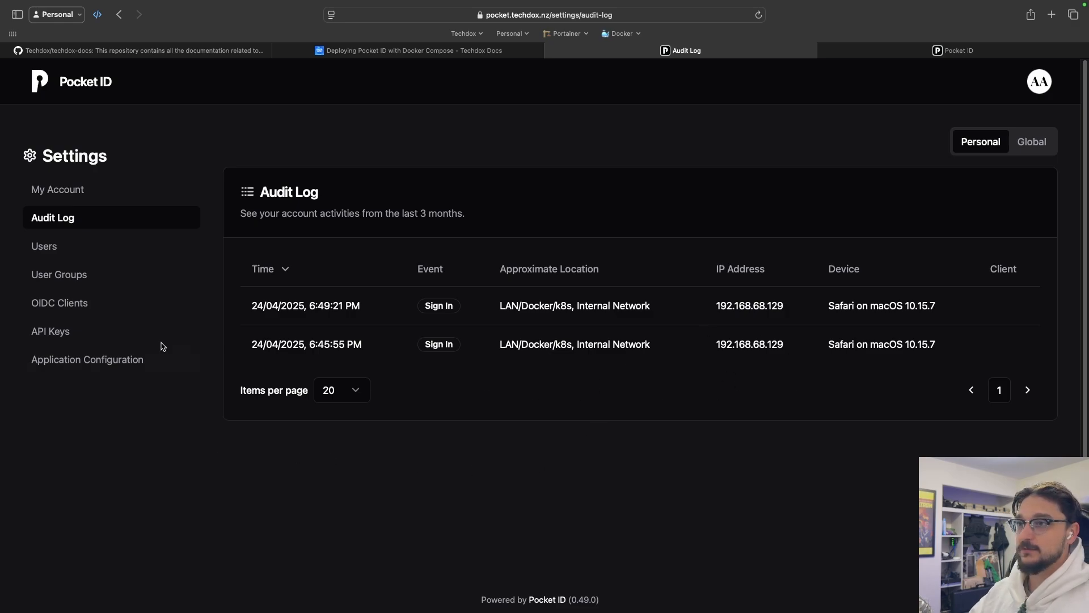
Go to the Users page listing the enabled Admin account.
left_click(44, 245)
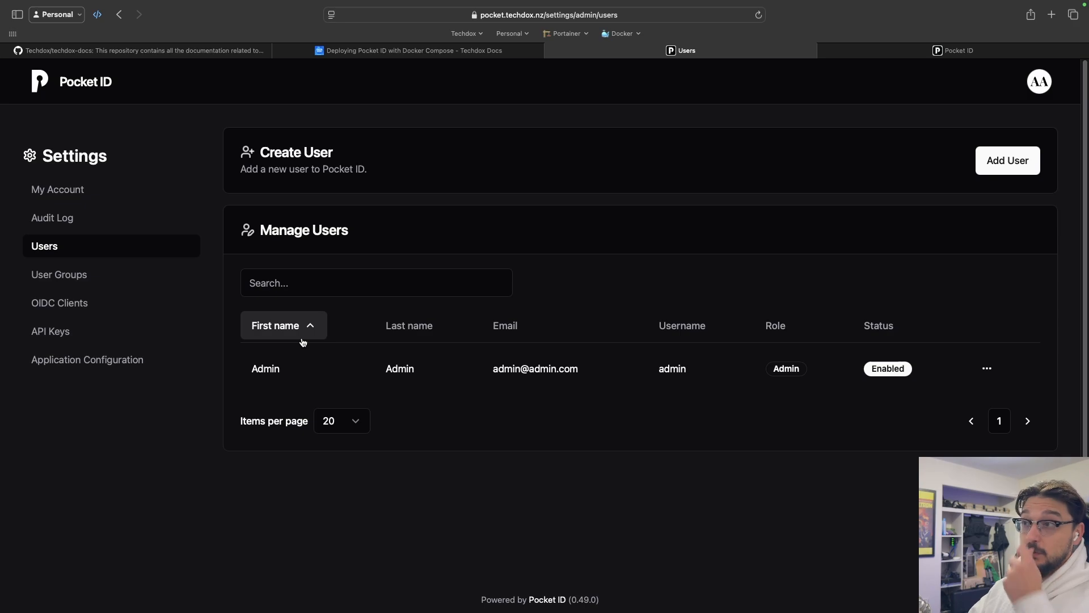
mouse_move(576, 437)
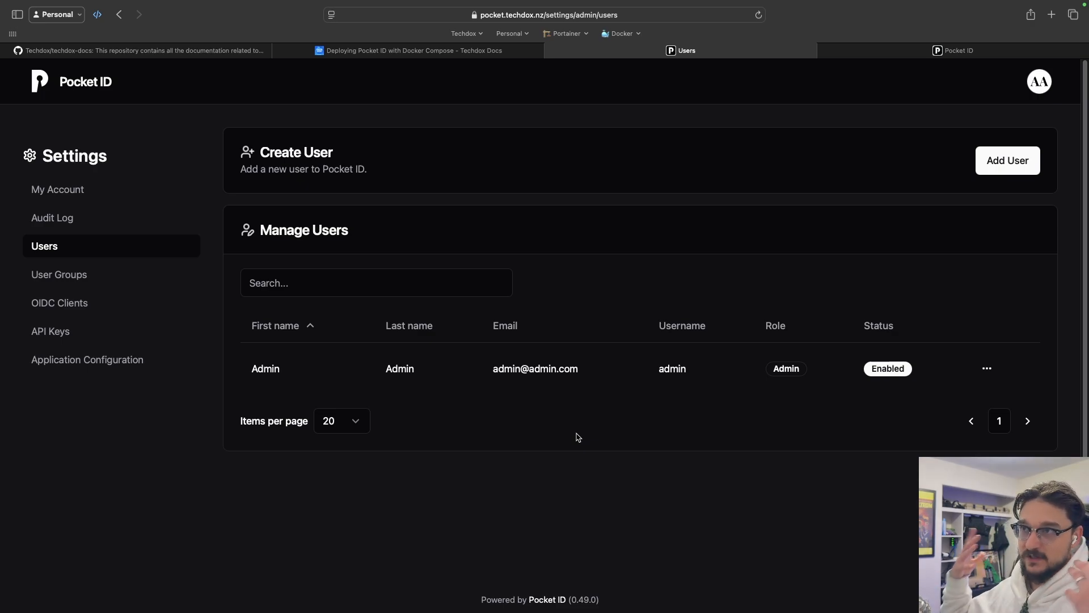
Show the Add Group form under User Groups, then go to the empty OIDC Clients page.
left_click(59, 274)
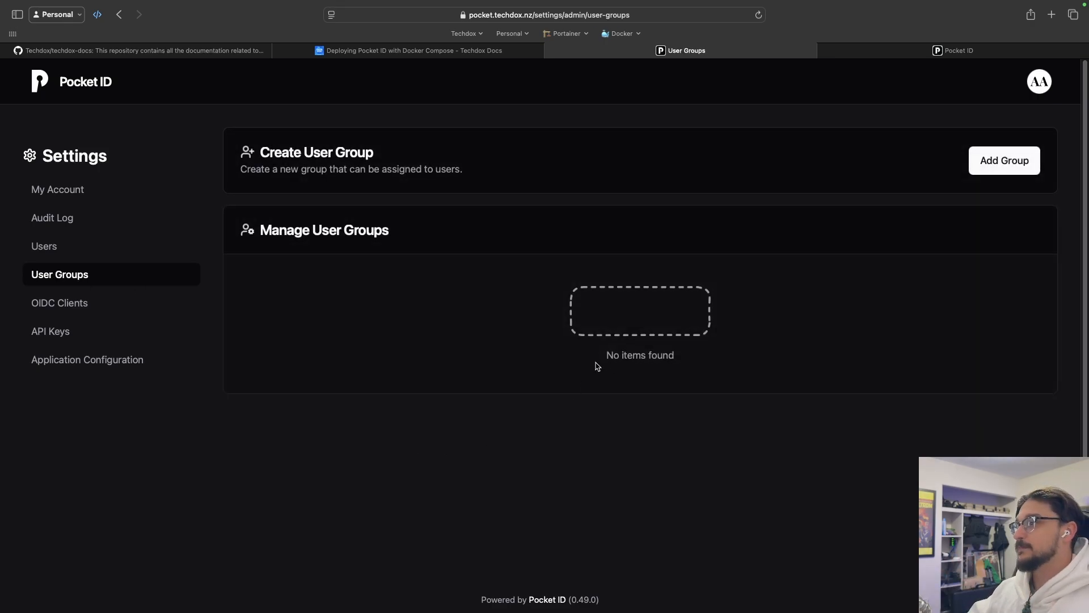
left_click(1003, 160)
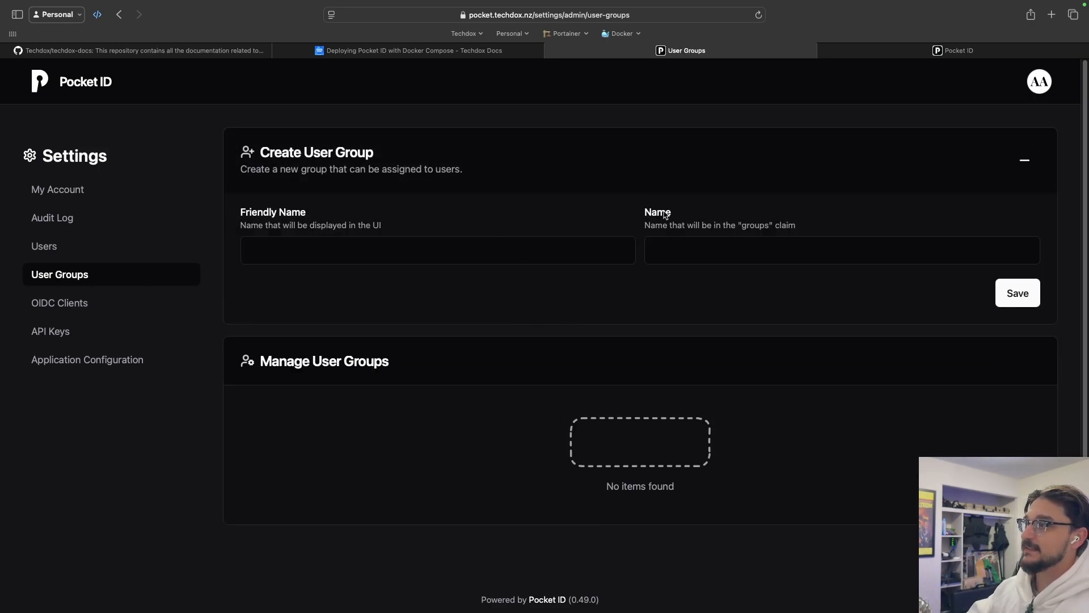
mouse_move(745, 315)
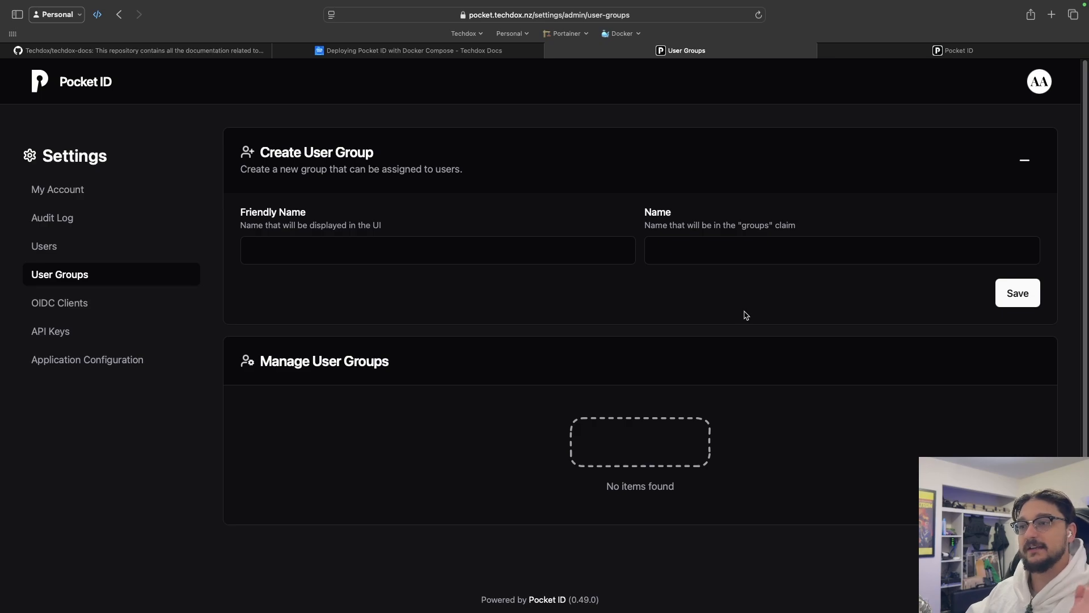
mouse_move(527, 321)
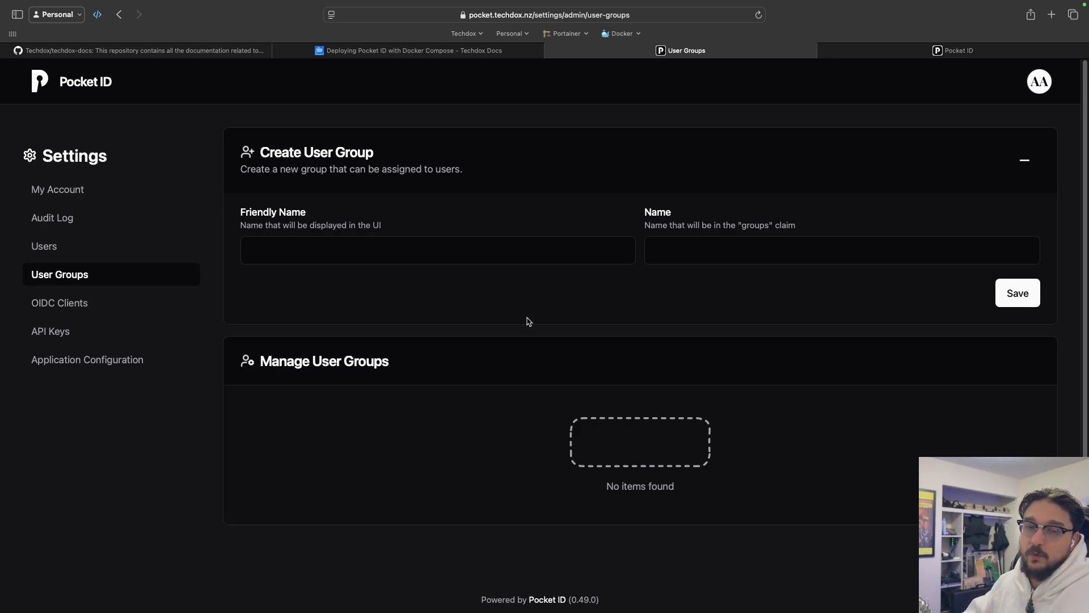
mouse_move(361, 289)
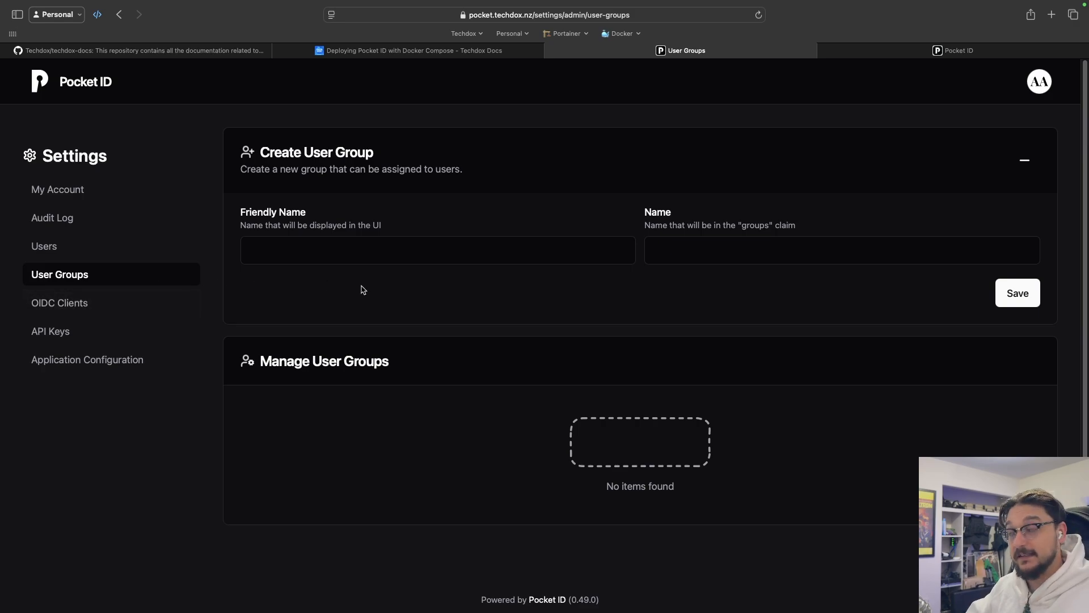
left_click(60, 303)
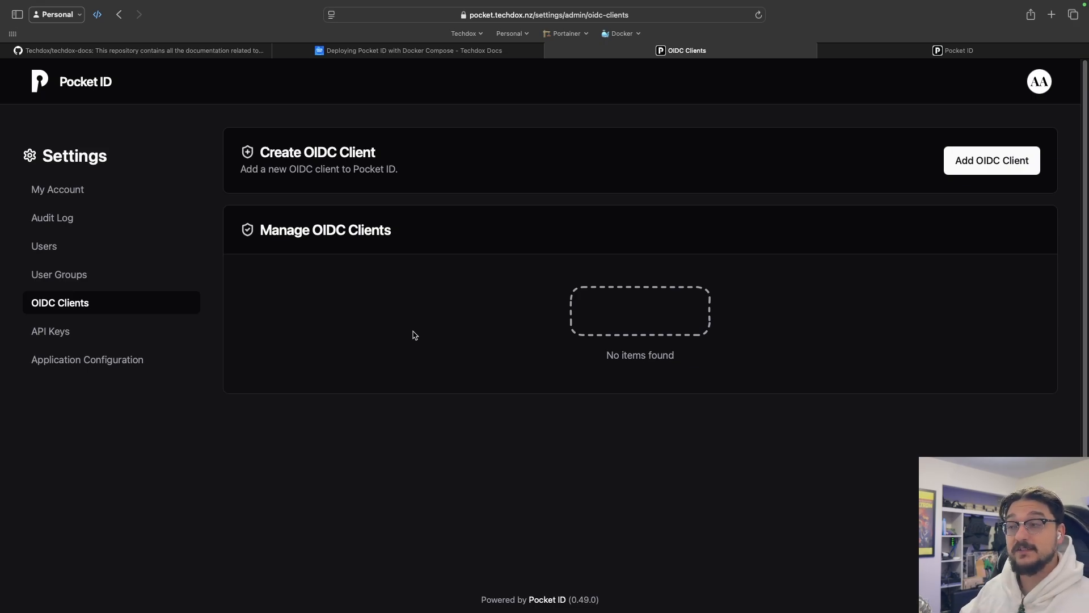
mouse_move(418, 340)
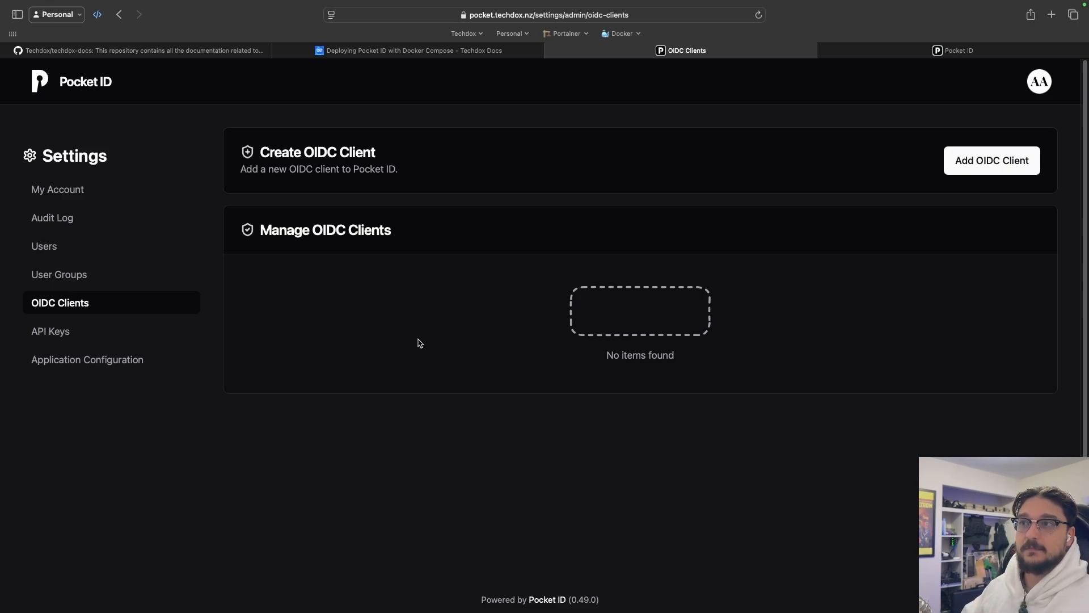
mouse_move(188, 443)
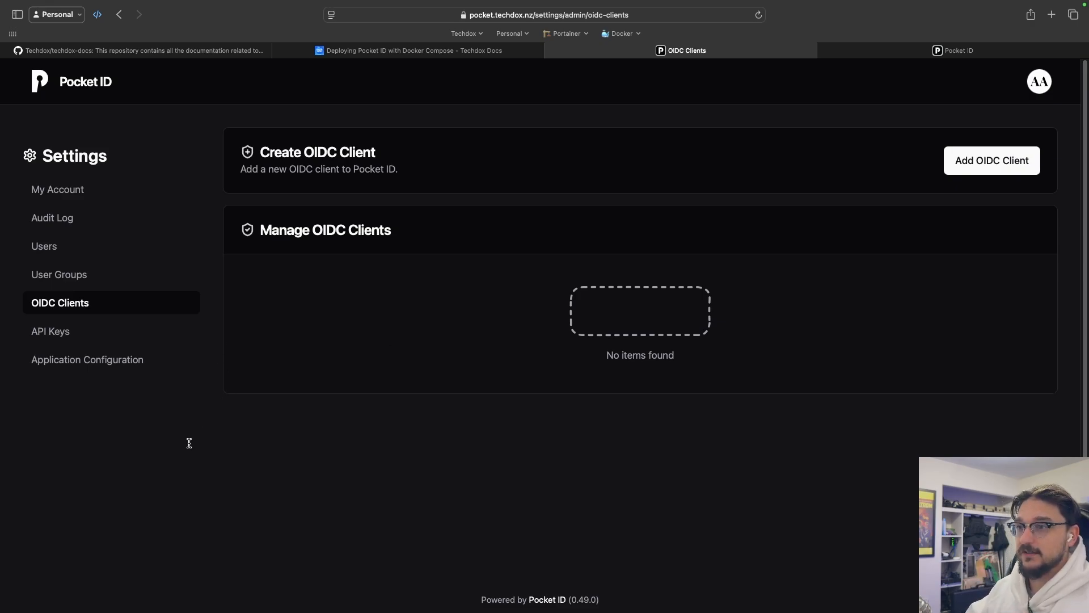
Check the empty API Keys page, then review Application Configuration including the Images section.
left_click(50, 331)
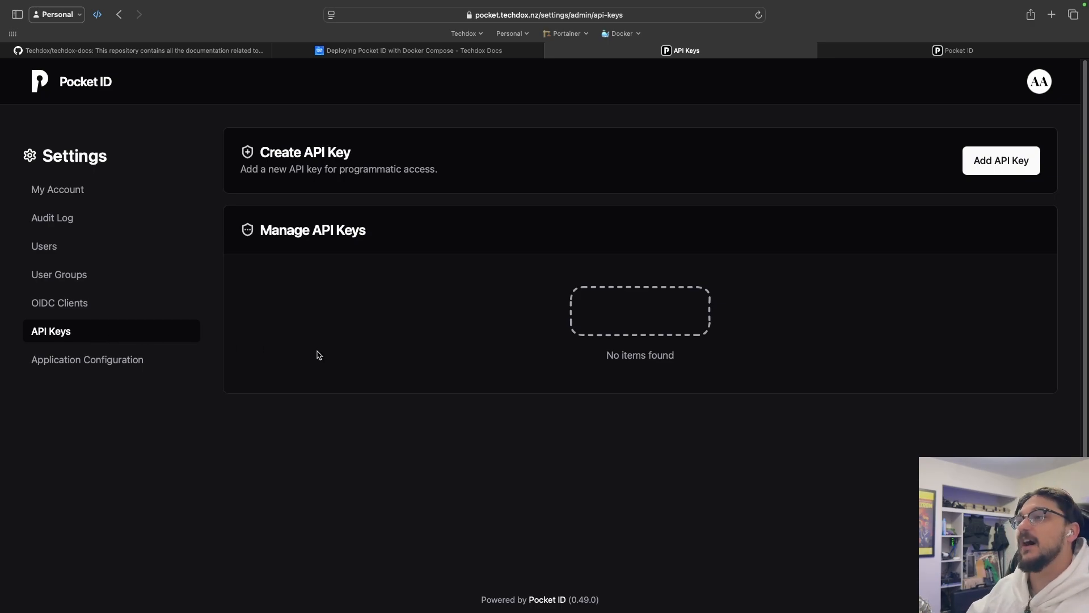
left_click(88, 359)
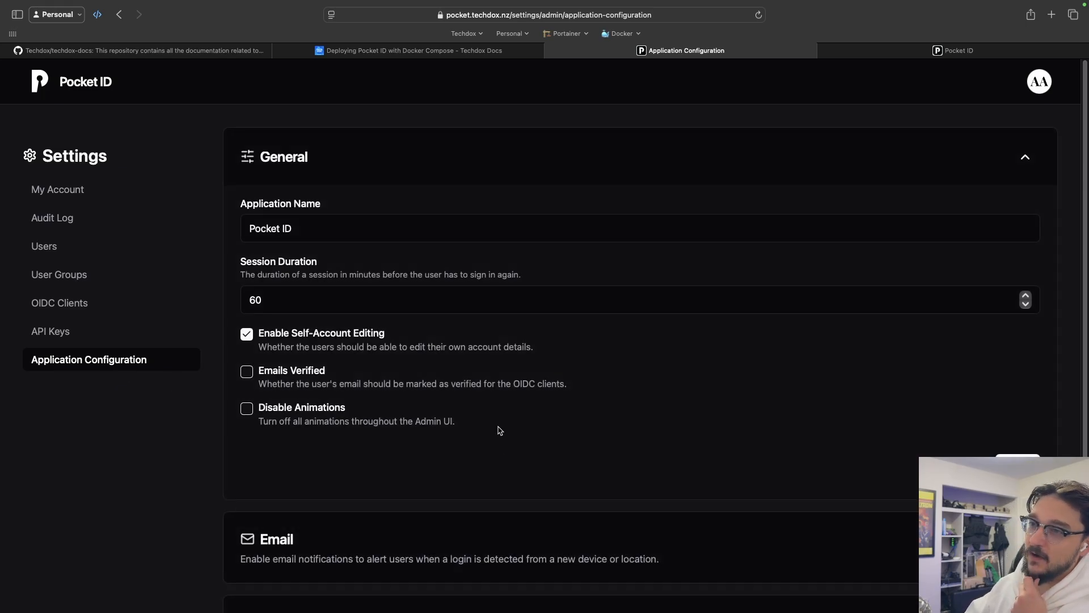
mouse_move(591, 322)
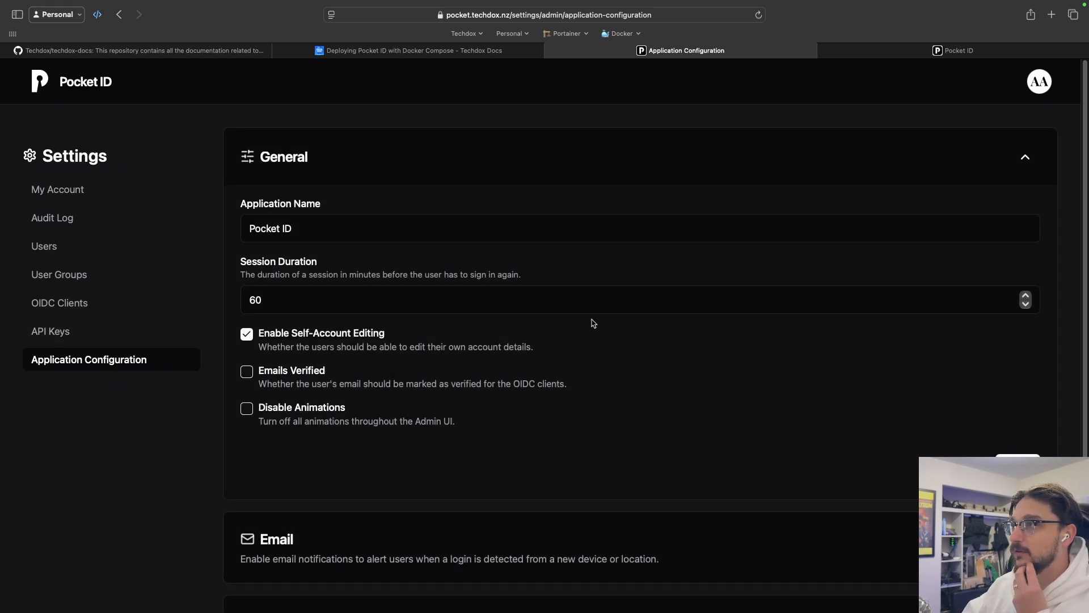
scroll("down", 3)
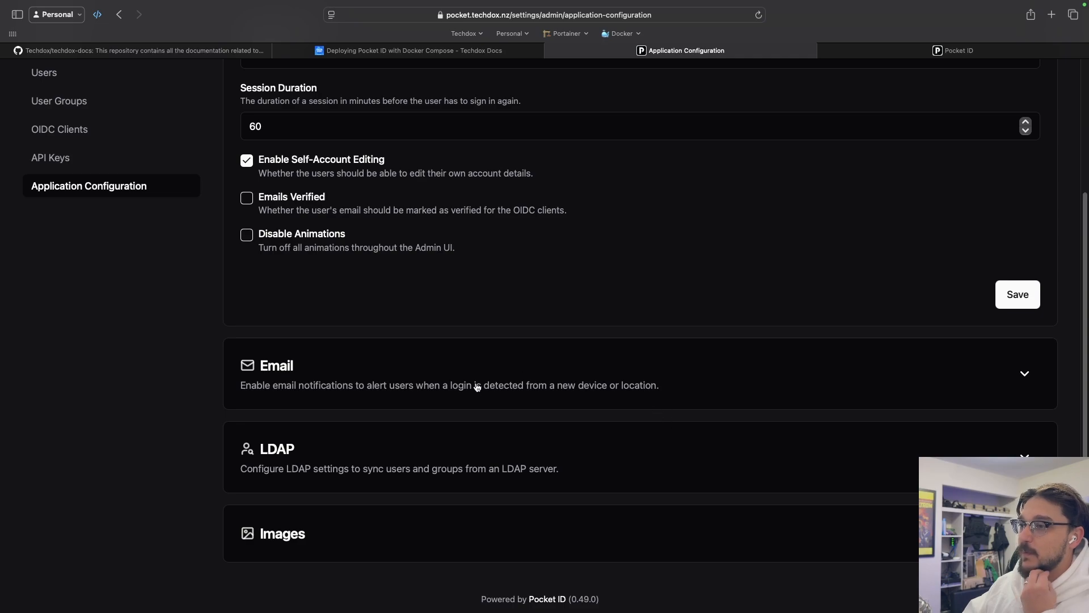
mouse_move(476, 402)
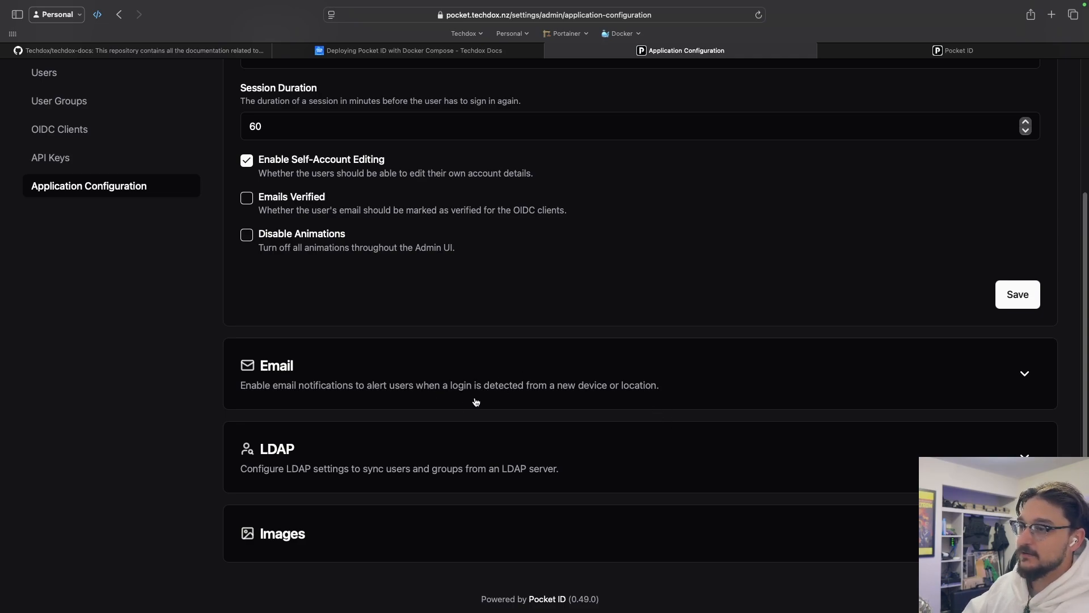
mouse_move(430, 535)
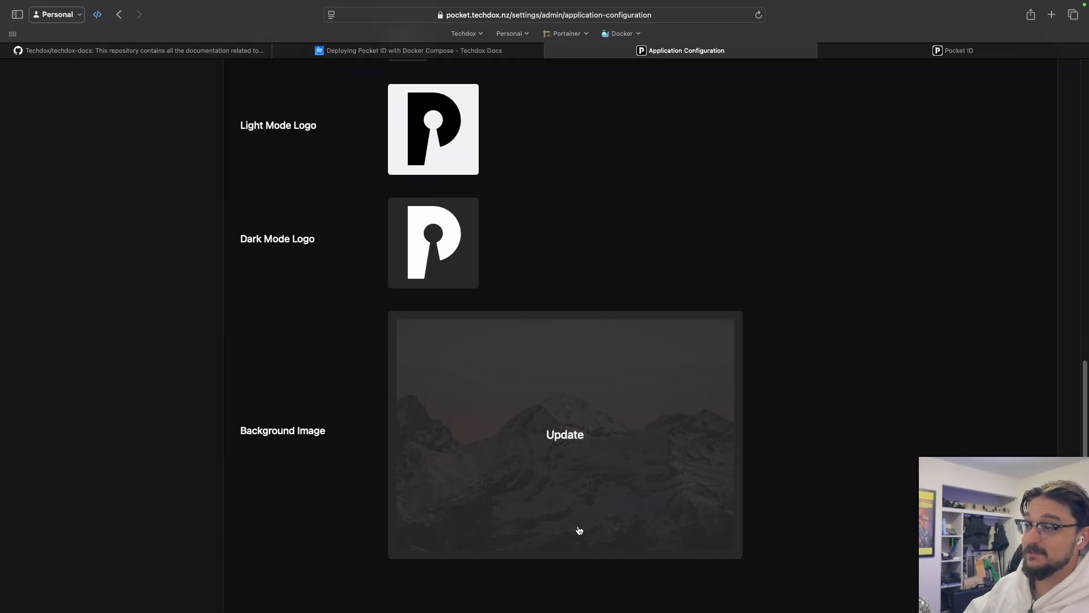
scroll("up", 3)
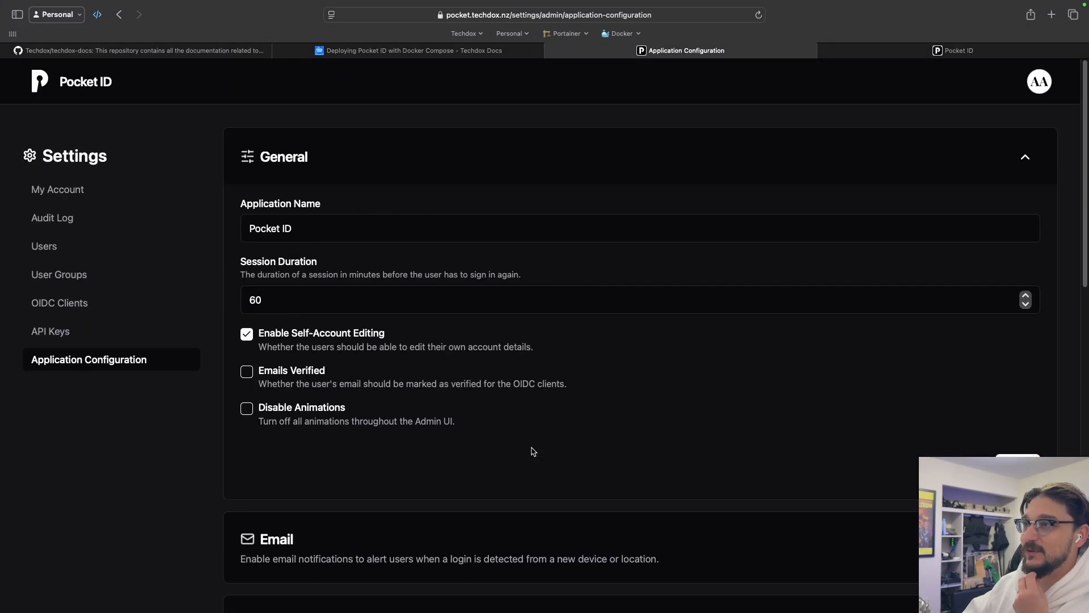
scroll("down", 3)
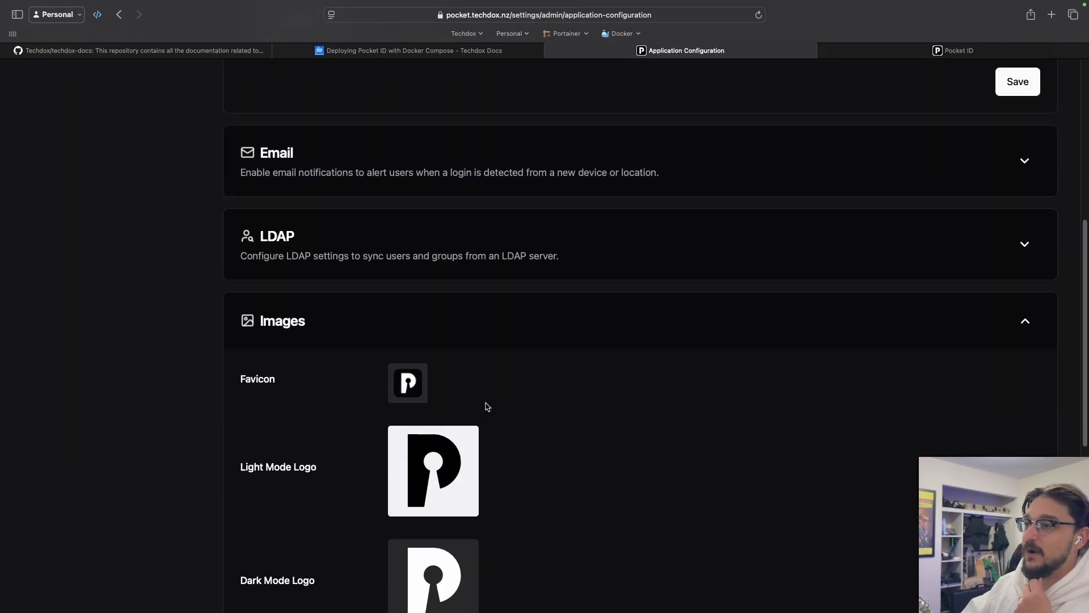
Rename the application to 'Techdox ID', save it, and return to the OIDC Clients list.
scroll("up", 3)
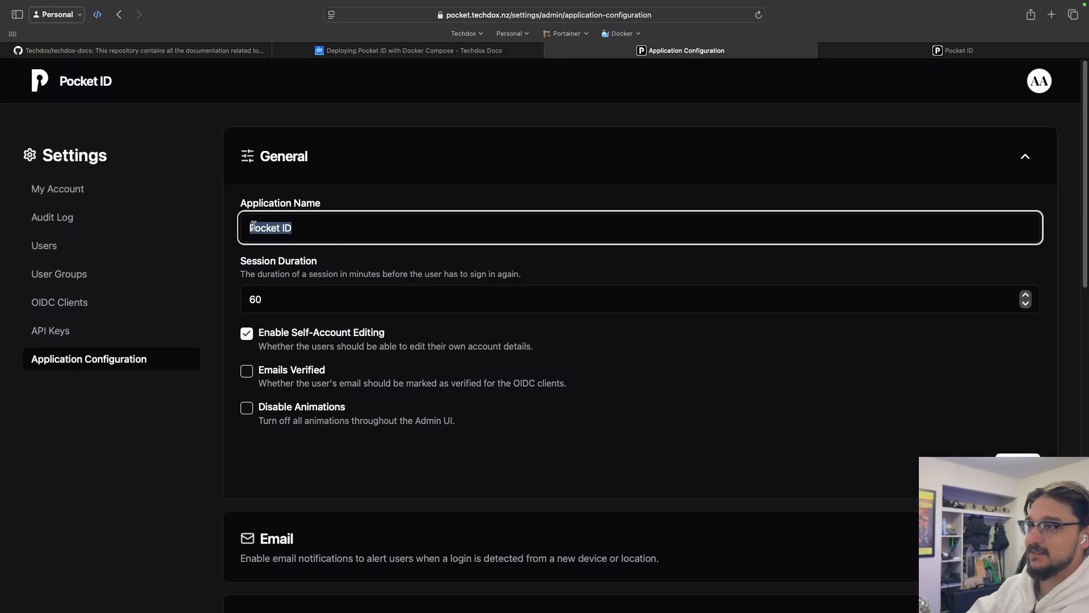
type("Te ID")
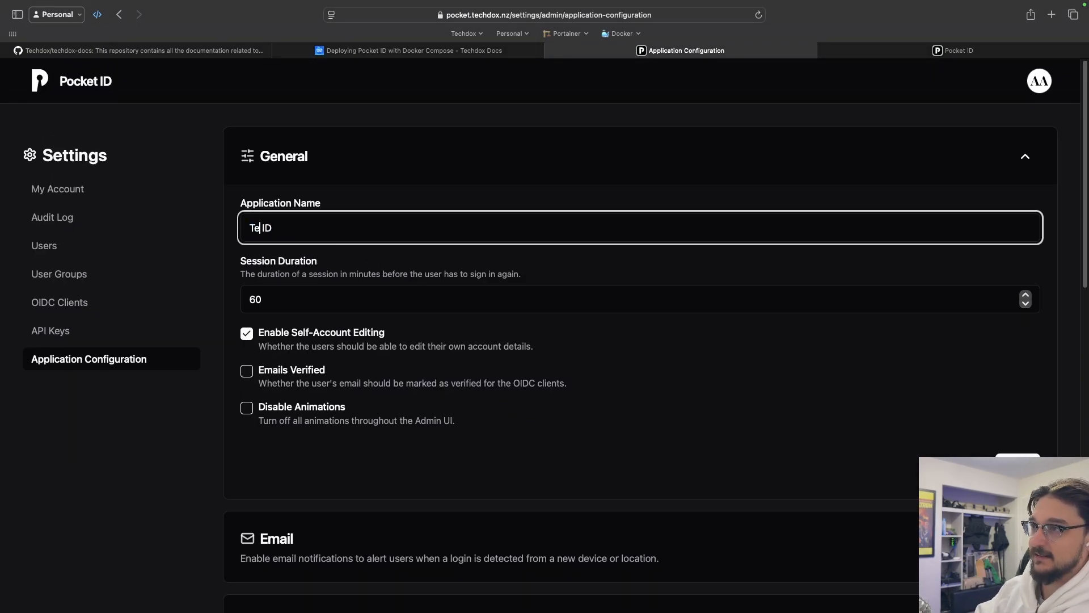
type("chdox")
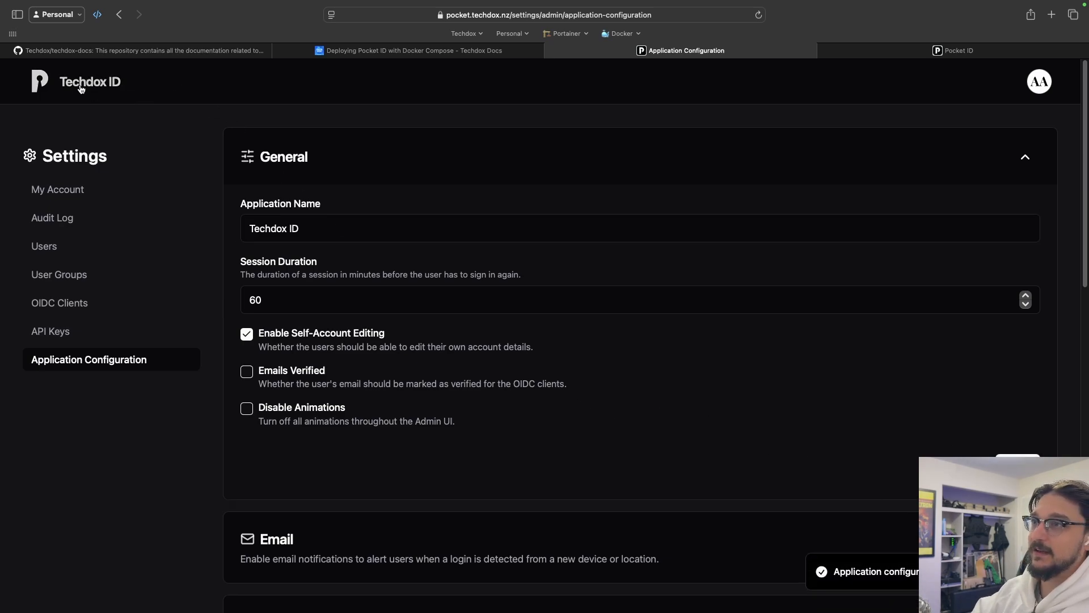
mouse_move(304, 140)
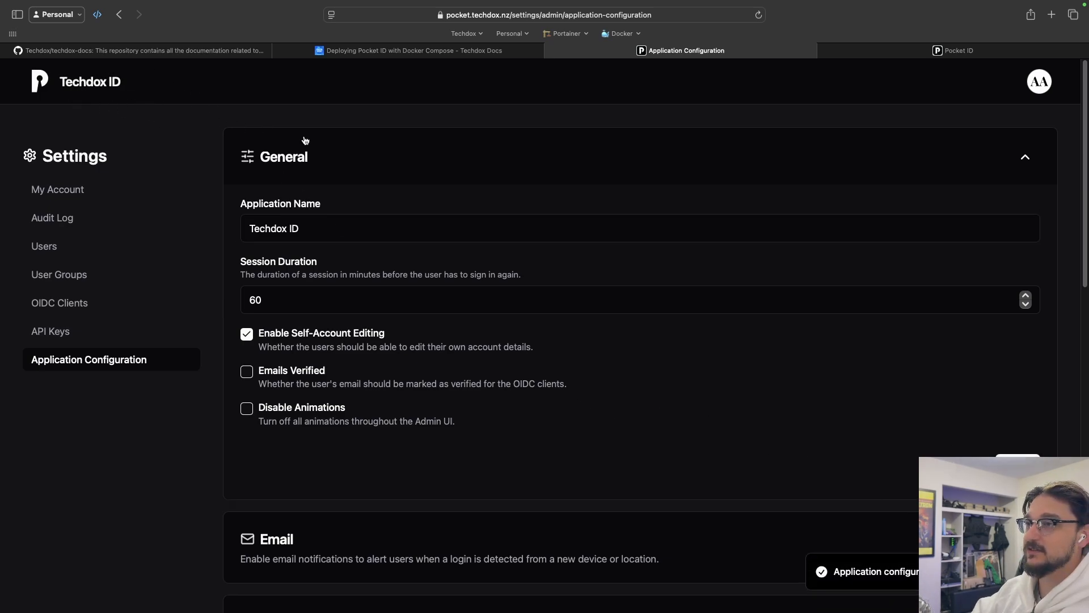
left_click(58, 188)
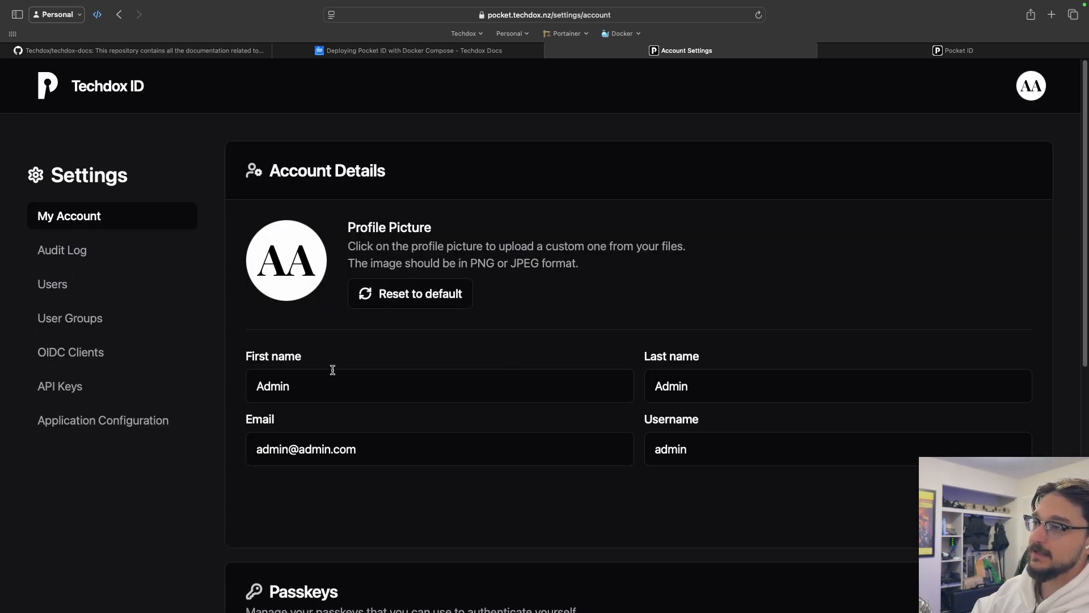
mouse_move(117, 367)
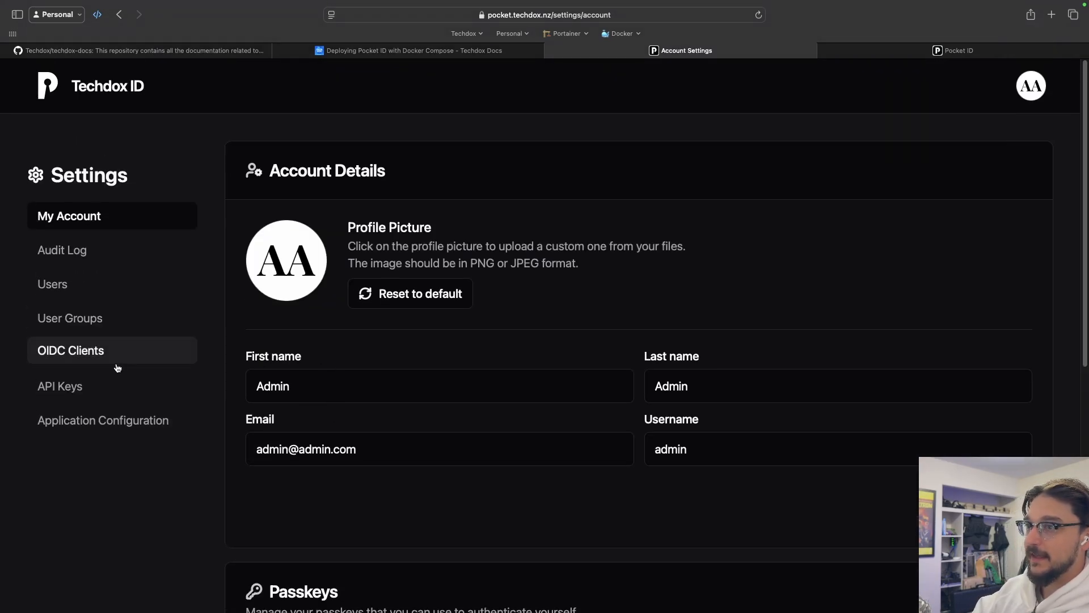
left_click(71, 349)
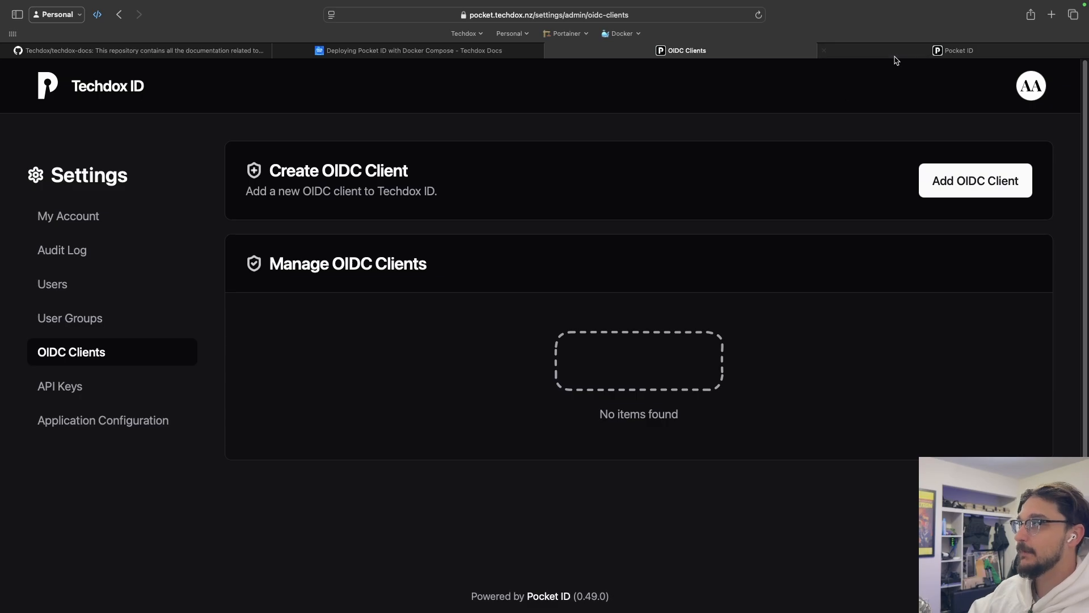
Sign out of grafana.techdox.nz and log back in as admin with the autofilled password.
left_click(412, 50)
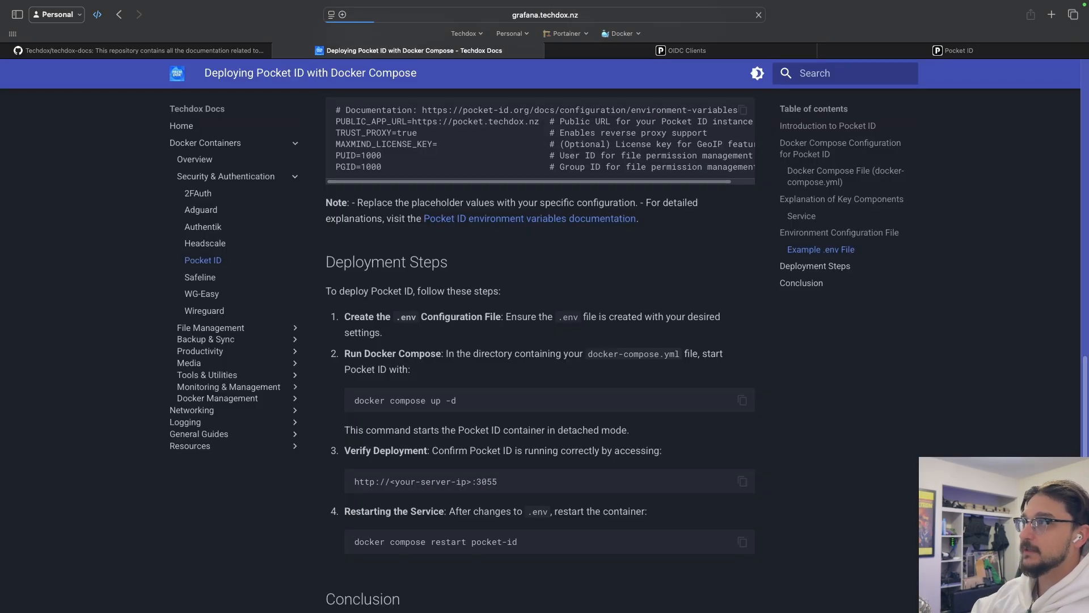
left_click(414, 50)
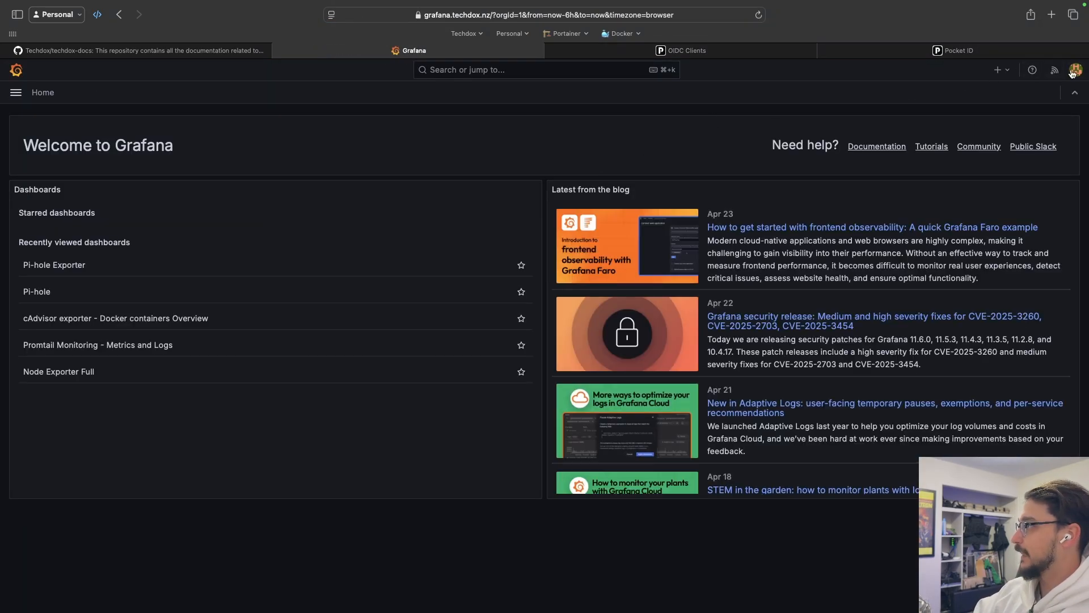
left_click(1076, 69)
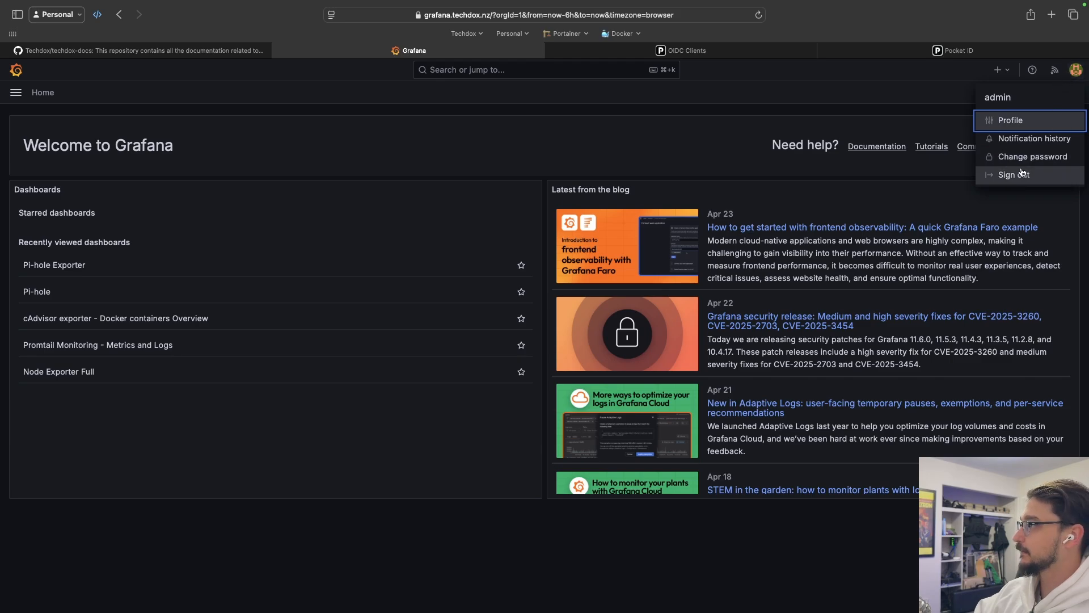
left_click(1014, 174)
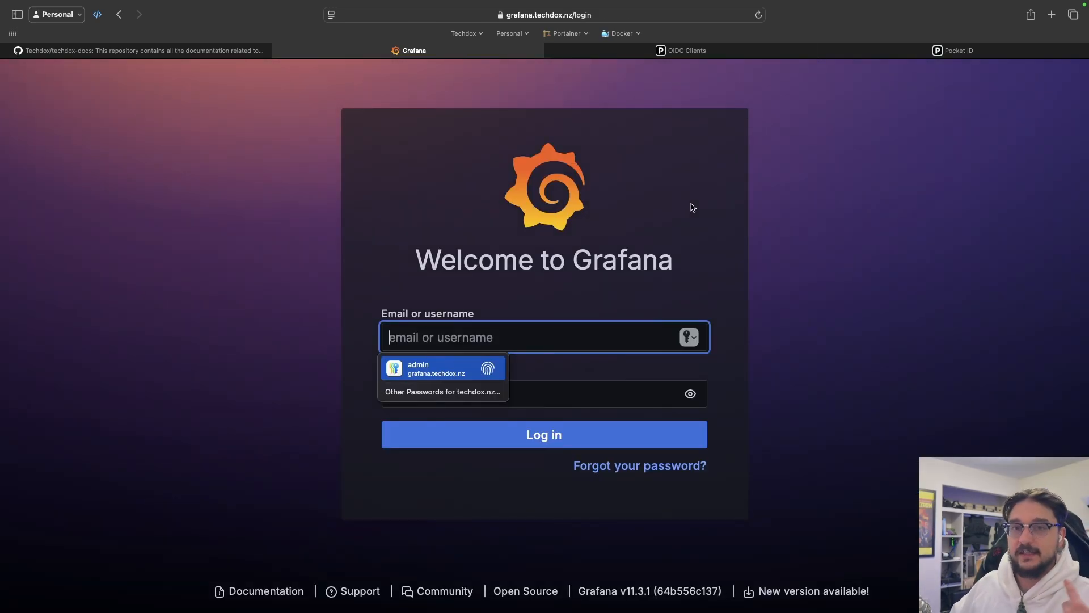
mouse_move(604, 240)
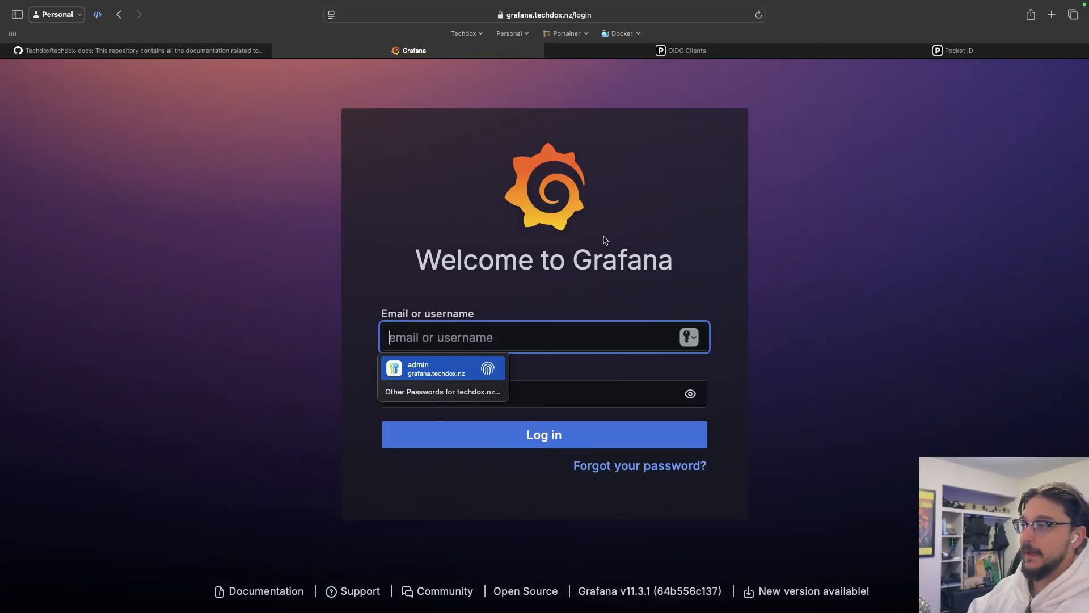
mouse_move(456, 374)
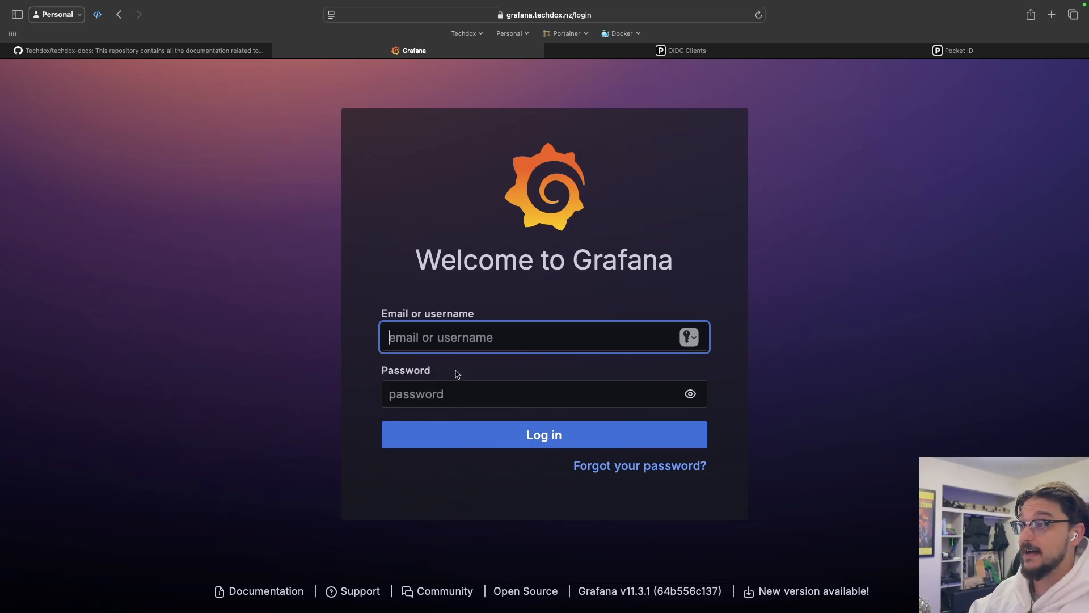
left_click(688, 337)
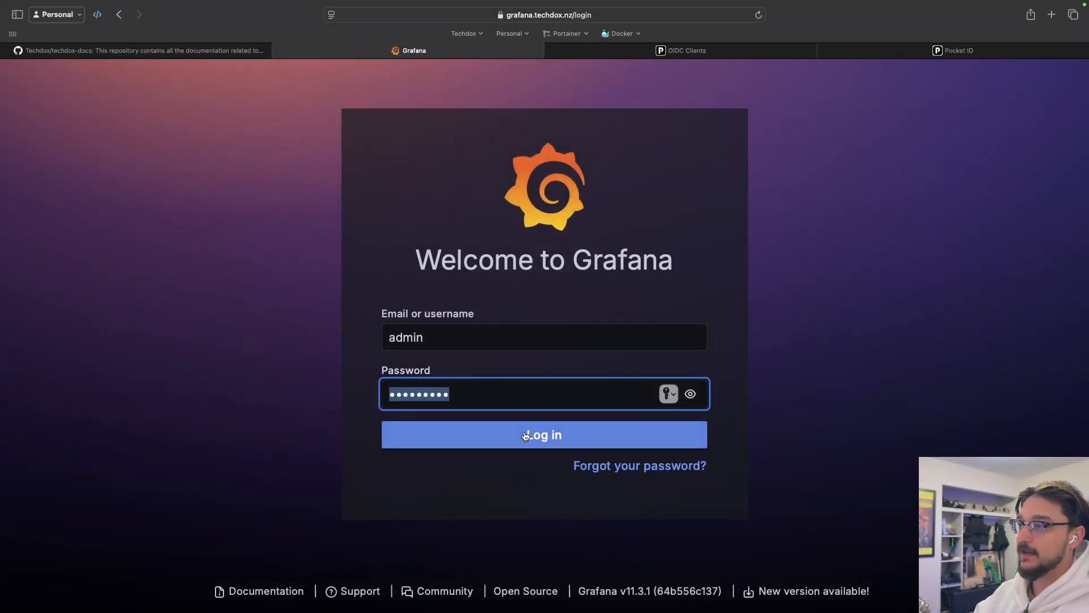
left_click(543, 434)
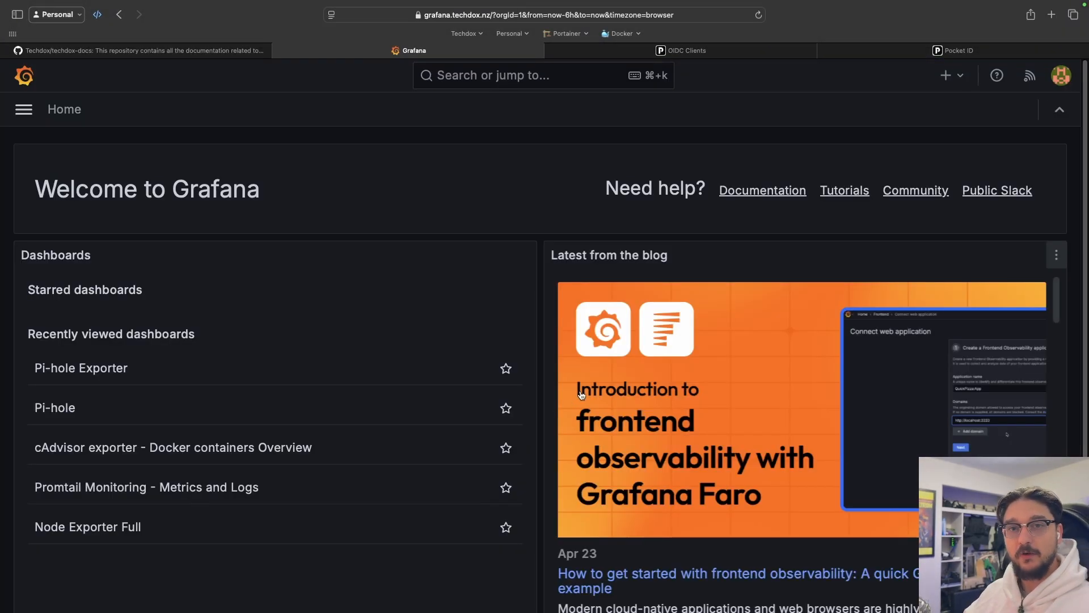
mouse_move(624, 347)
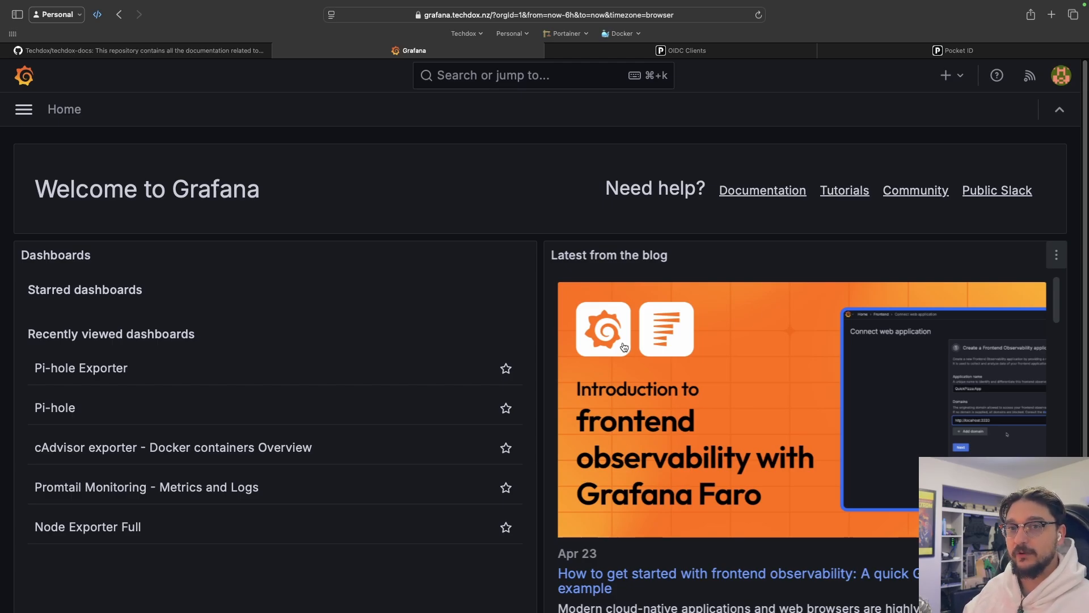
mouse_move(603, 339)
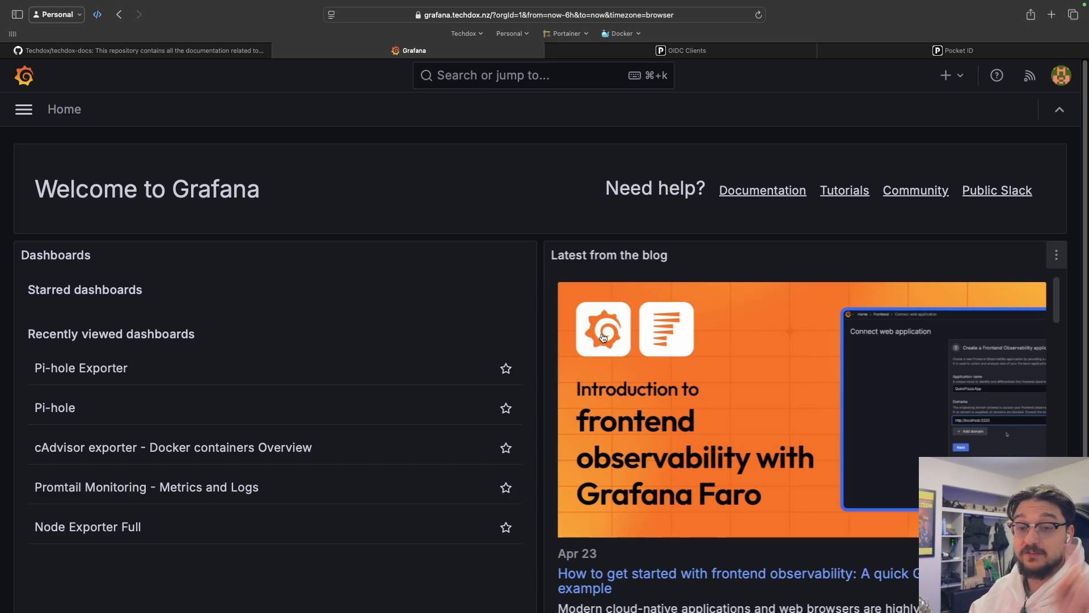
mouse_move(507, 232)
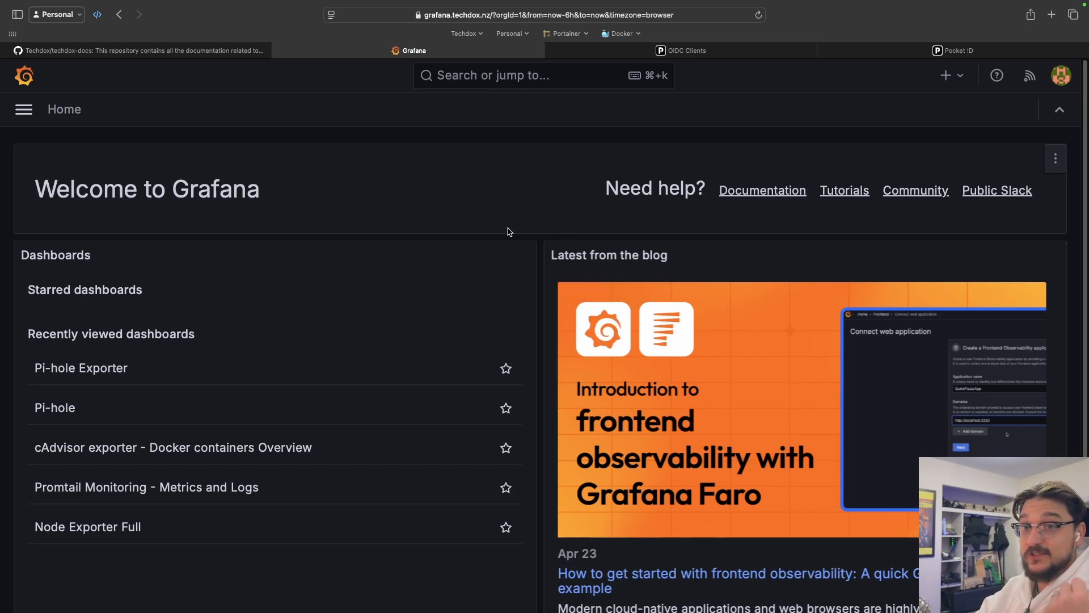
Bring up the Grafana client example's Pocket ID Setup steps in the documentation.
left_click(957, 50)
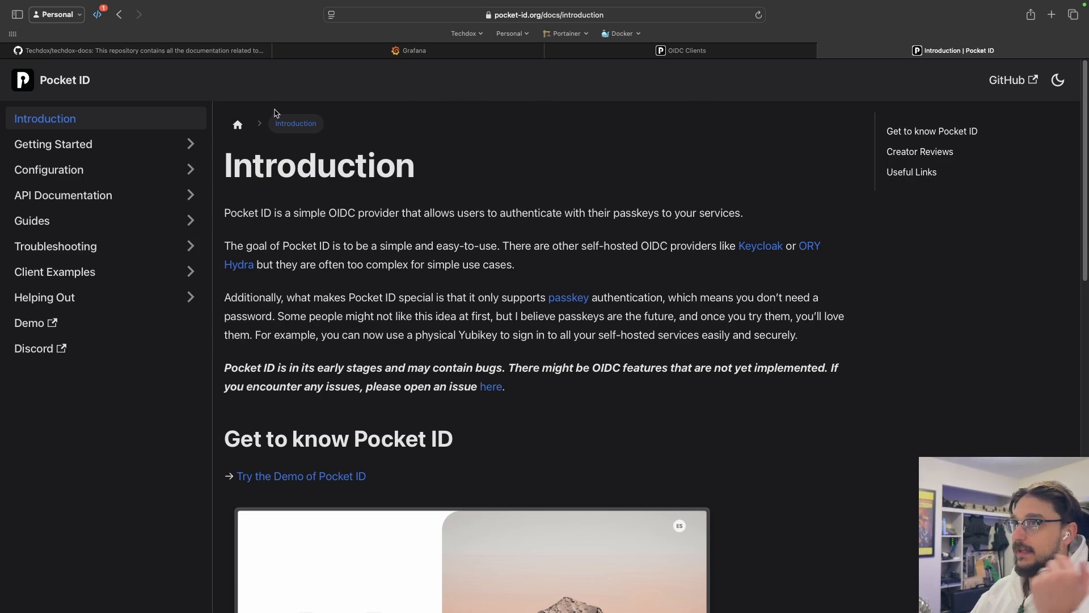
mouse_move(101, 322)
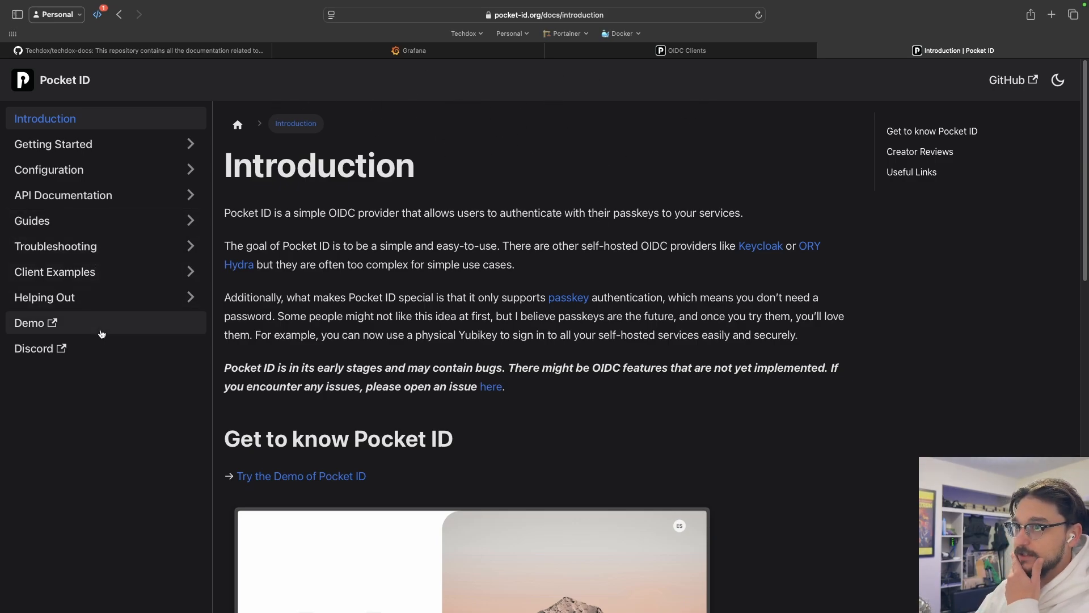
mouse_move(90, 284)
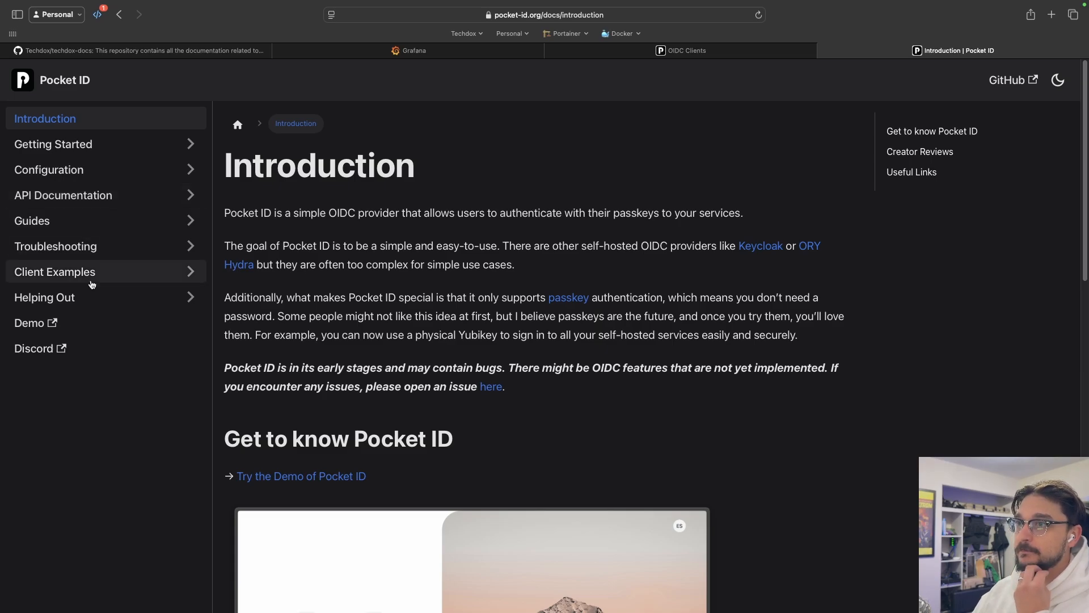
left_click(55, 272)
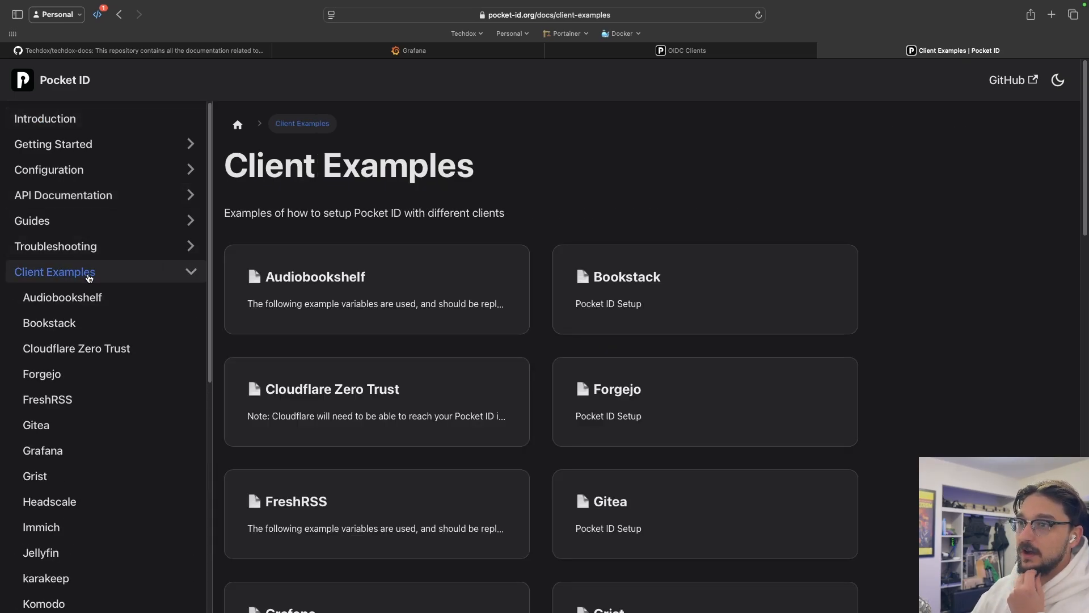
mouse_move(93, 421)
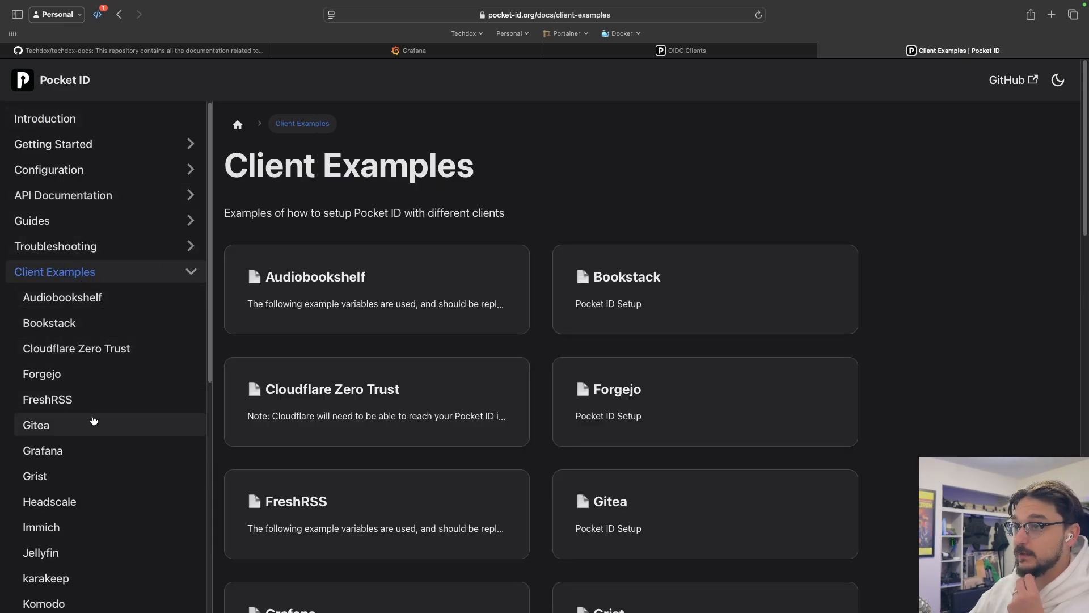
left_click(42, 449)
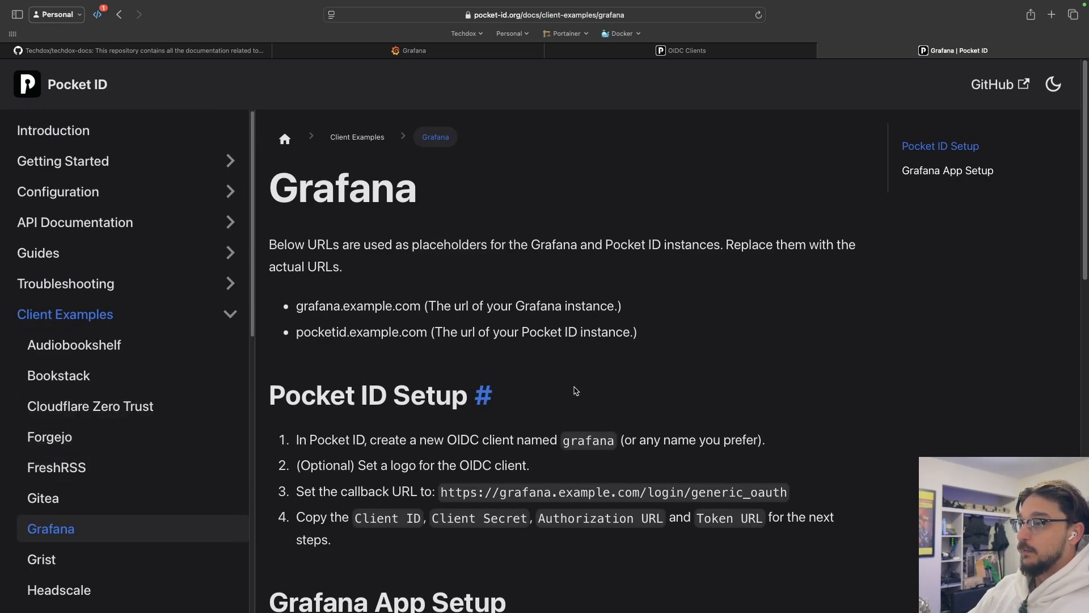
scroll("down", 3)
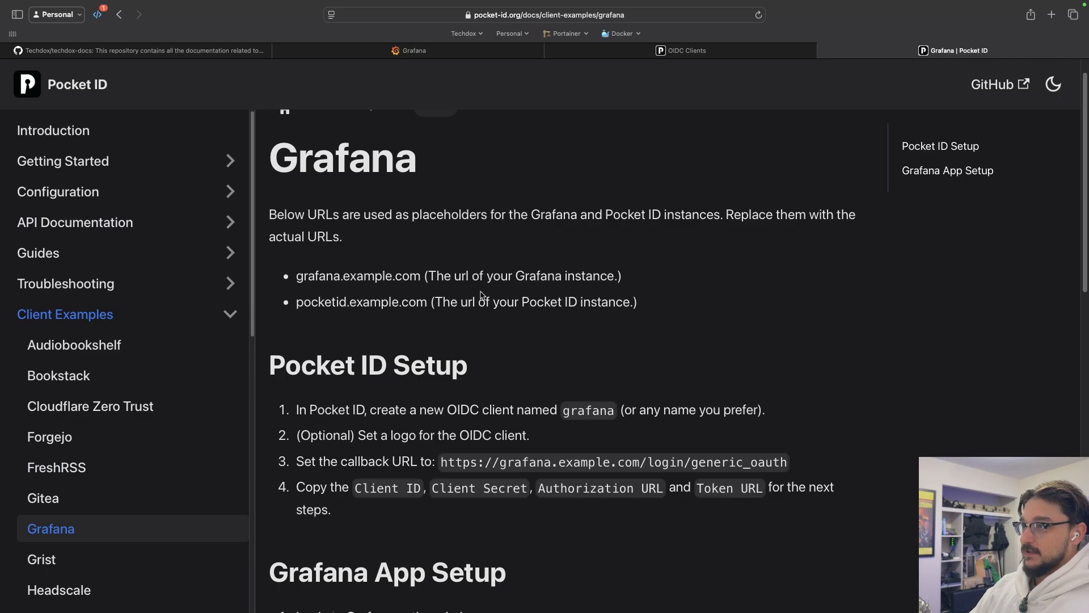
scroll("down", 3)
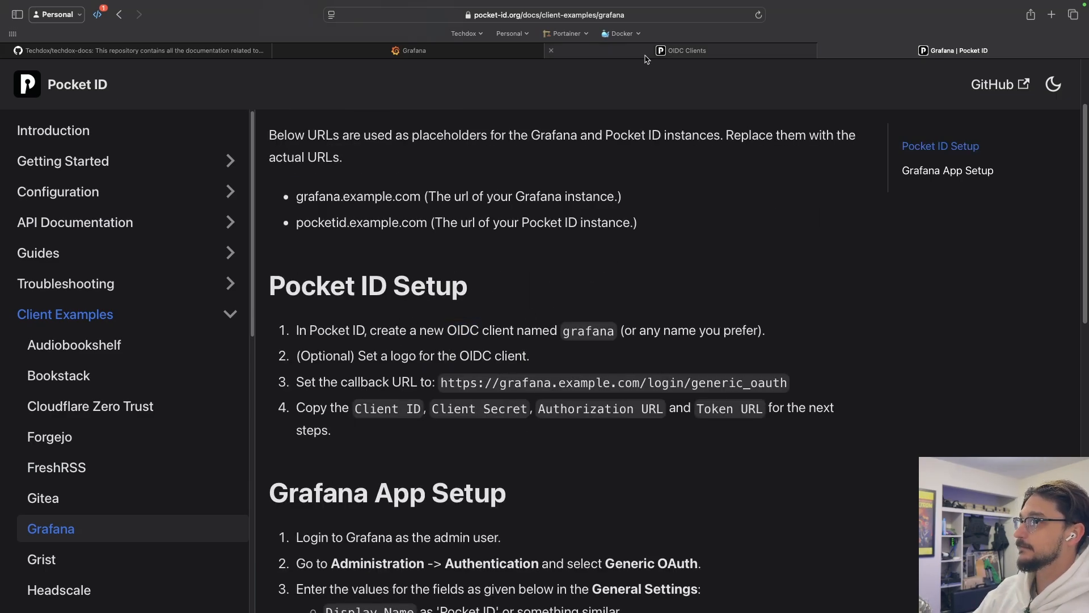
Start a new OIDC client named 'Grafana' and consult the guide for its callback URL.
left_click(681, 50)
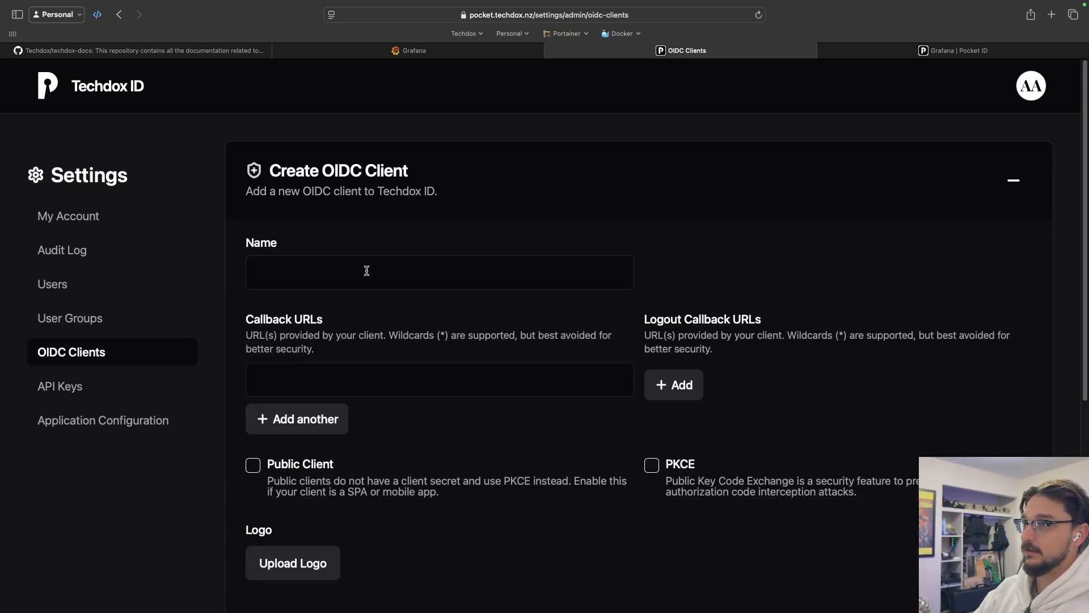
type("Grafana")
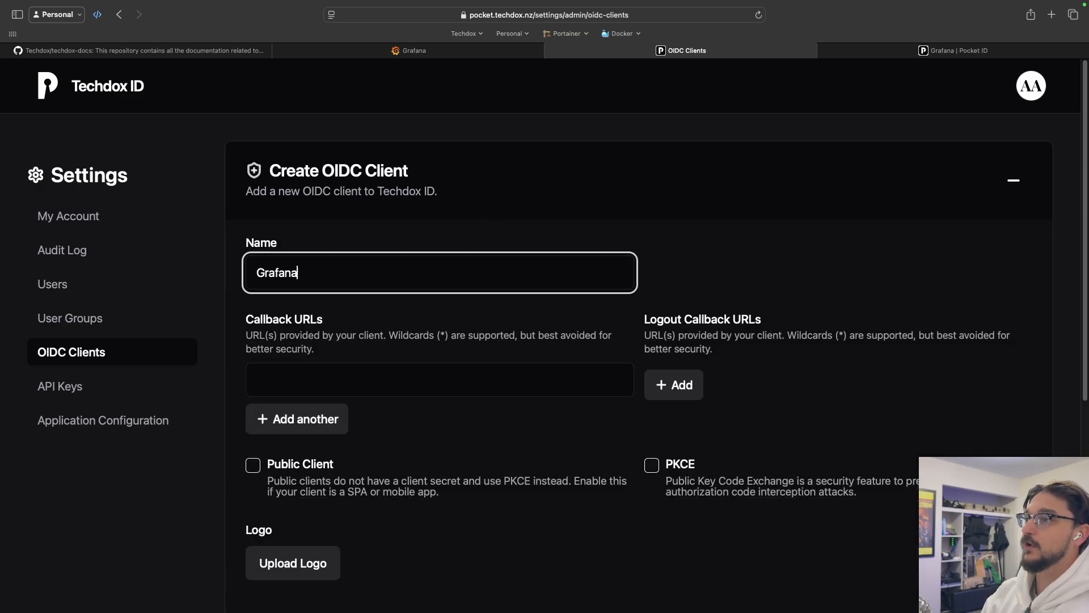
left_click(953, 50)
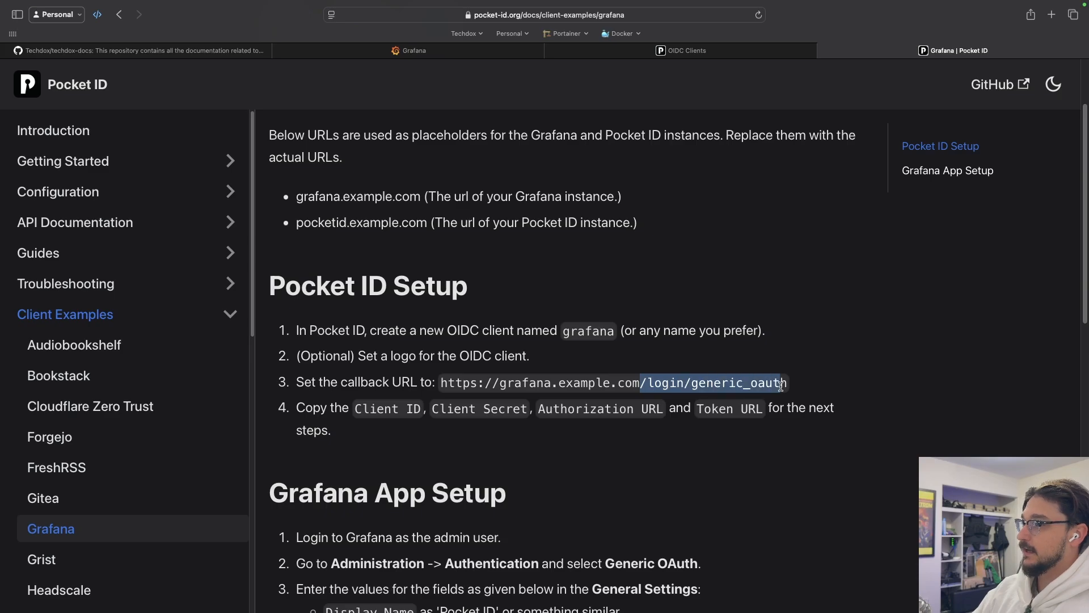
scroll("down", 3)
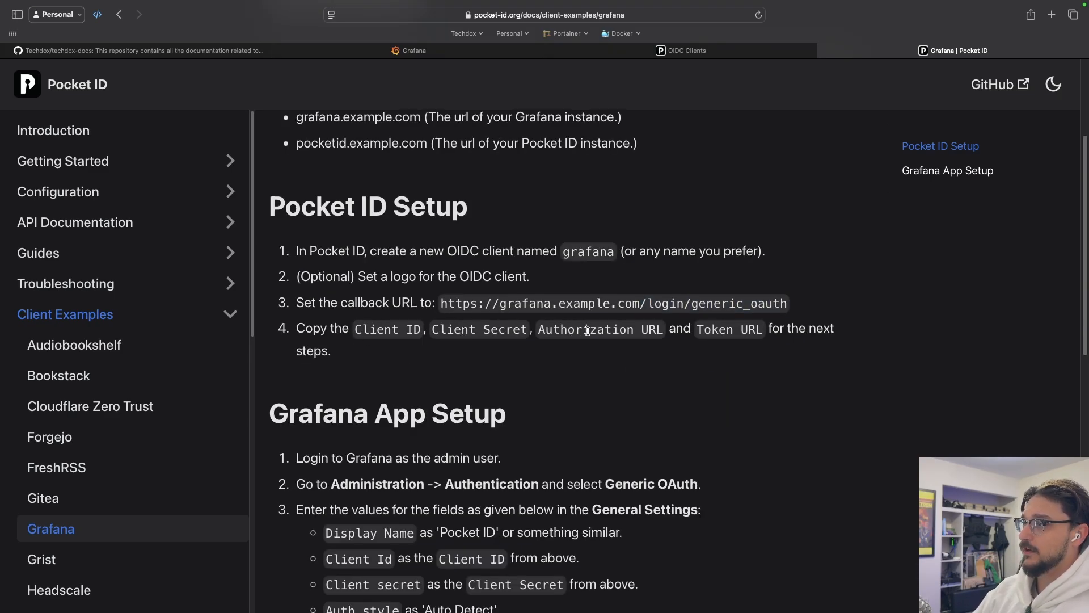
Finish the Grafana client with the generic_oauth callback URL and return to the setup guide.
double_click(713, 329)
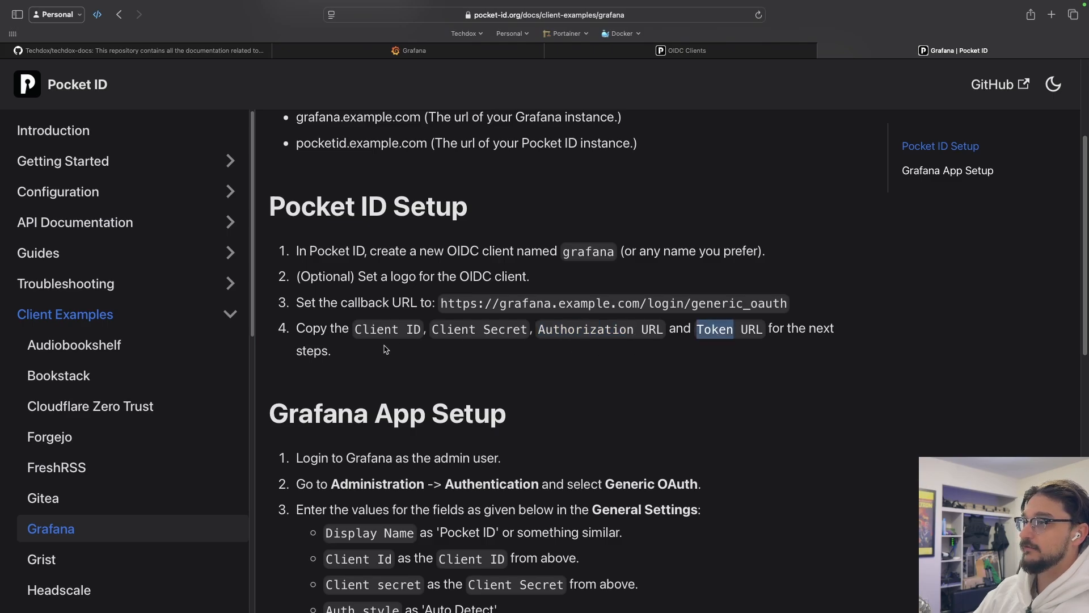
left_click(682, 50)
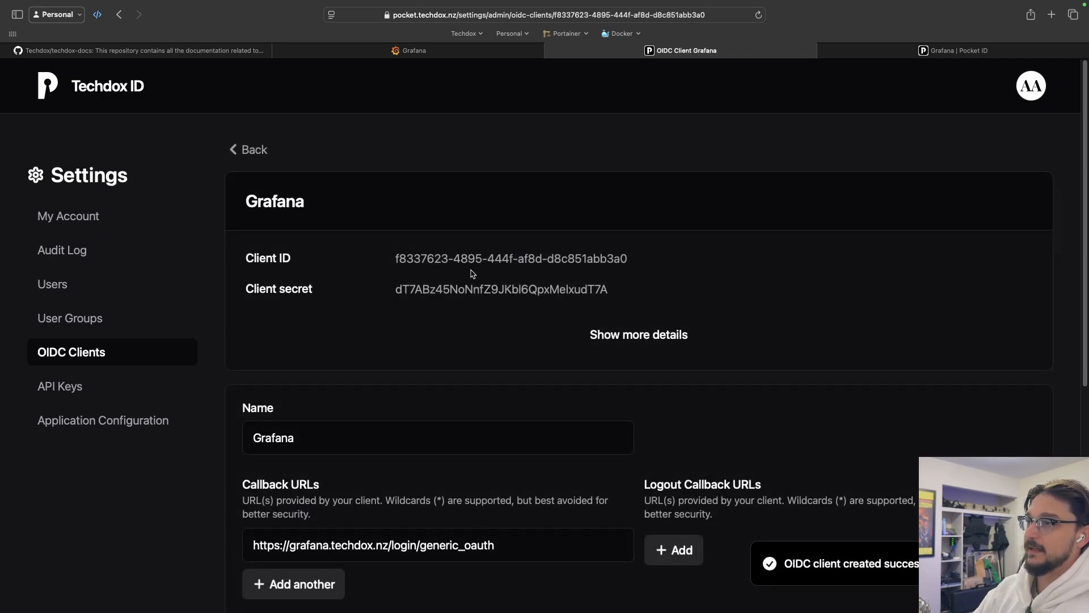
left_click(957, 50)
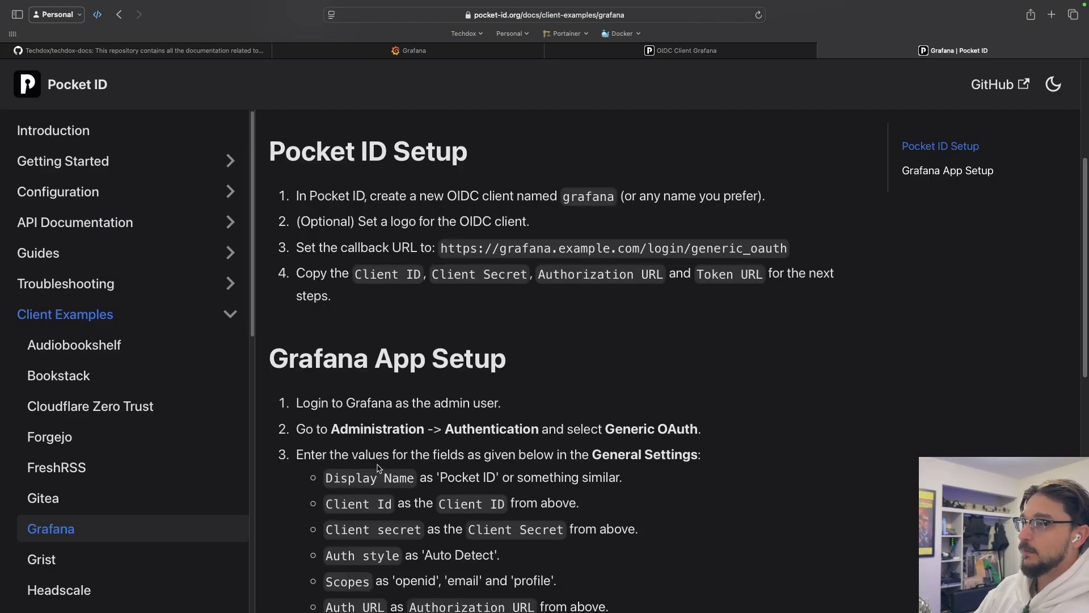
Review the Grafana App Setup docs, then copy the Grafana client's Client ID from Techdox ID.
scroll("down", 3)
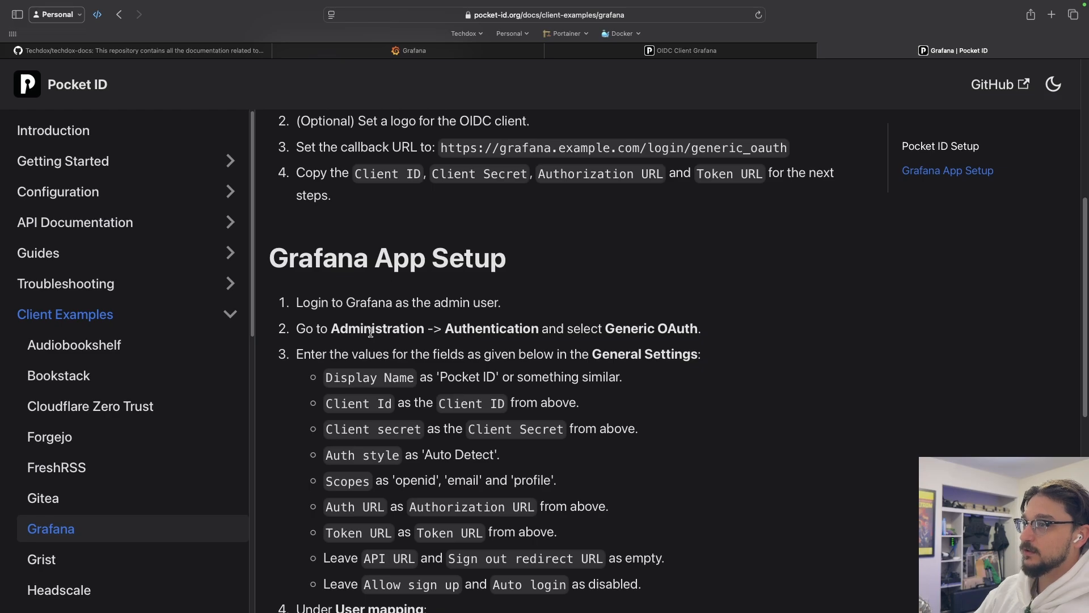
scroll("down", 3)
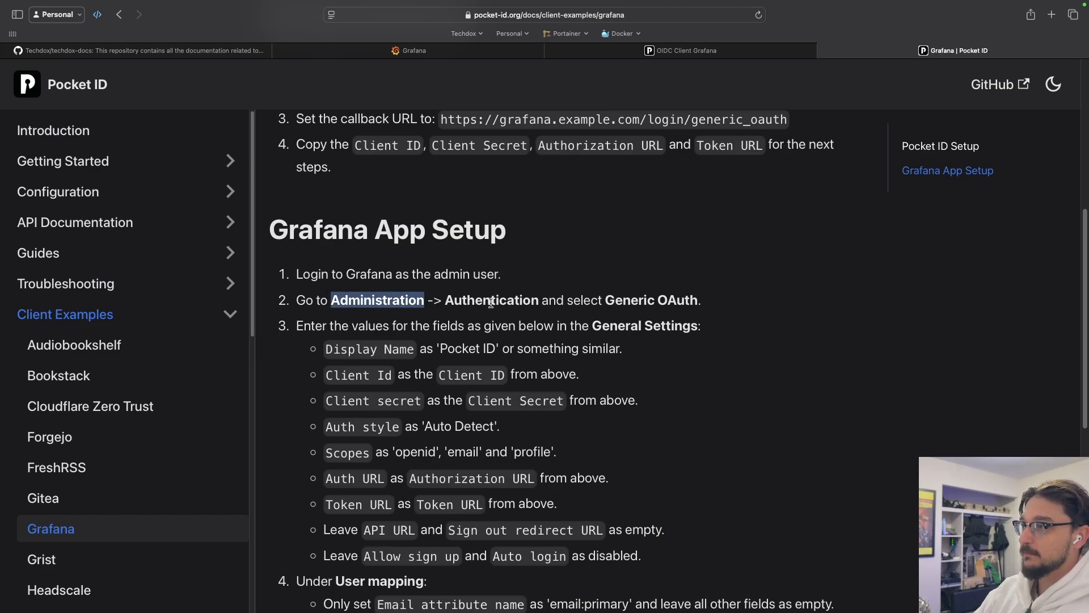
left_click(412, 50)
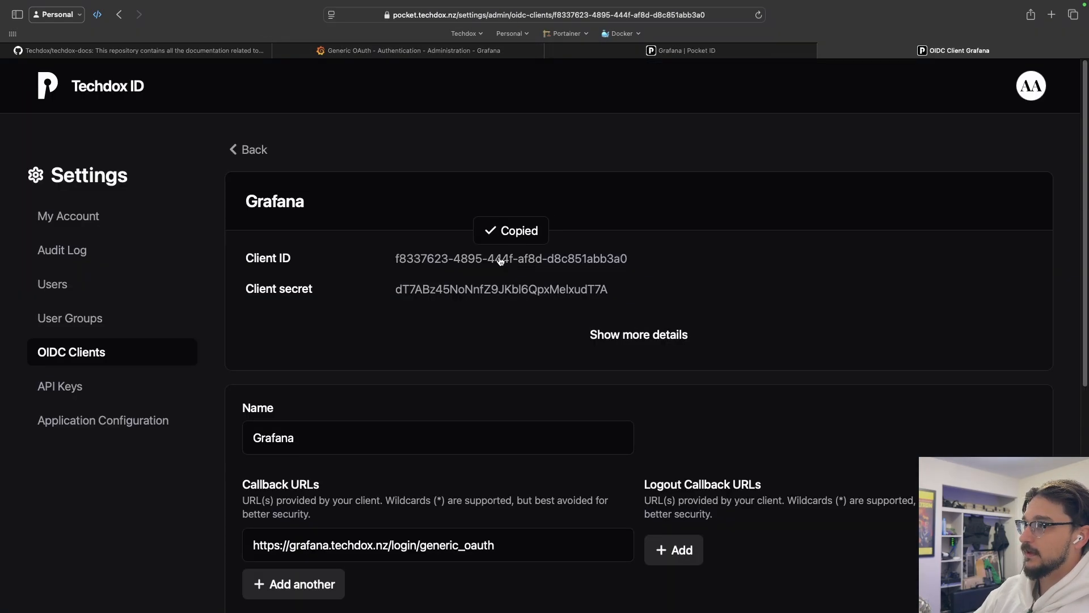
Paste the Pocket ID Client ID and Client secret into Grafana's Generic OAuth form.
left_click(411, 50)
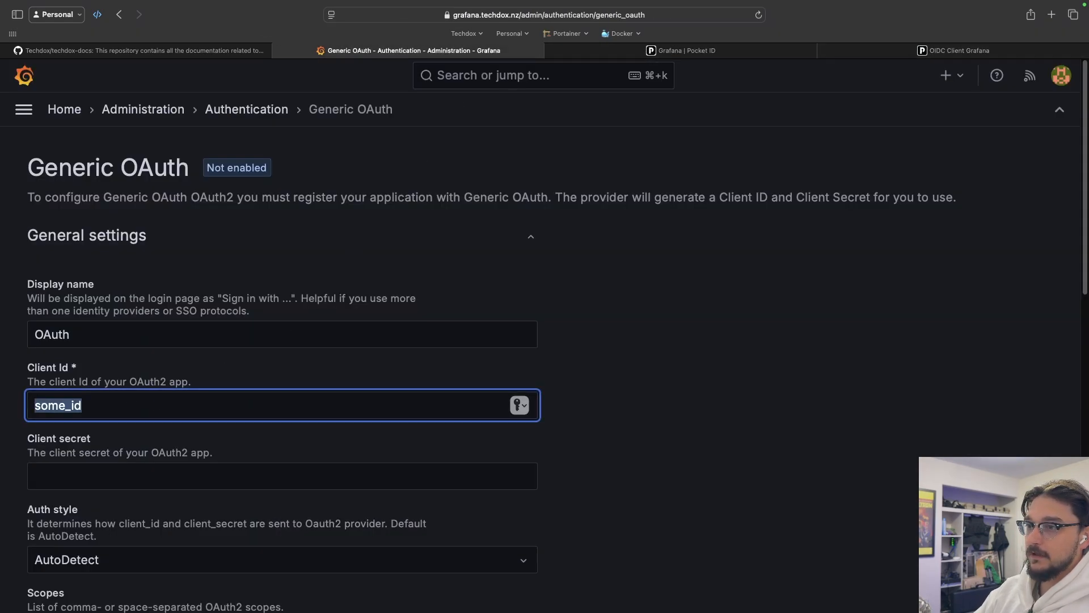
left_click(278, 475)
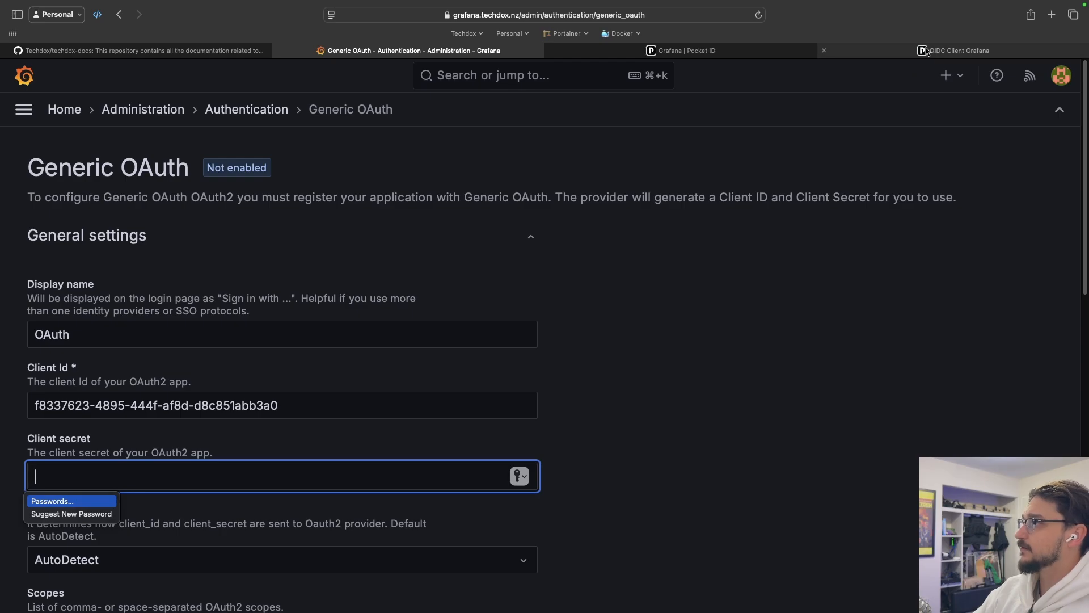
left_click(955, 50)
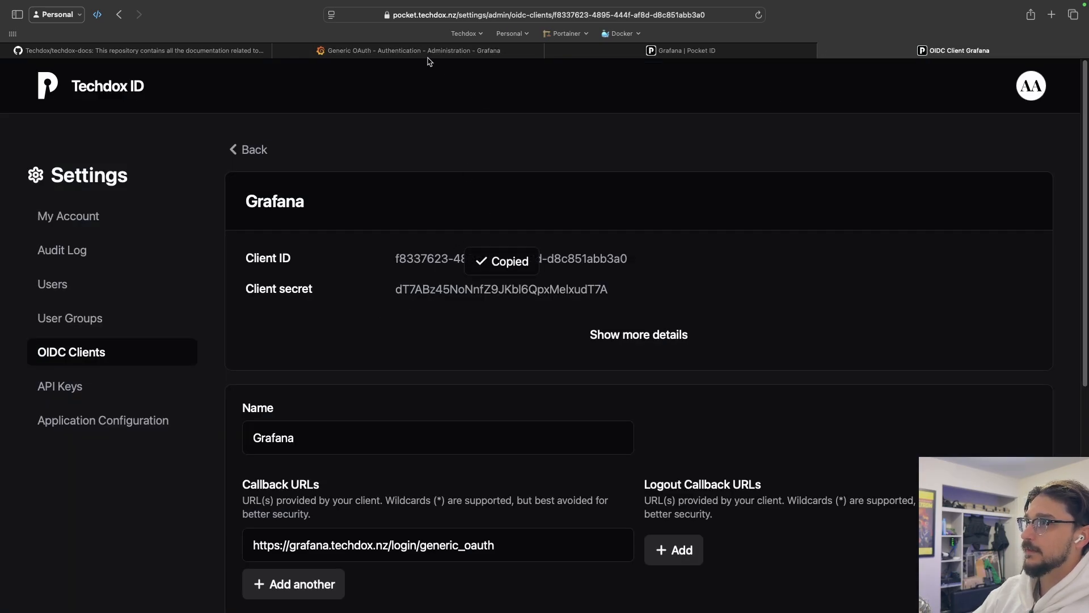
left_click(410, 50)
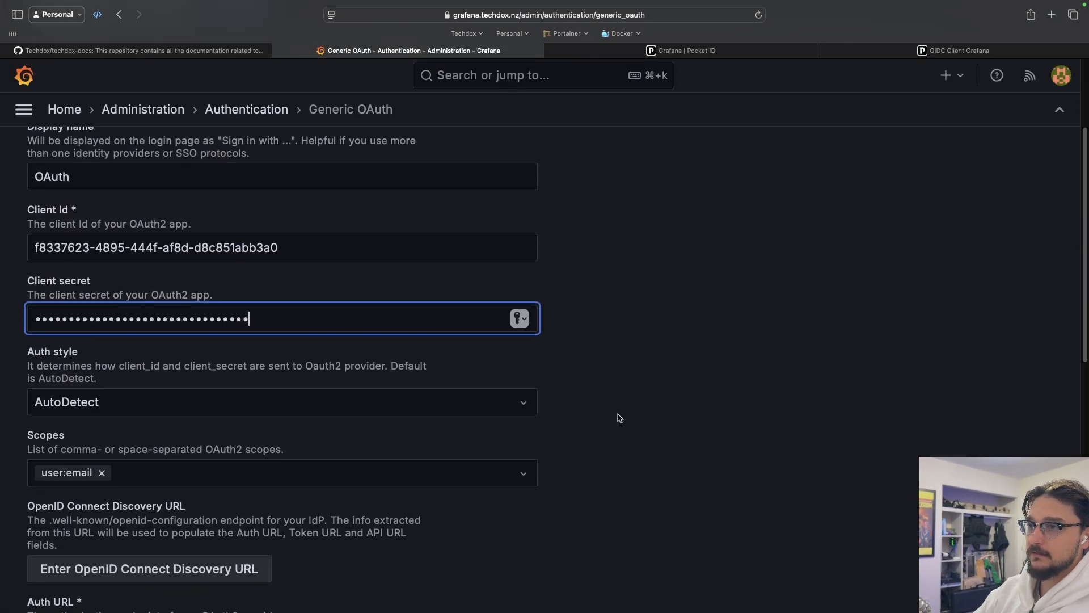
Save and enable Generic OAuth, then move to a private window on the Techdox homepage.
scroll("down", 3)
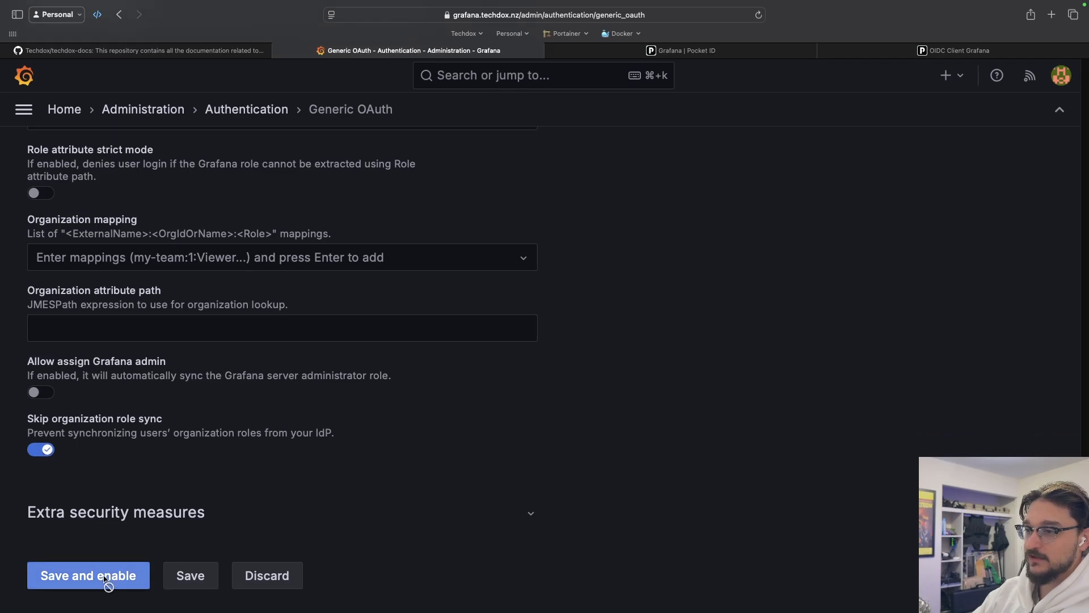
left_click(88, 575)
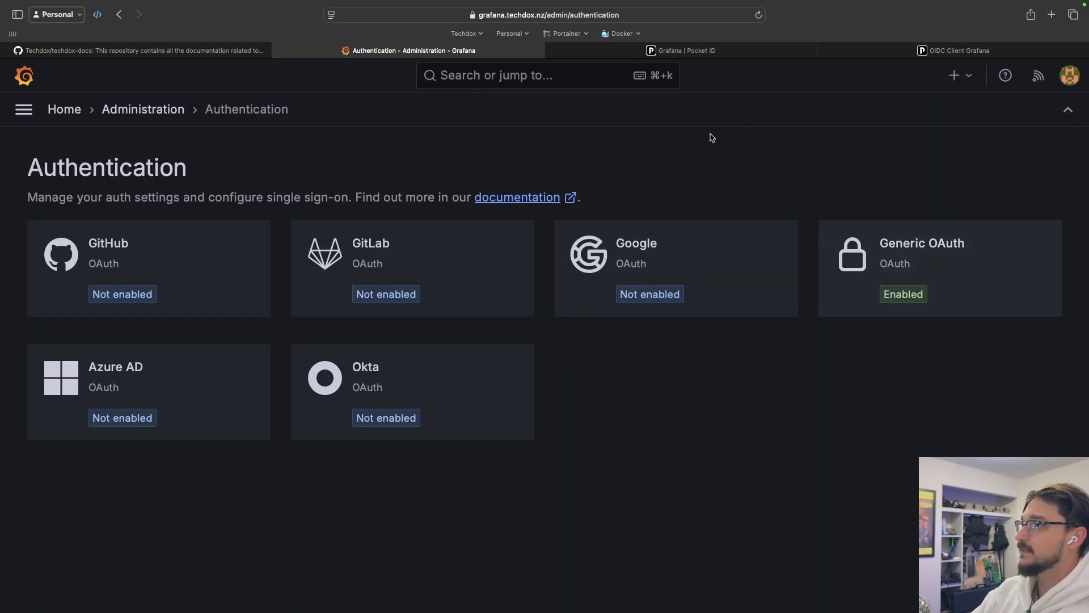
left_click(818, 50)
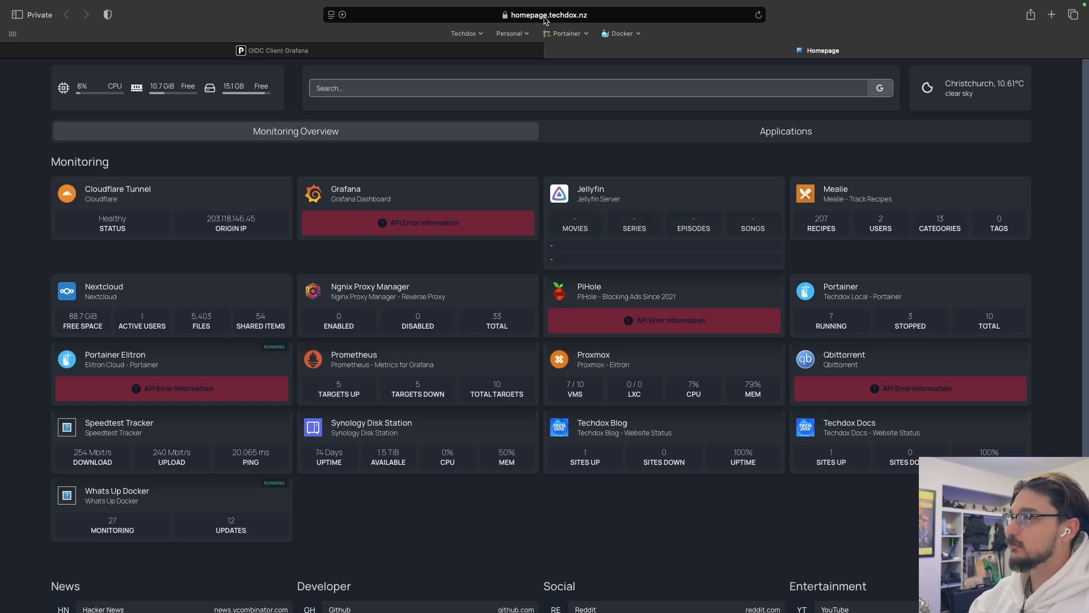
Go to grafana.techdox.nz, sign in with OAuth and confirm the Techdox ID passkey with Touch ID.
type("grafna")
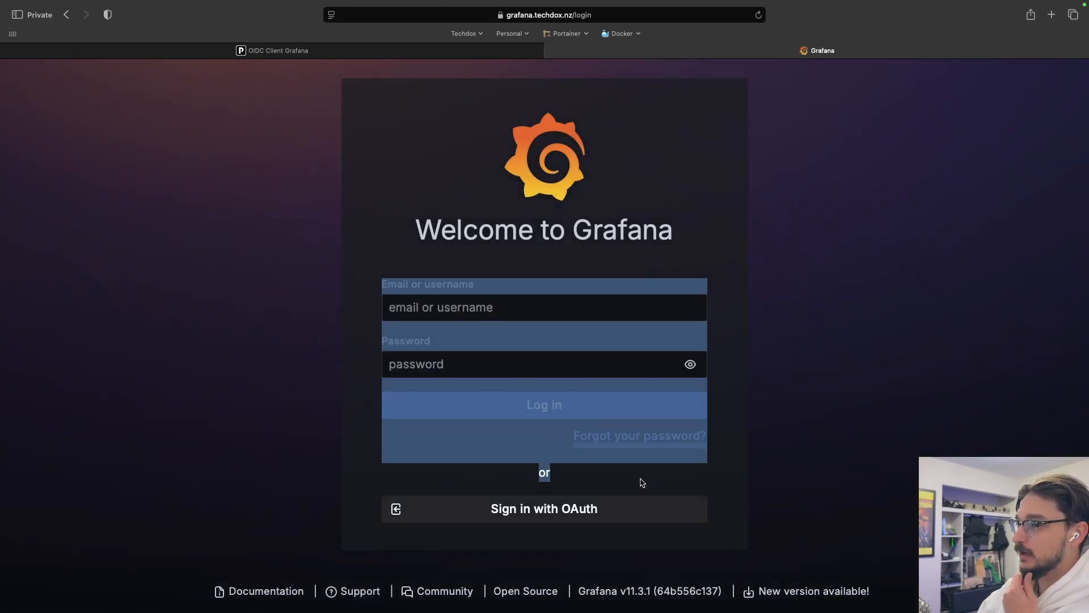
left_click(544, 508)
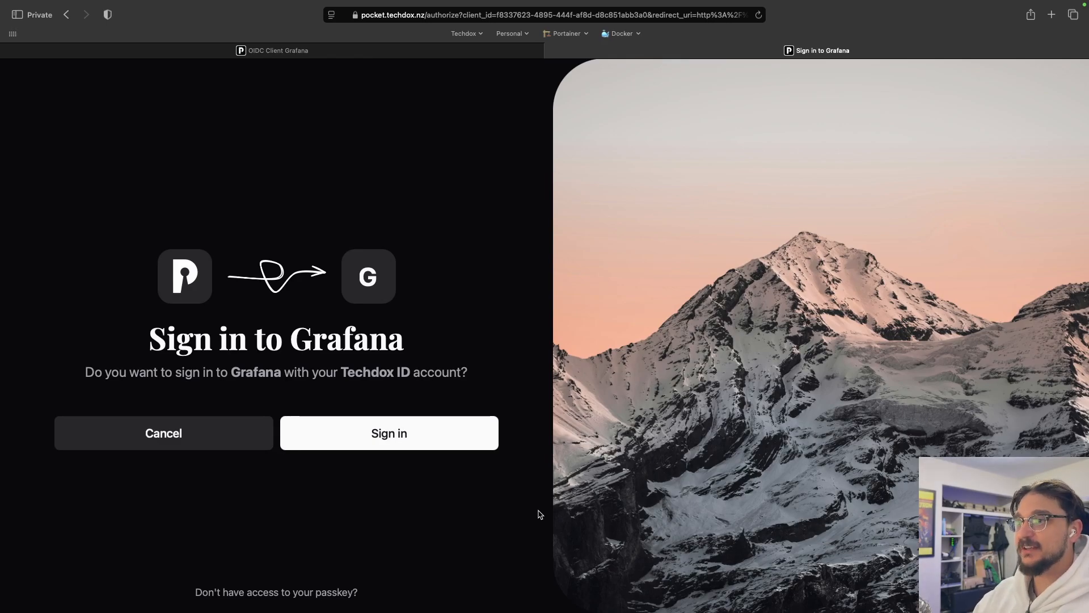
mouse_move(349, 403)
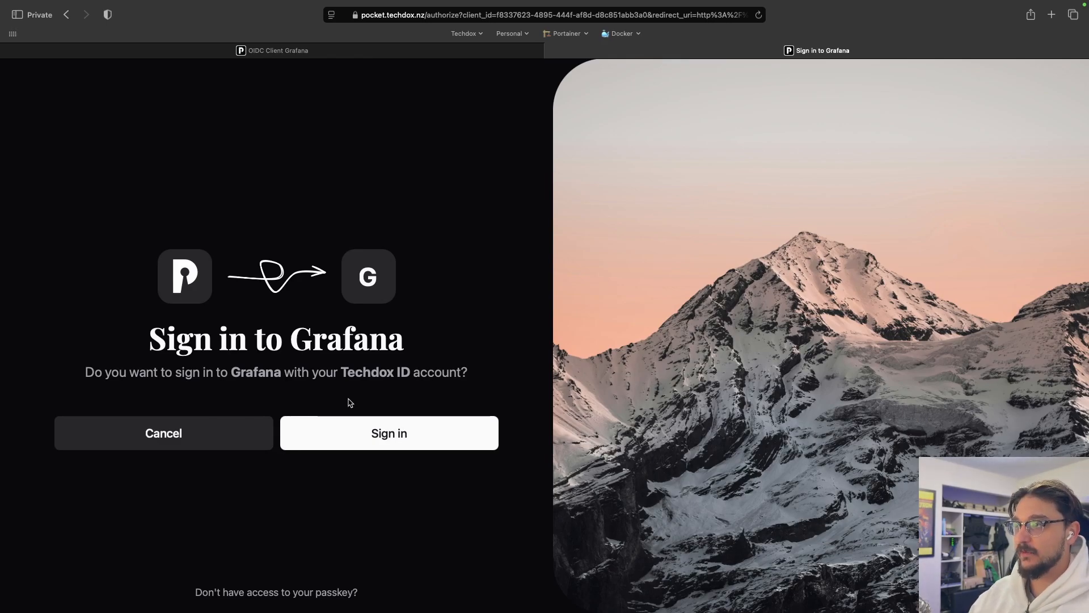
mouse_move(388, 433)
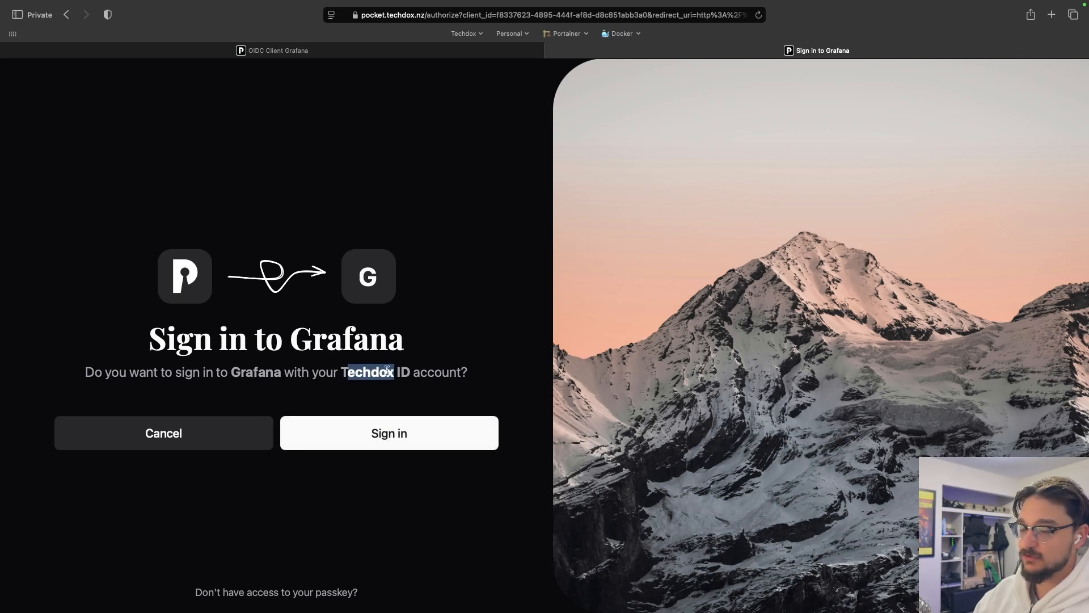
left_click(388, 433)
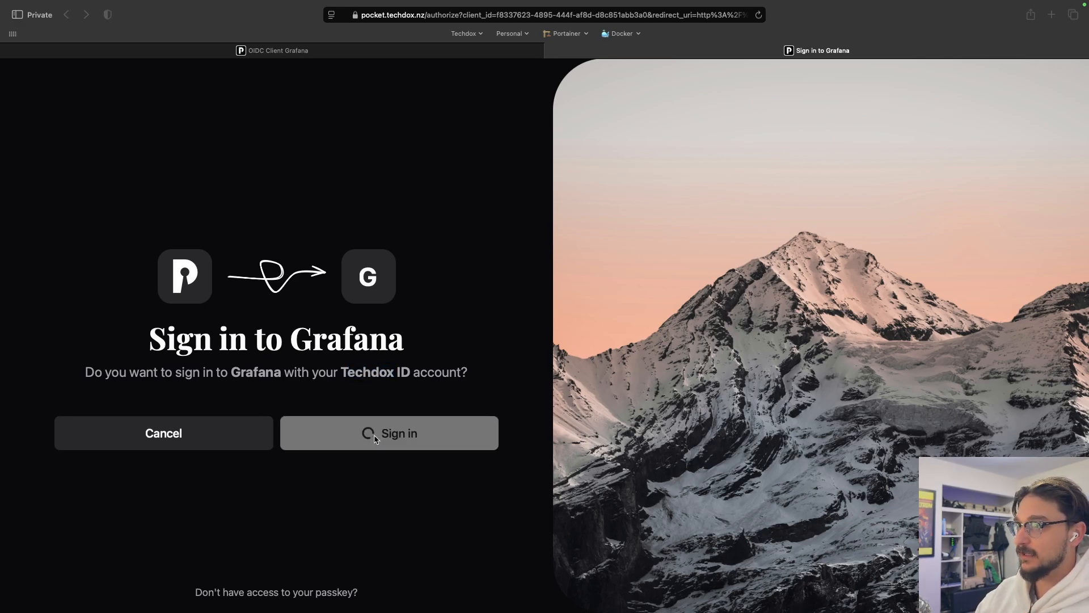
left_click(389, 432)
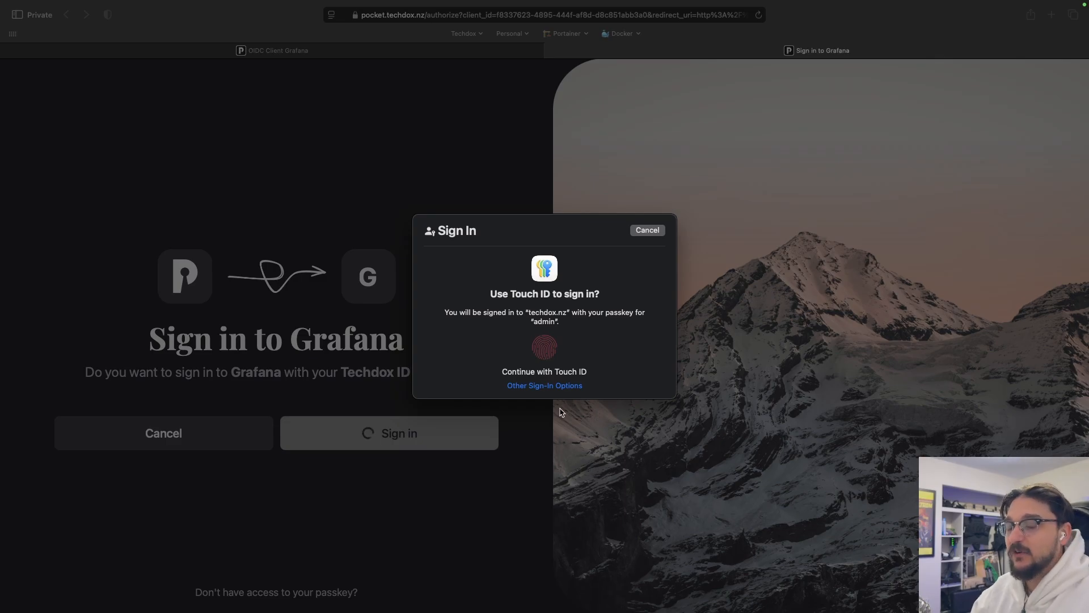
mouse_move(566, 380)
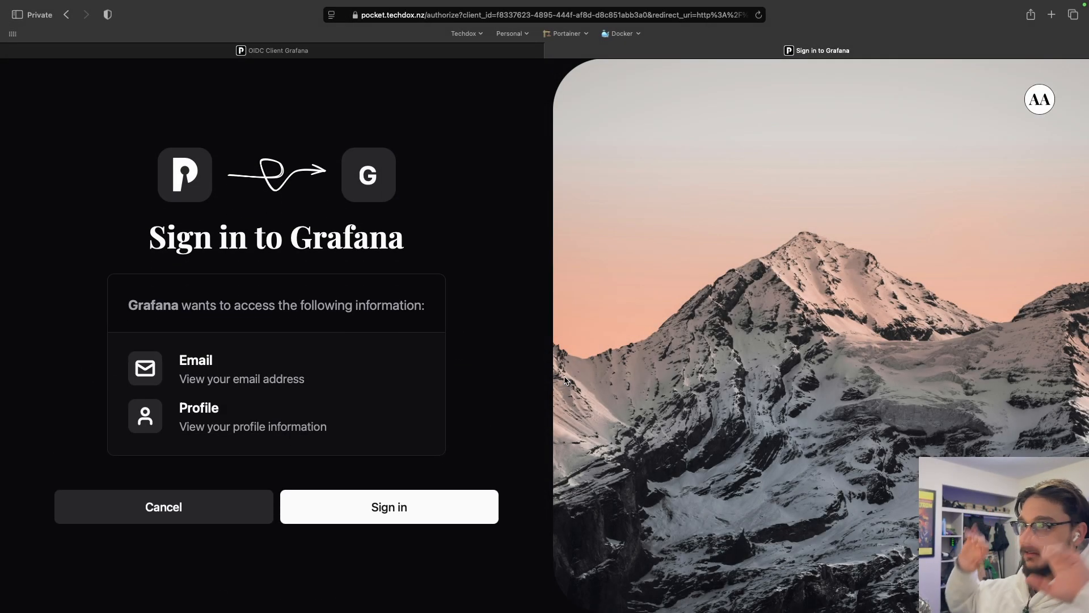
mouse_move(247, 400)
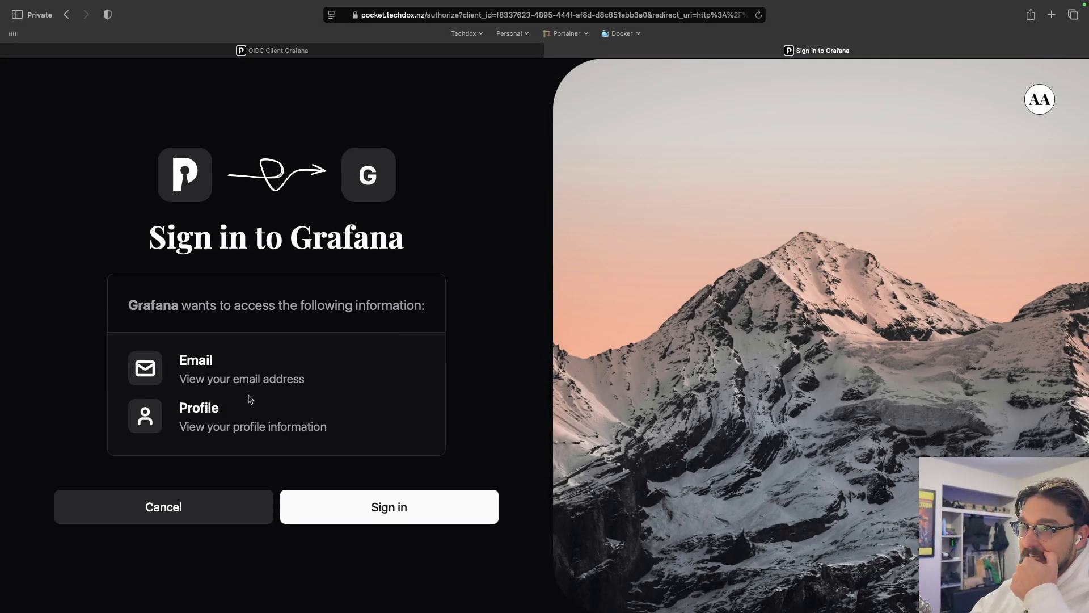
Grant Grafana access to Email and Profile and verify the Admin account in the profile menu.
left_click(388, 506)
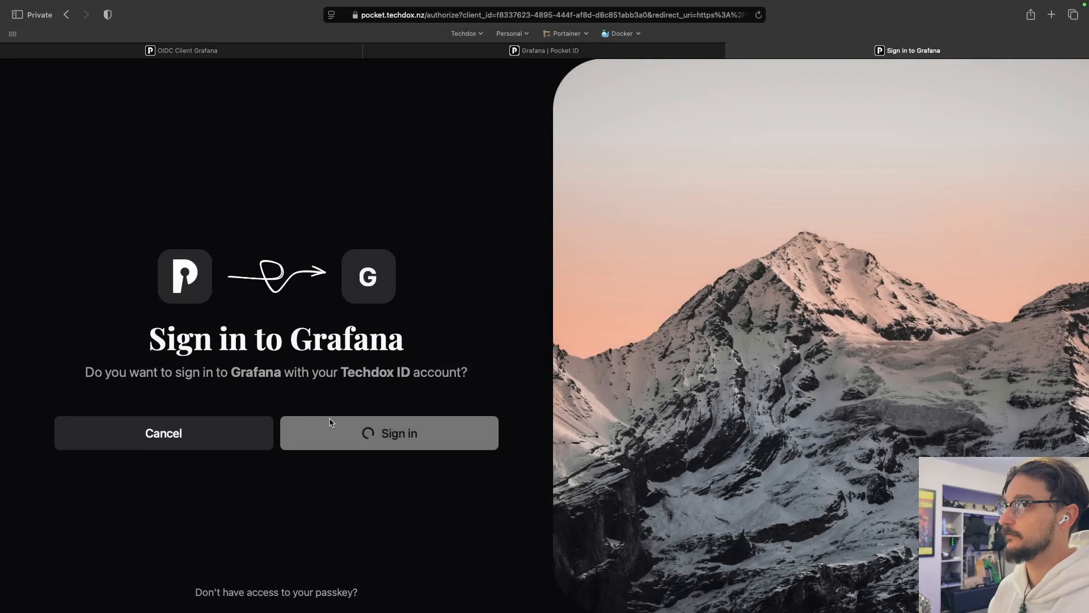
left_click(388, 433)
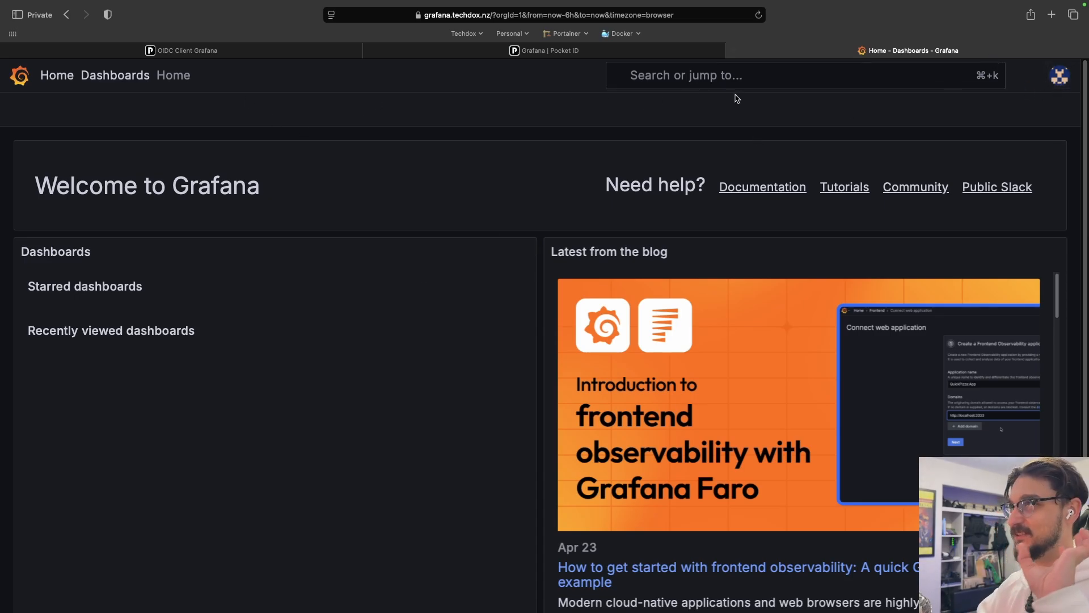
mouse_move(1008, 94)
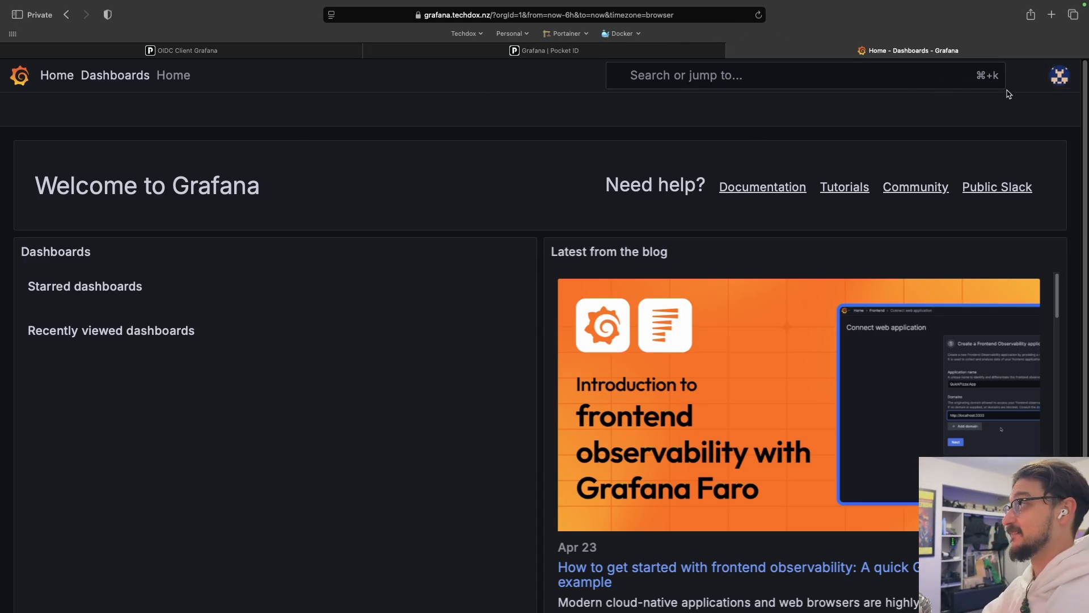
left_click(1059, 75)
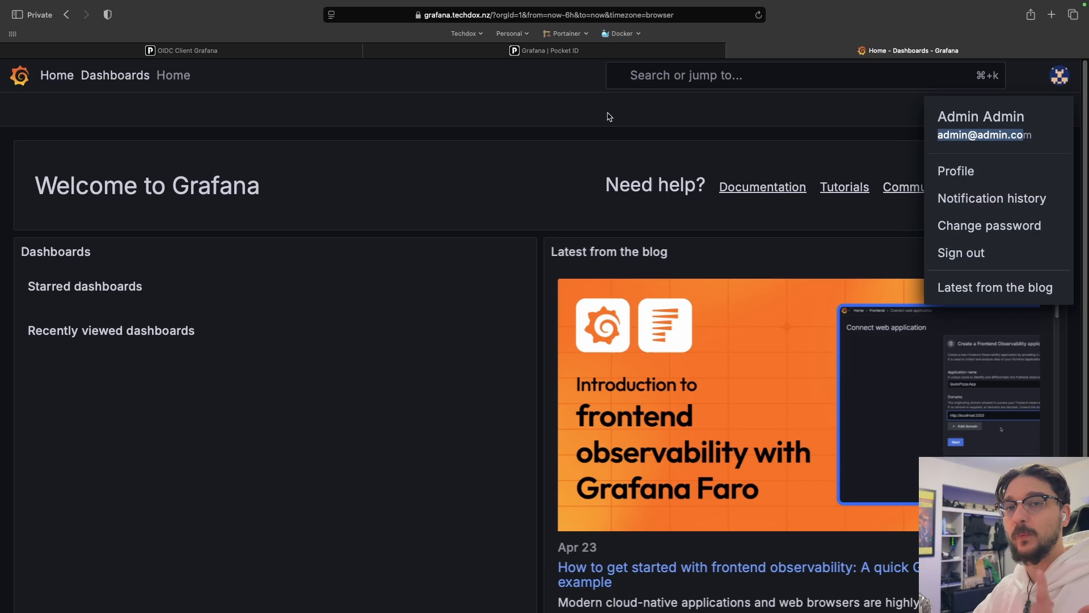
mouse_move(938, 137)
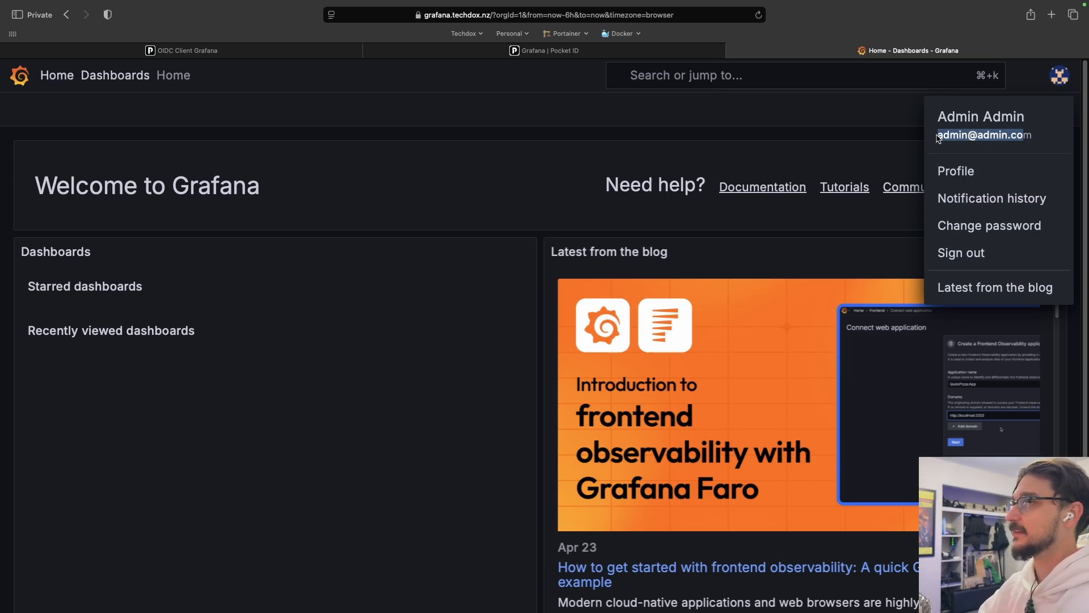
mouse_move(477, 107)
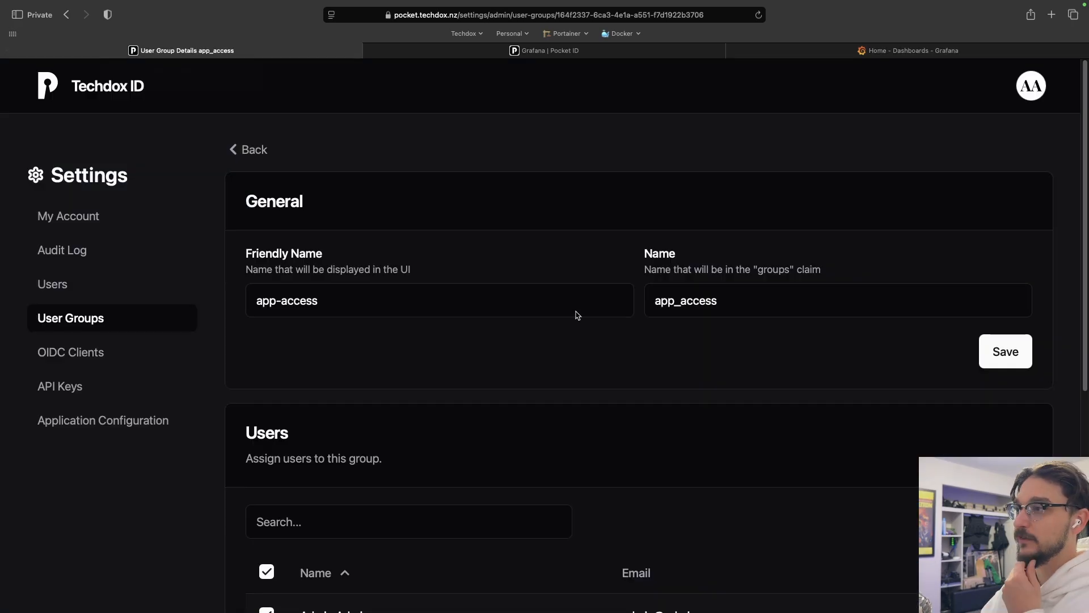
View the app-access user group in Techdox ID with members Admin Admin and Bob Smith.
scroll("down", 3)
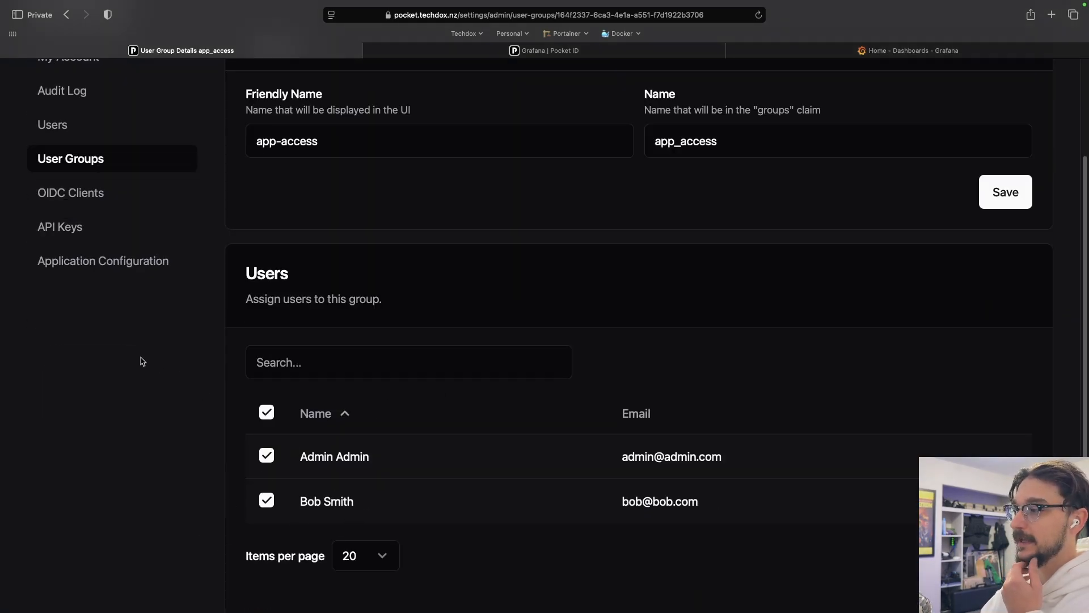
scroll("up", 3)
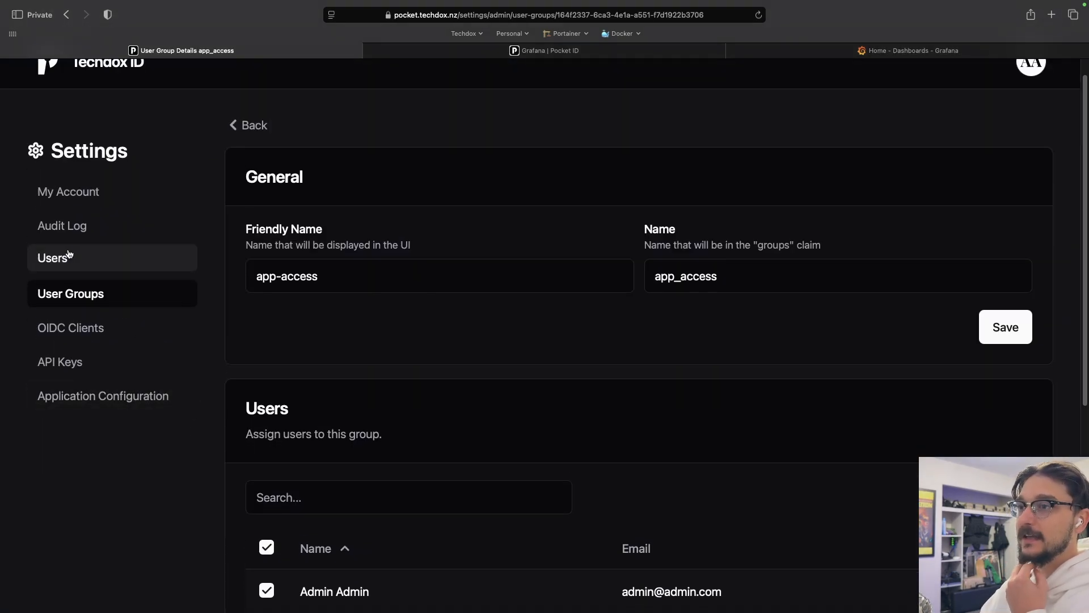
mouse_move(594, 241)
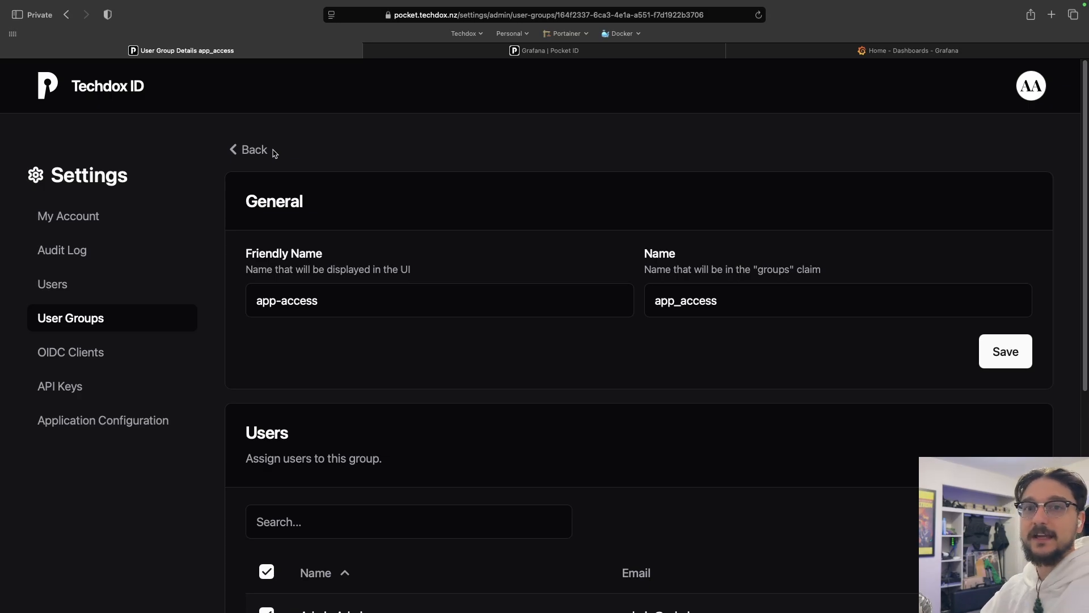
scroll("down", 3)
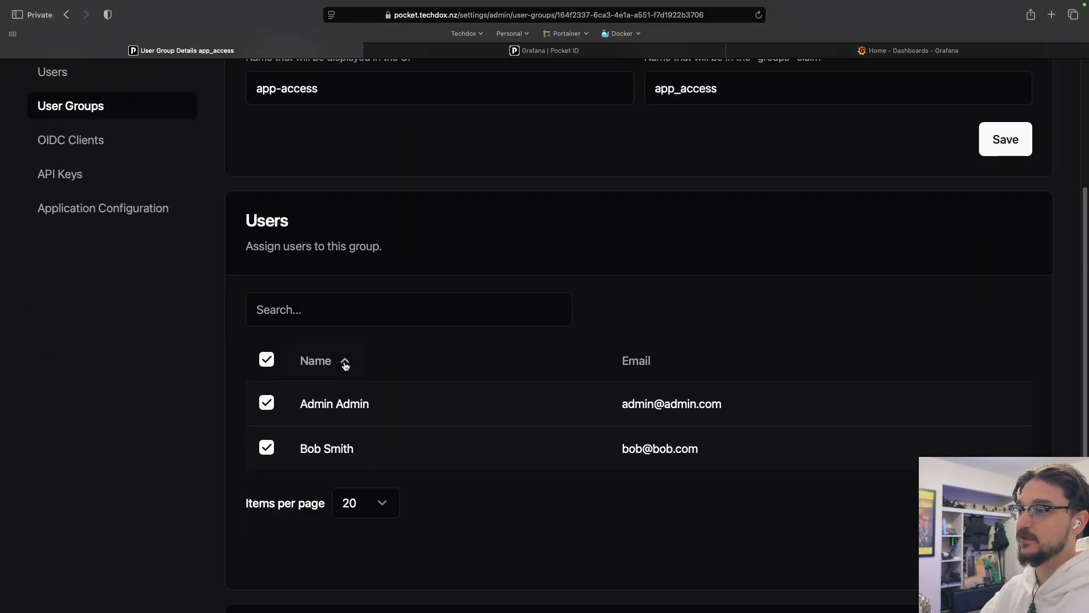
left_click(325, 361)
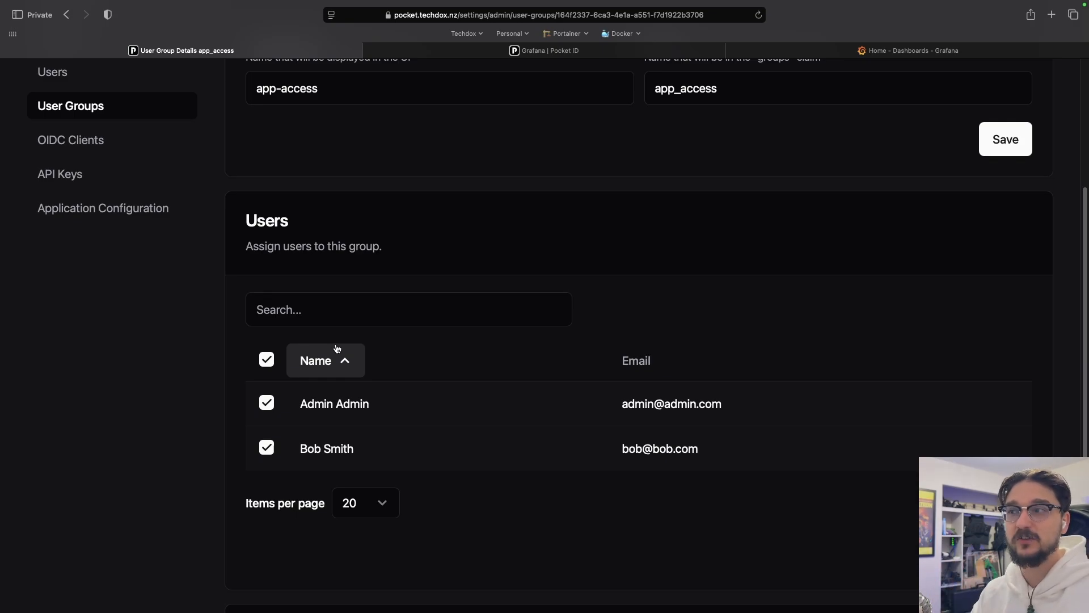